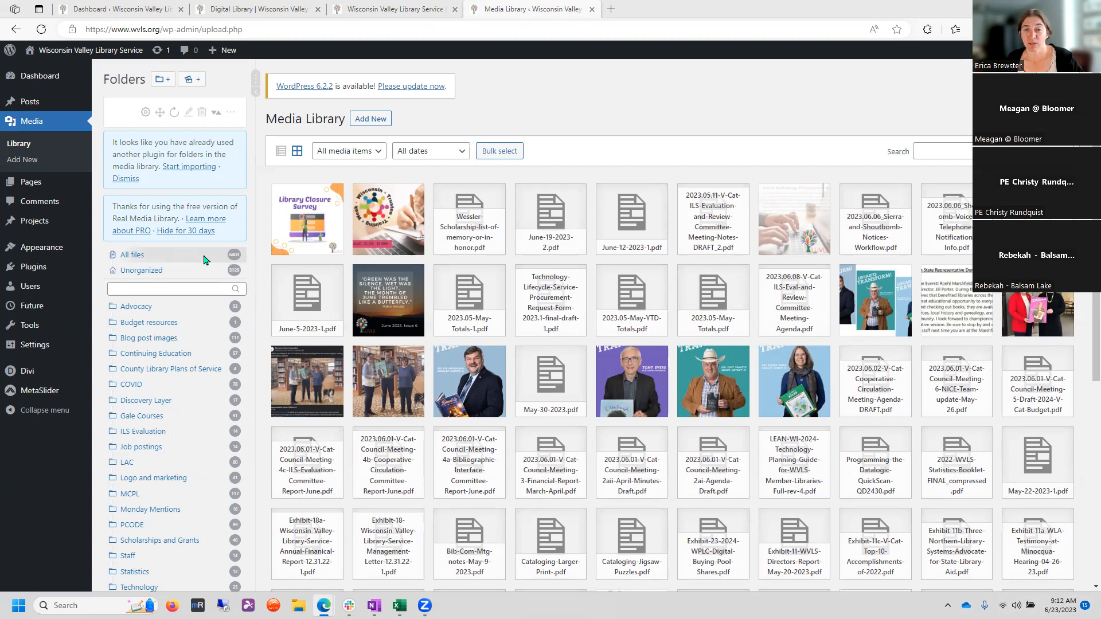
{"action": "mouse_move", "coordinate": [206, 260]}
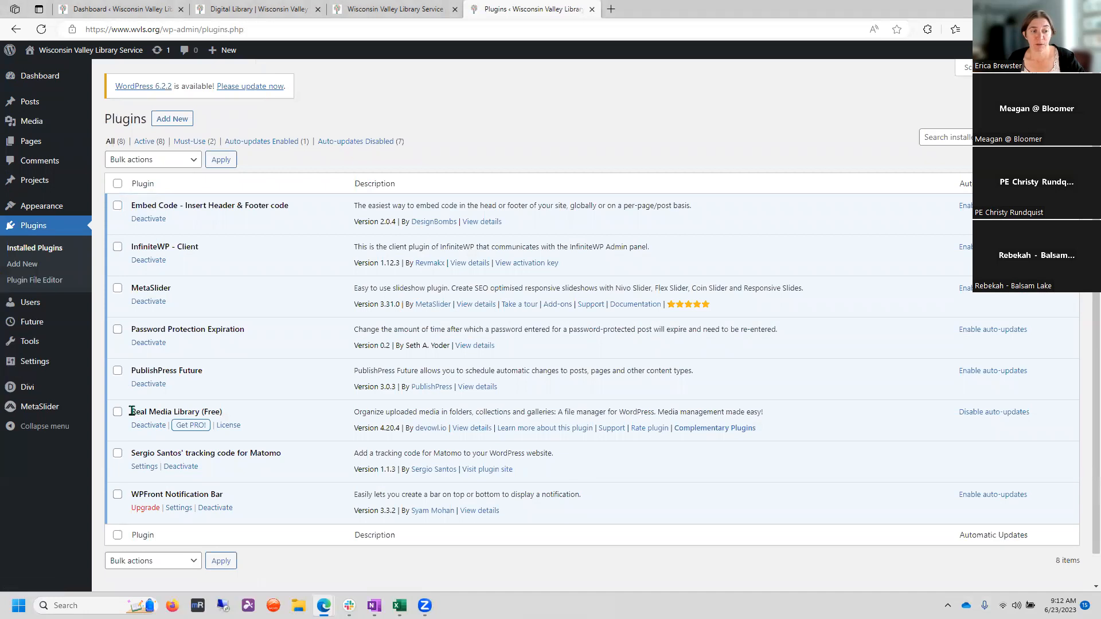
- Go back to the media library and filter the media items to documents only
{"action": "double_click", "coordinate": [176, 412]}
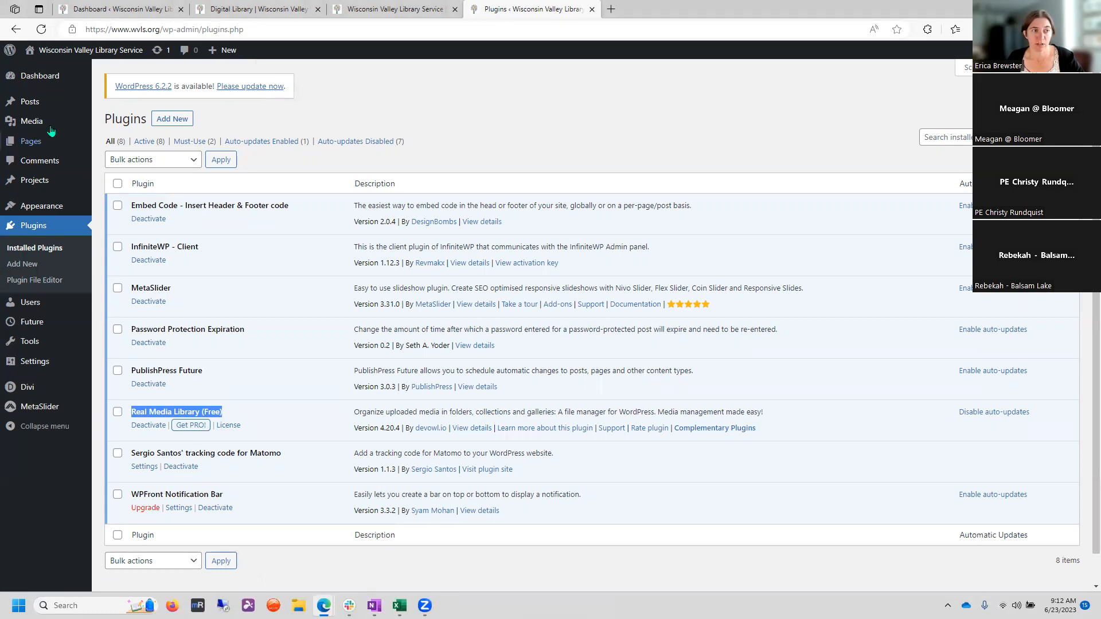
{"action": "left_click", "coordinate": [31, 121]}
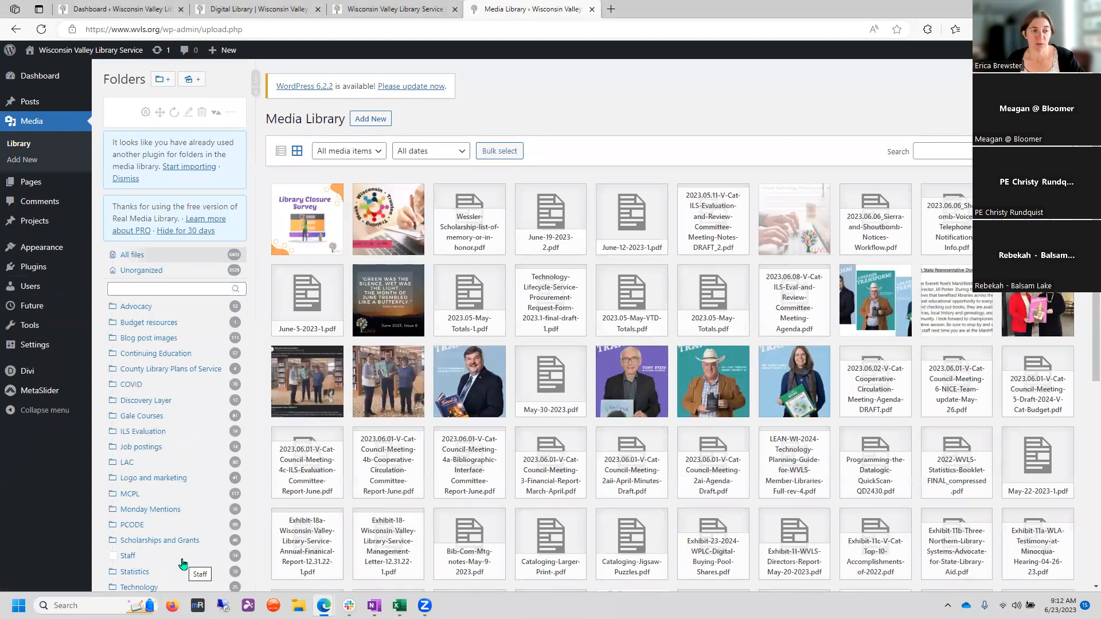
{"action": "mouse_move", "coordinate": [173, 510]}
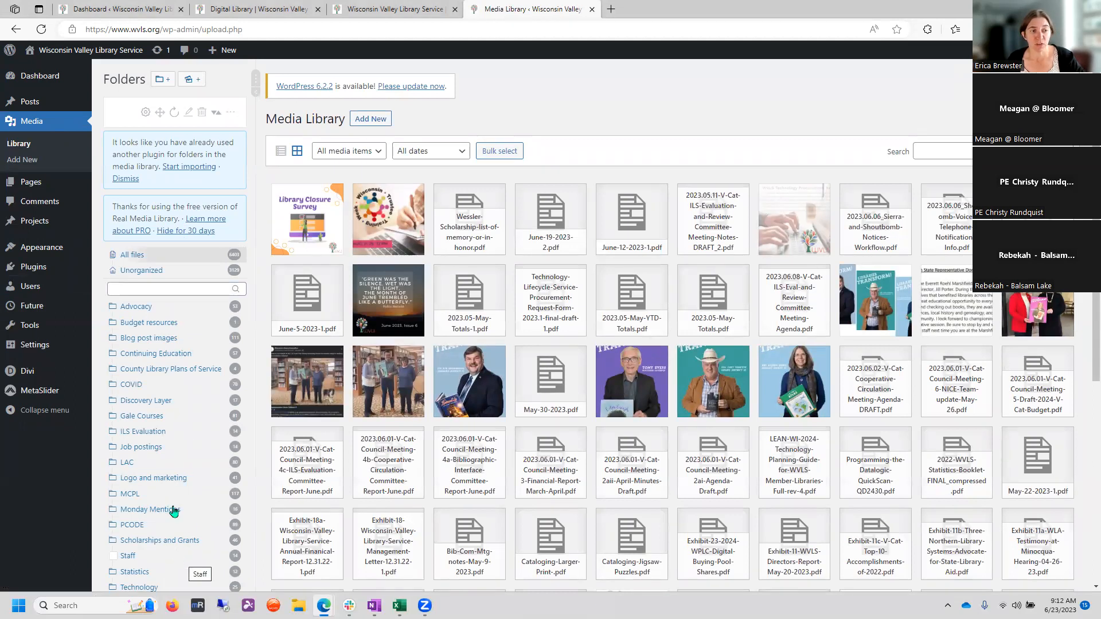
{"action": "scroll", "scroll_direction": "down", "scroll_amount": 3}
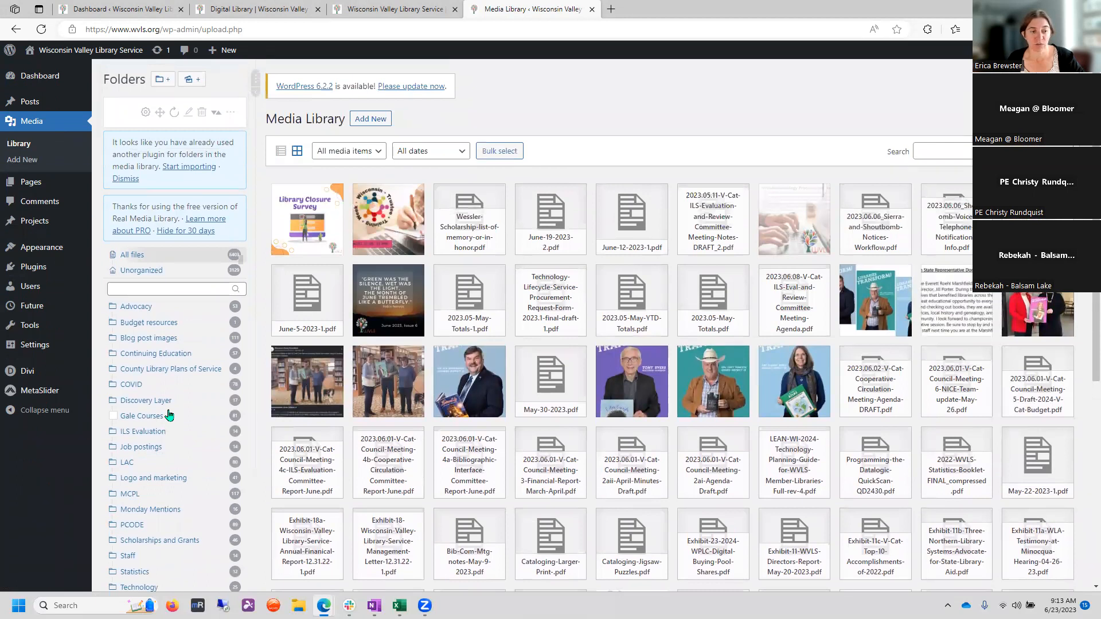
{"action": "mouse_move", "coordinate": [146, 445]}
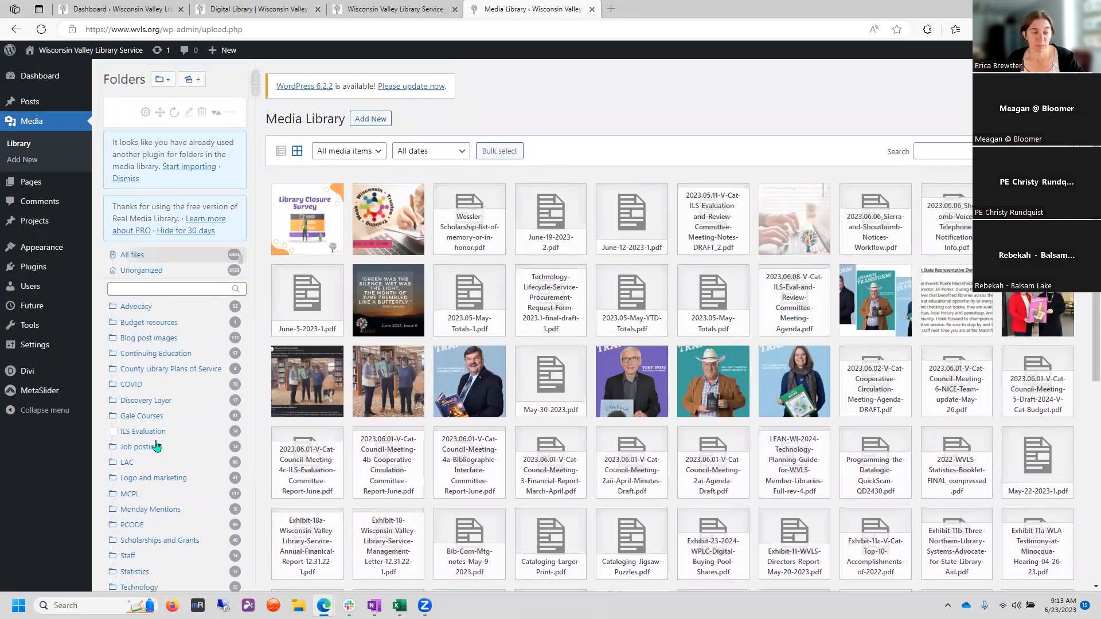
{"action": "mouse_move", "coordinate": [583, 194]}
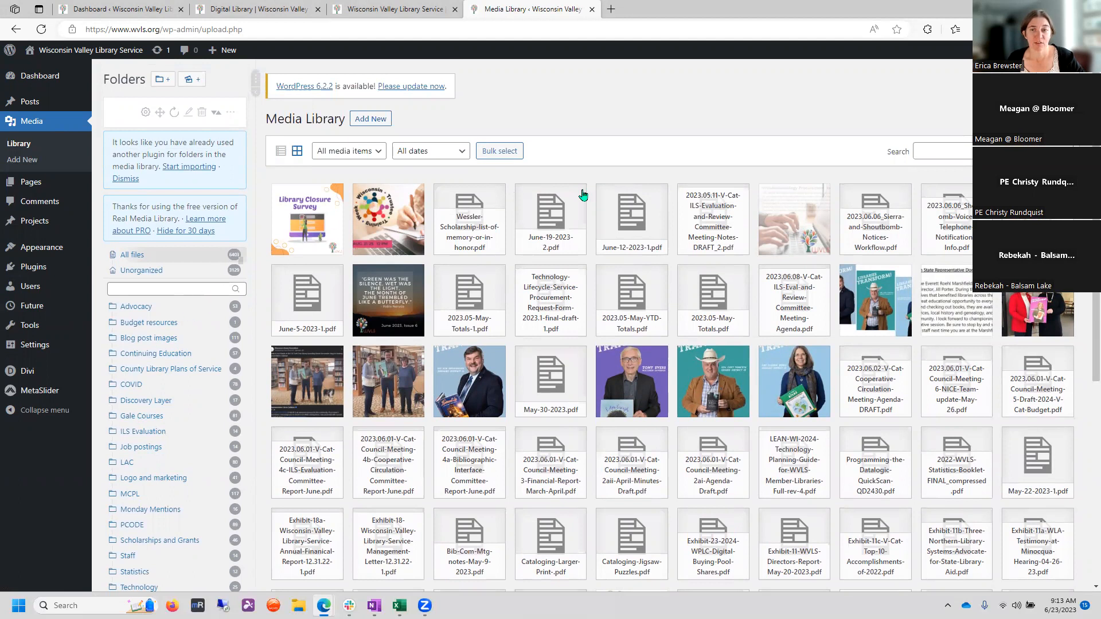
{"action": "mouse_move", "coordinate": [334, 212]}
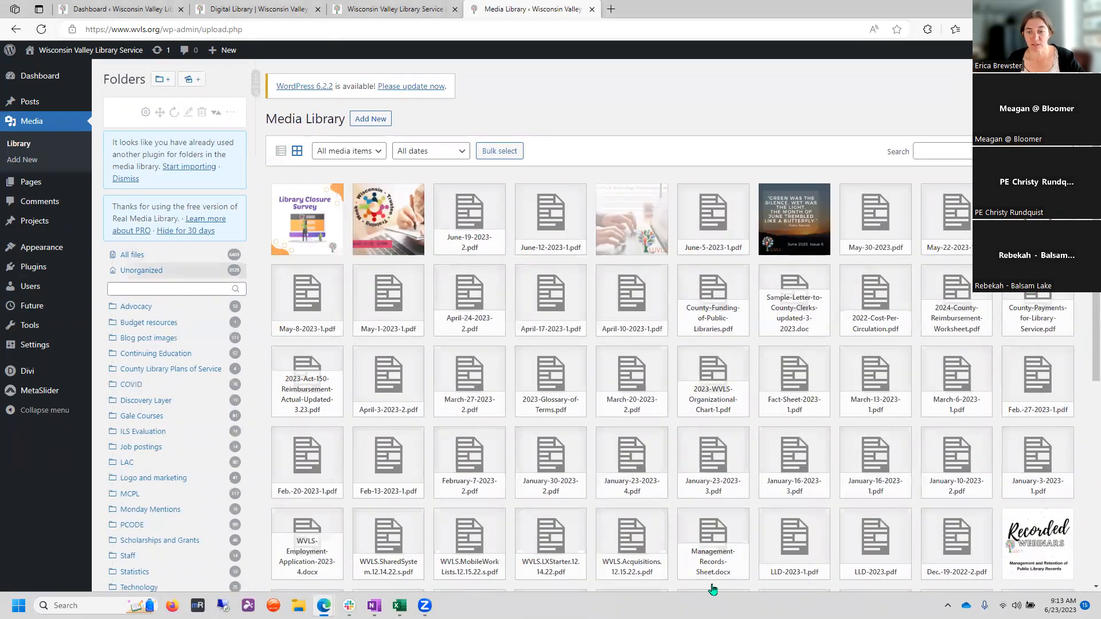
{"action": "mouse_move", "coordinate": [336, 266]}
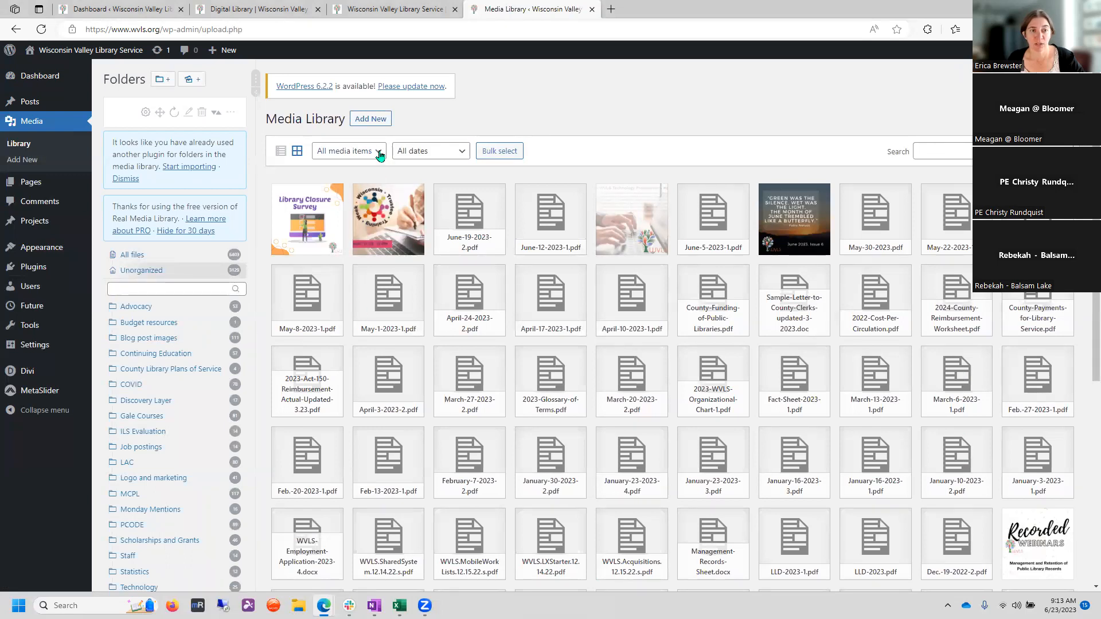
{"action": "left_click", "coordinate": [350, 150]}
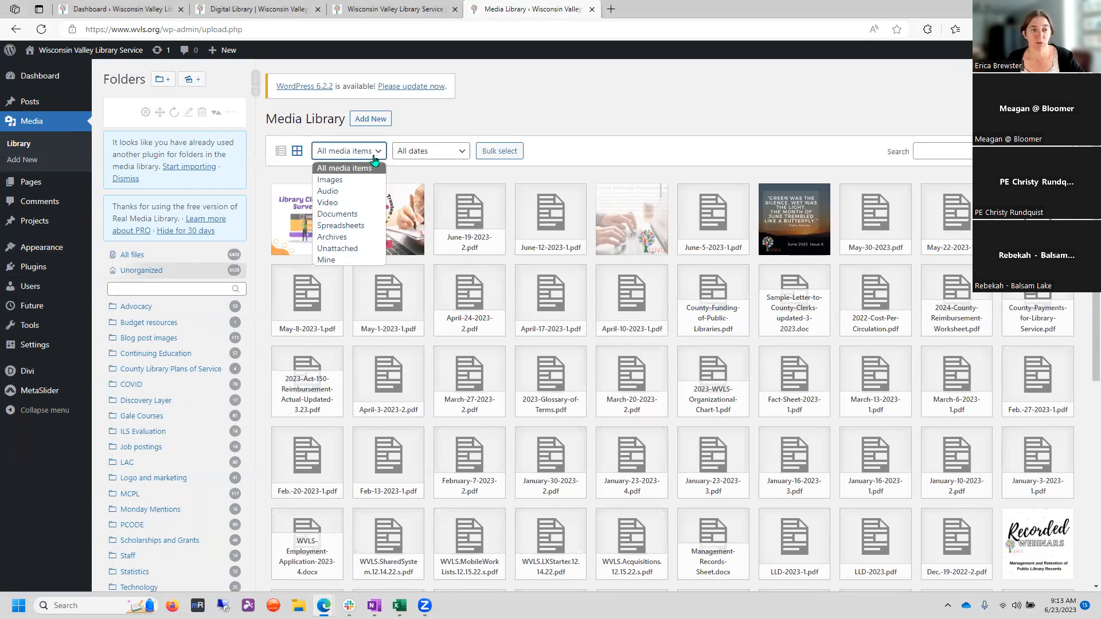
{"action": "mouse_move", "coordinate": [337, 214]}
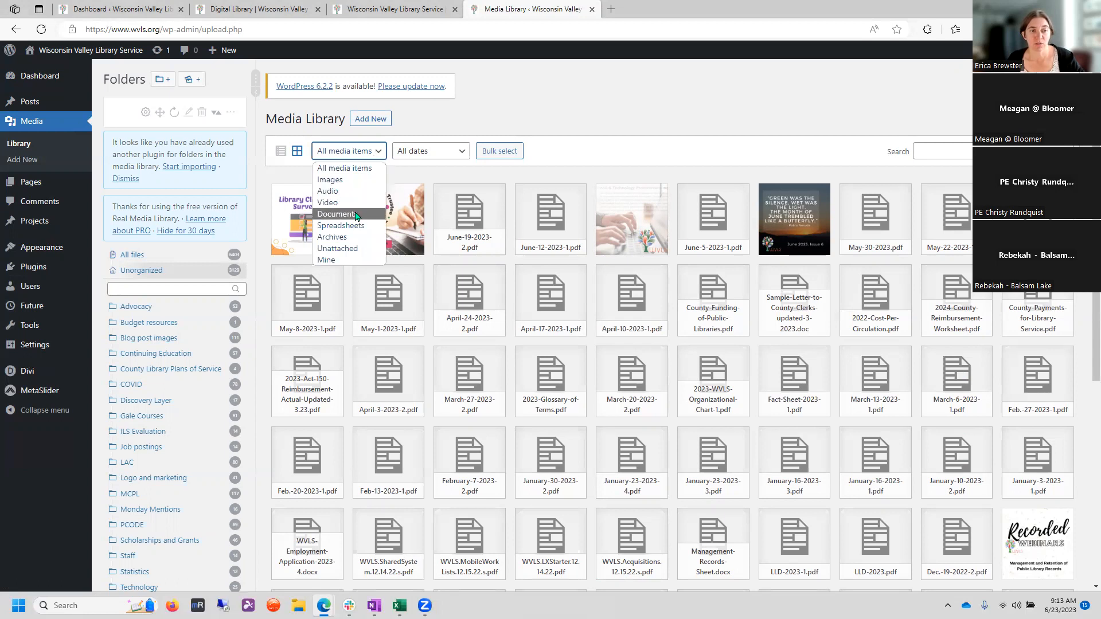
{"action": "left_click", "coordinate": [336, 214]}
{"action": "type", "text": "employment"}
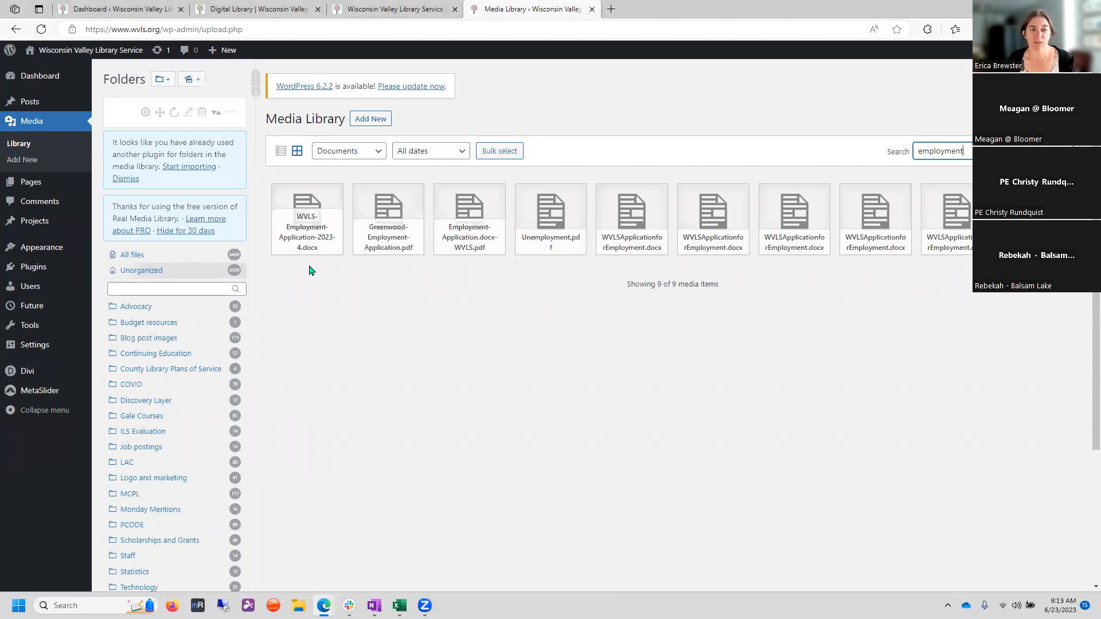
{"action": "mouse_move", "coordinate": [892, 253]}
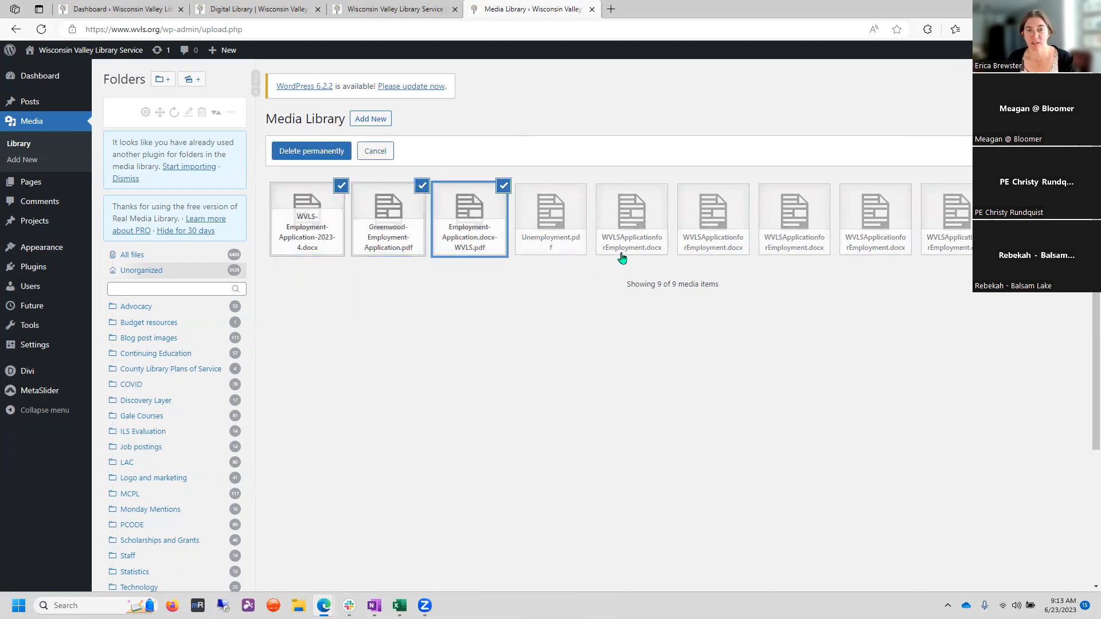
- Select the employment files, move Unemployment.pdf into the COVID folder, and clear the search
{"action": "left_click", "coordinate": [631, 213]}
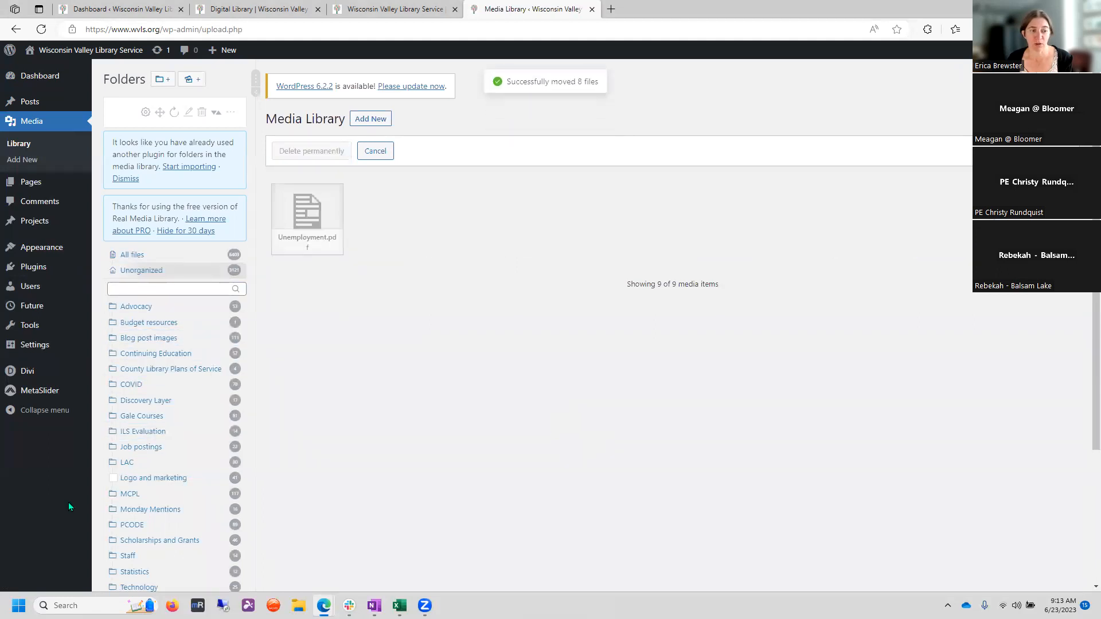
{"action": "mouse_move", "coordinate": [533, 114]}
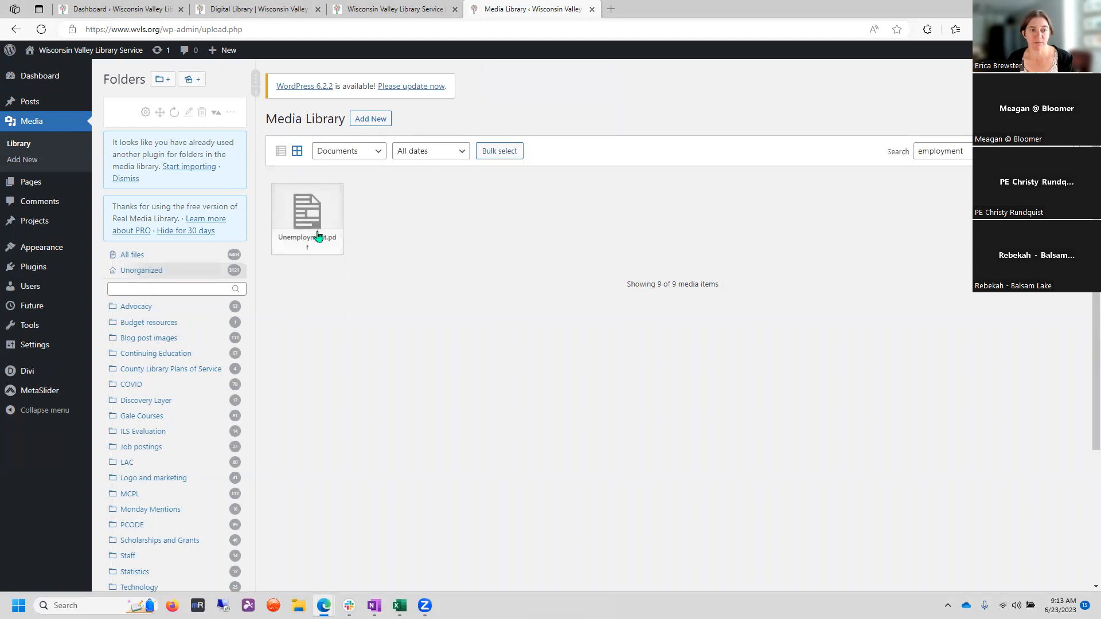
{"action": "left_click", "coordinate": [307, 212]}
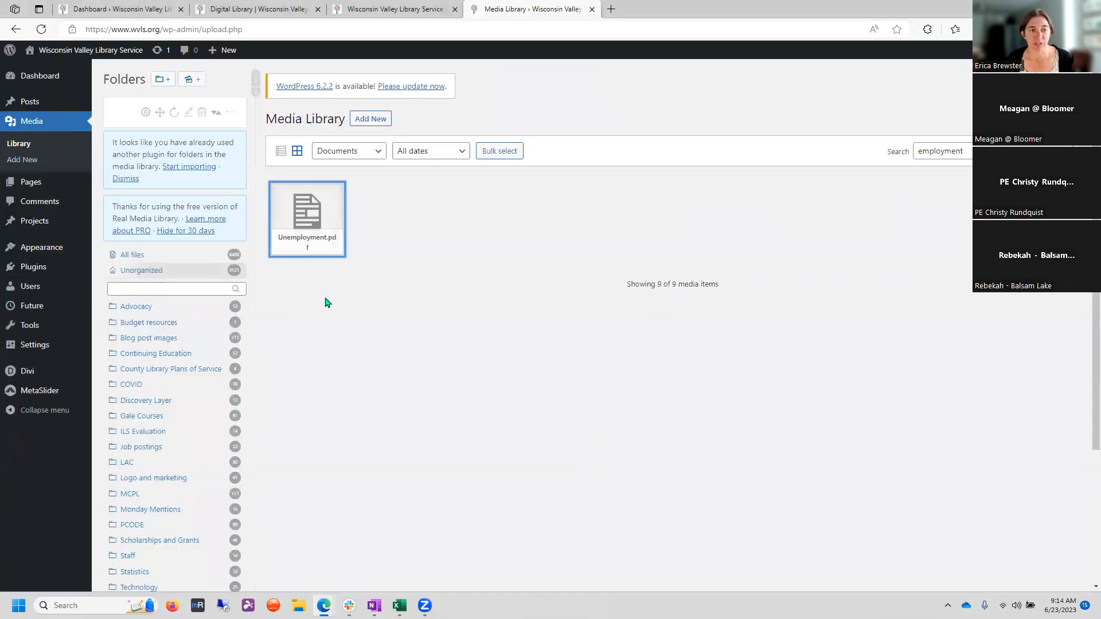
{"action": "left_click_drag", "start_coordinate": [307, 218], "coordinate": [186, 384]}
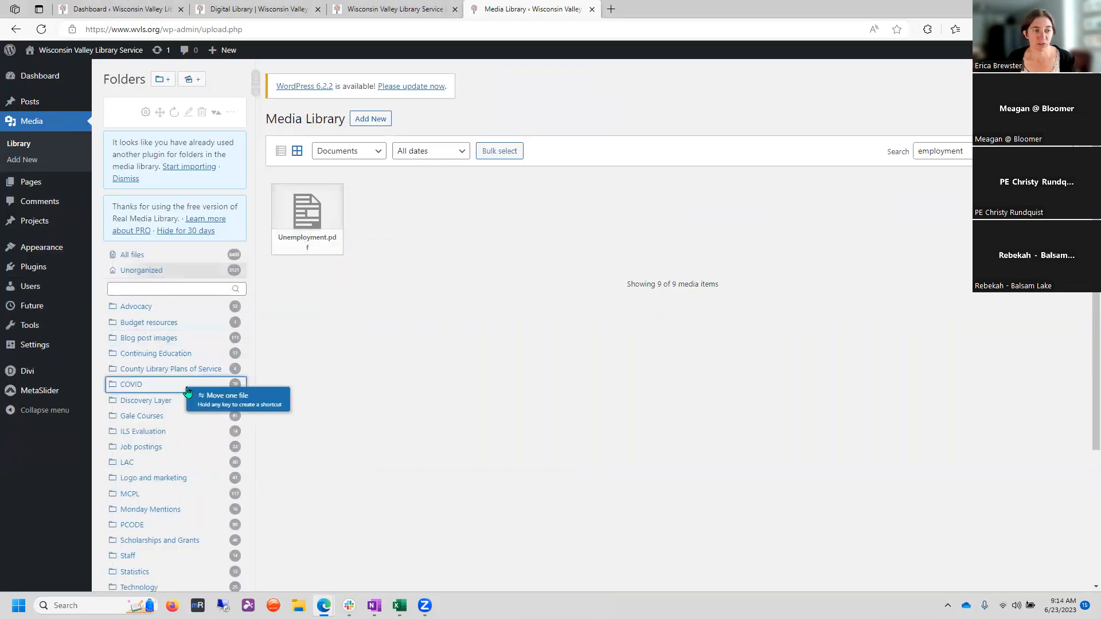
{"action": "left_click_drag", "start_coordinate": [307, 210], "coordinate": [131, 384]}
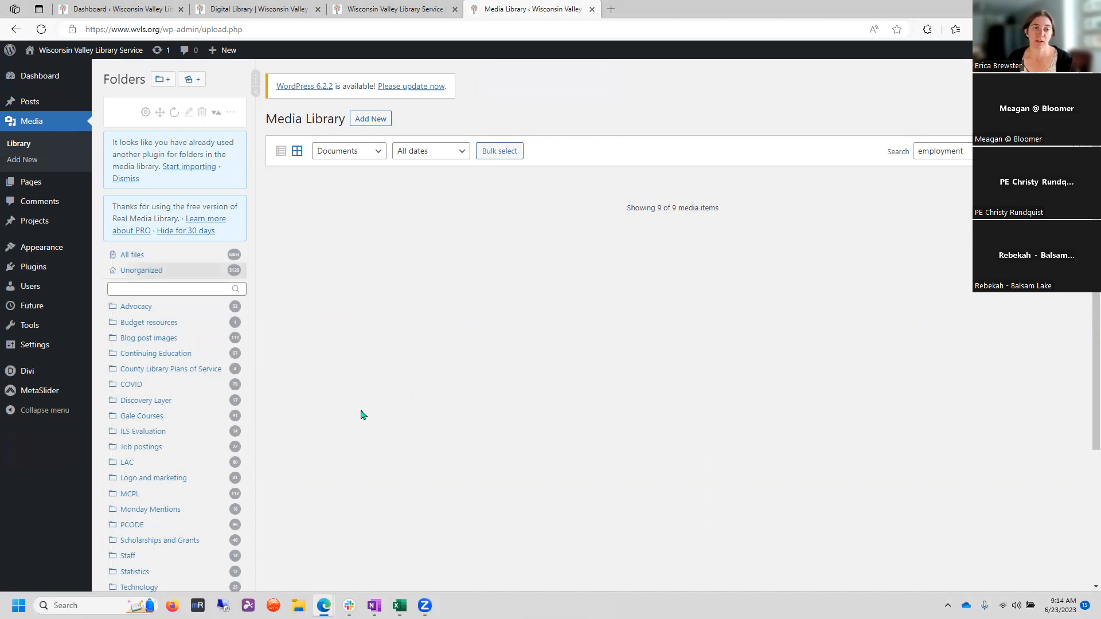
{"action": "mouse_move", "coordinate": [596, 288]}
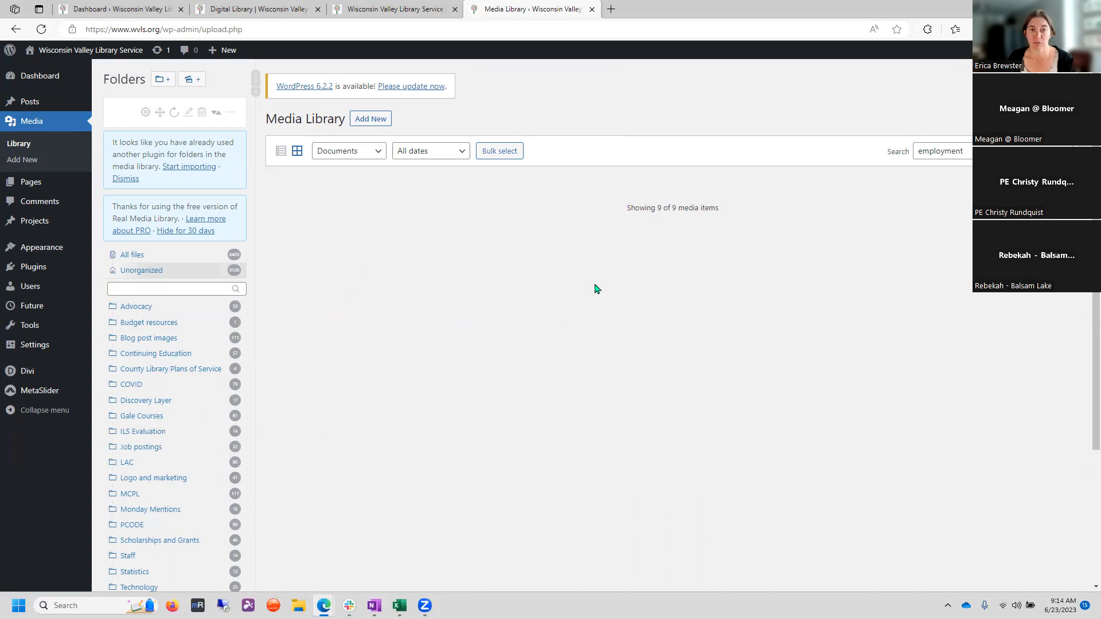
{"action": "double_click", "coordinate": [942, 151]}
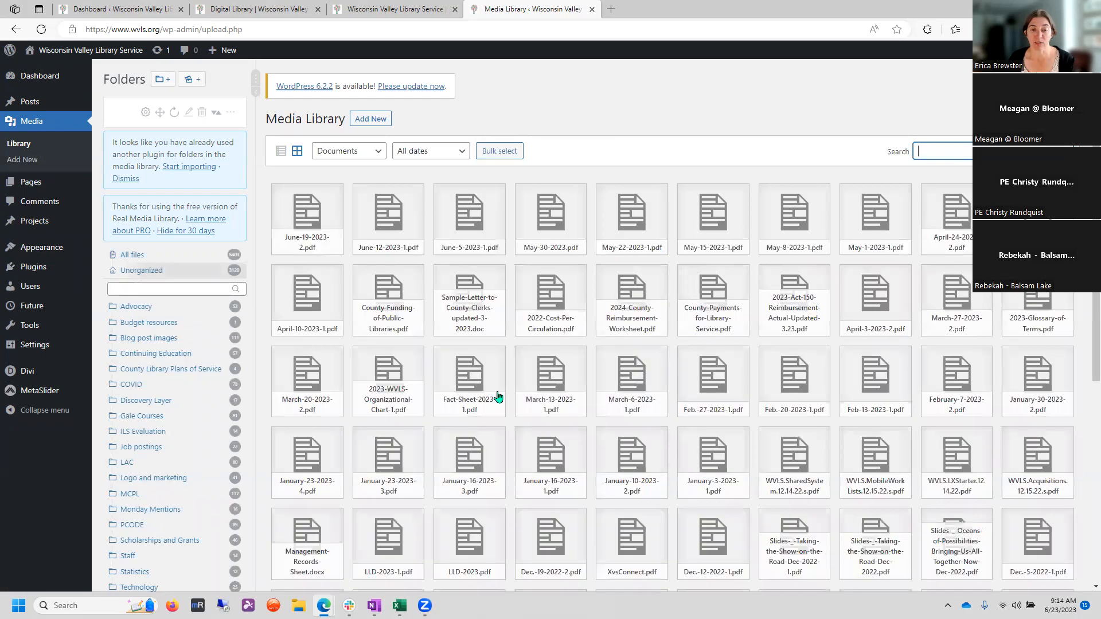
{"action": "mouse_move", "coordinate": [403, 395]}
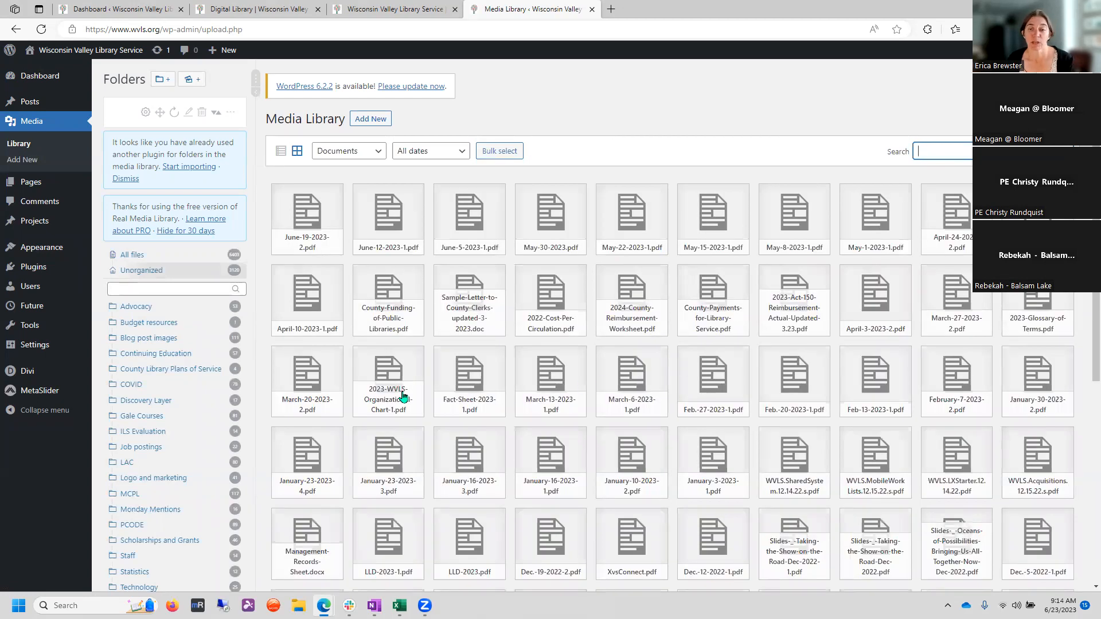
{"action": "mouse_move", "coordinate": [725, 264]}
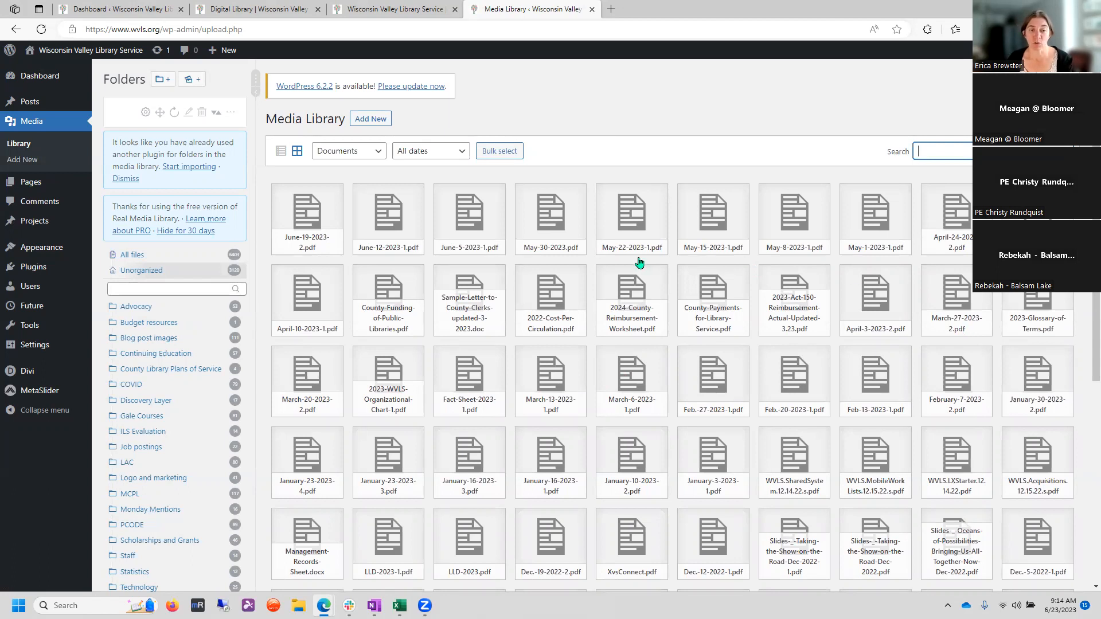
{"action": "mouse_move", "coordinate": [458, 339]}
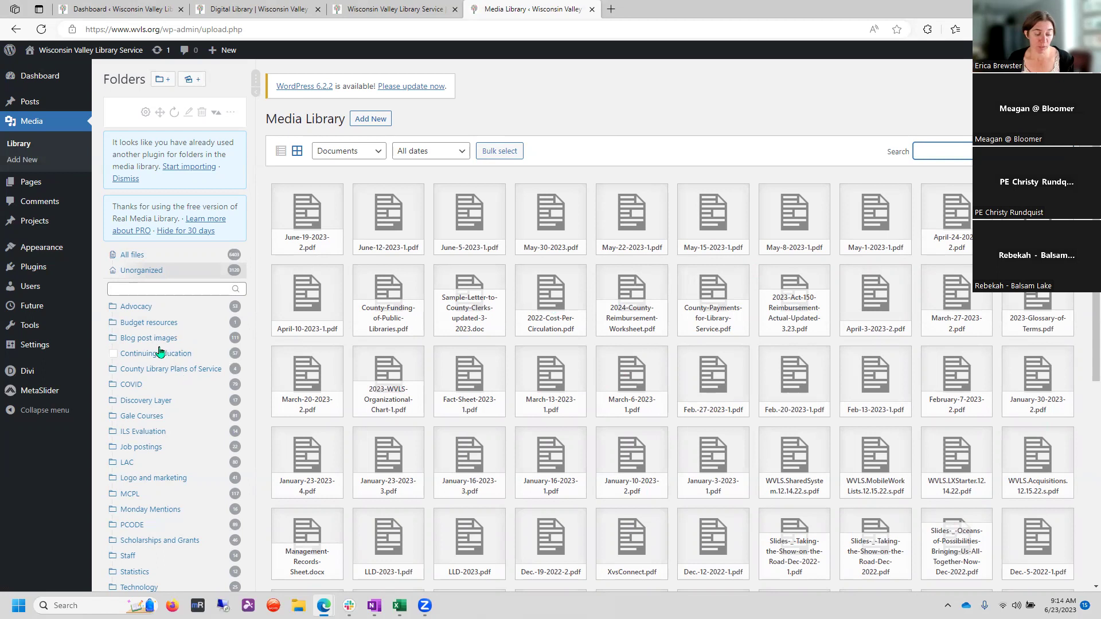
{"action": "scroll", "scroll_direction": "down", "scroll_amount": 3}
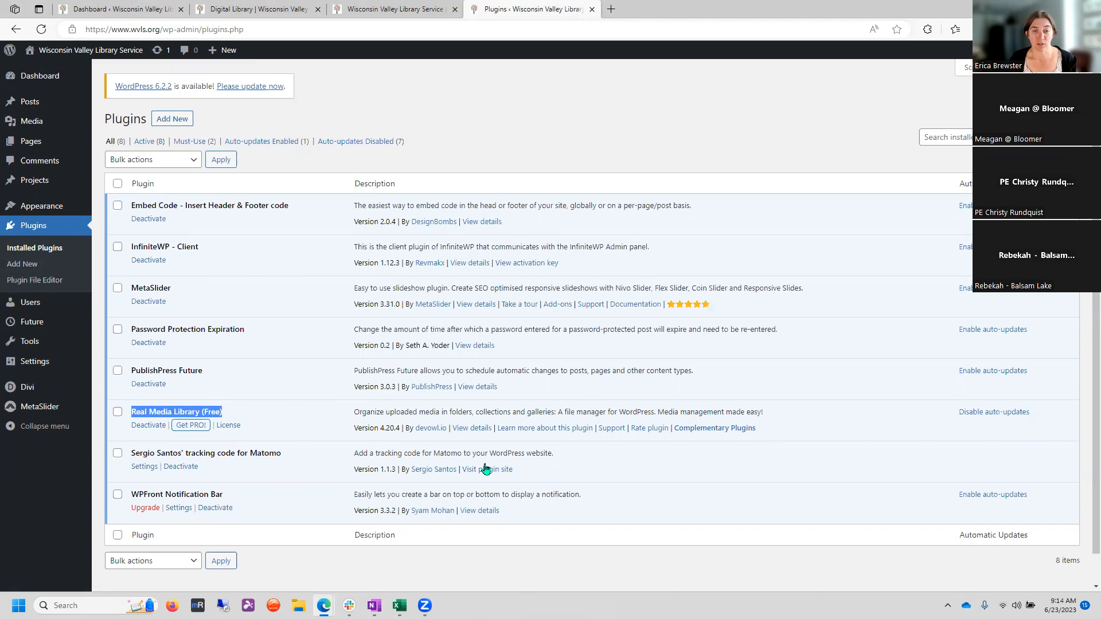
{"action": "mouse_move", "coordinate": [47, 271]}
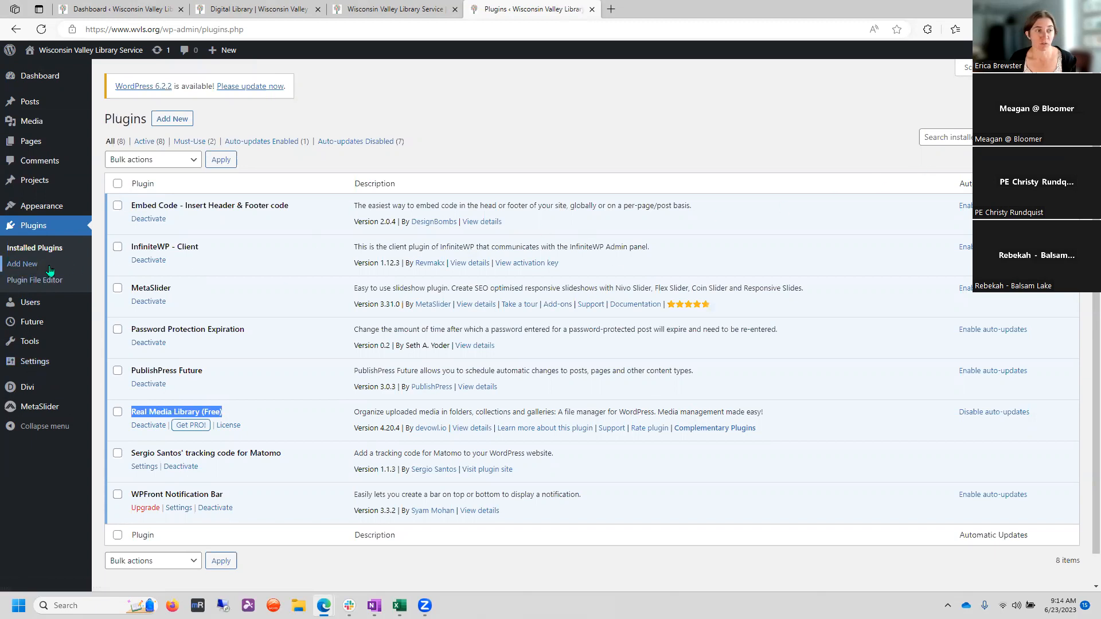
- Search the Add New plugin directory for 'real media lib'
{"action": "left_click", "coordinate": [21, 264]}
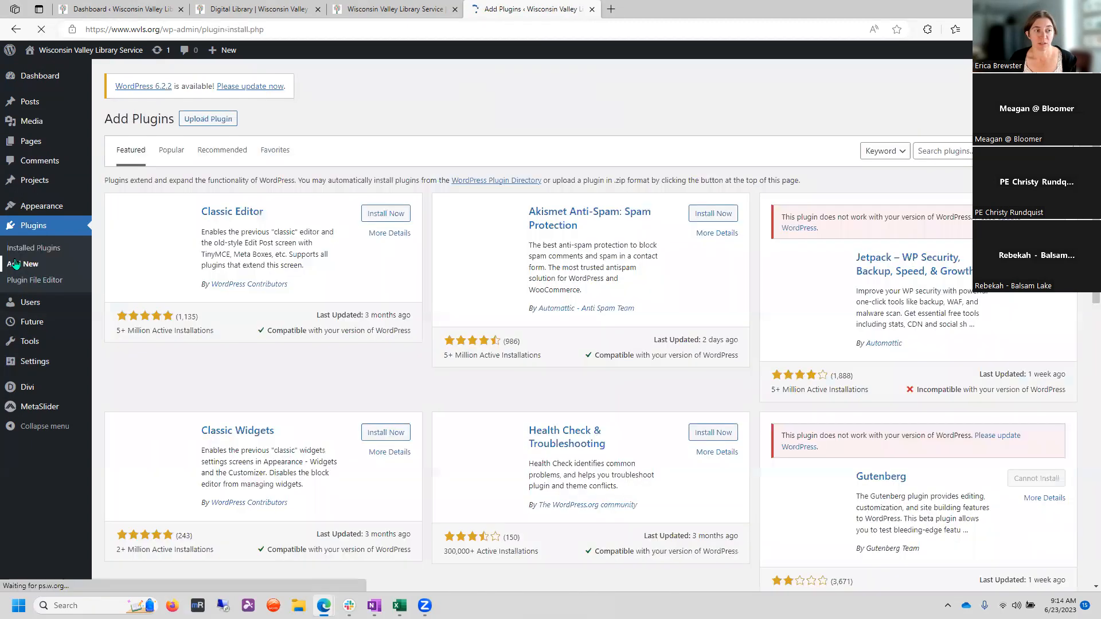
{"action": "left_click", "coordinate": [947, 151]}
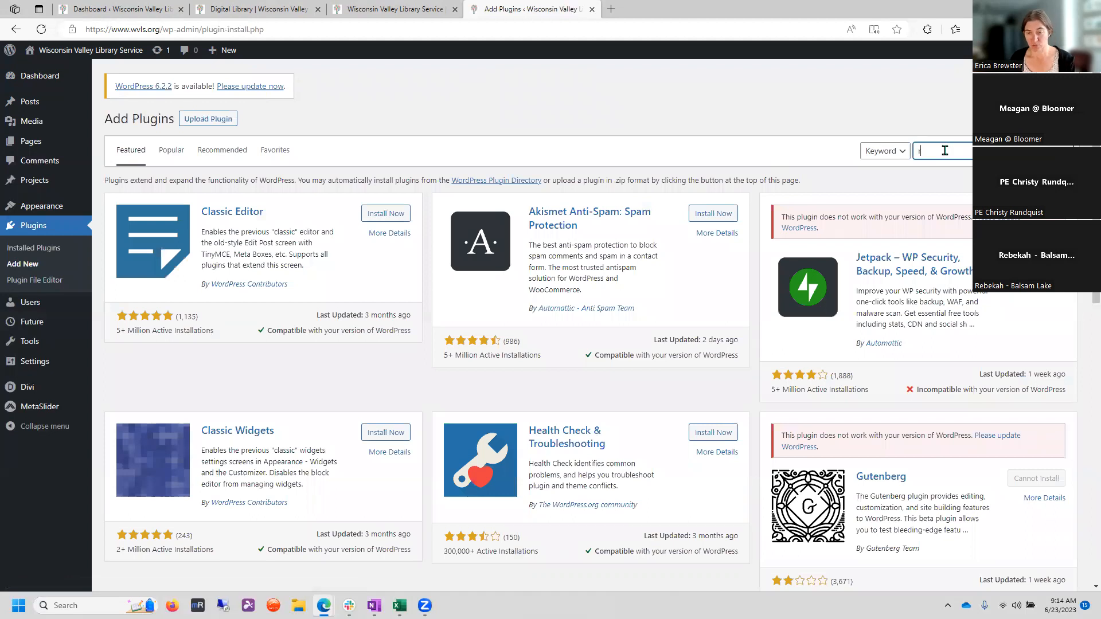
{"action": "type", "text": "real media libra"}
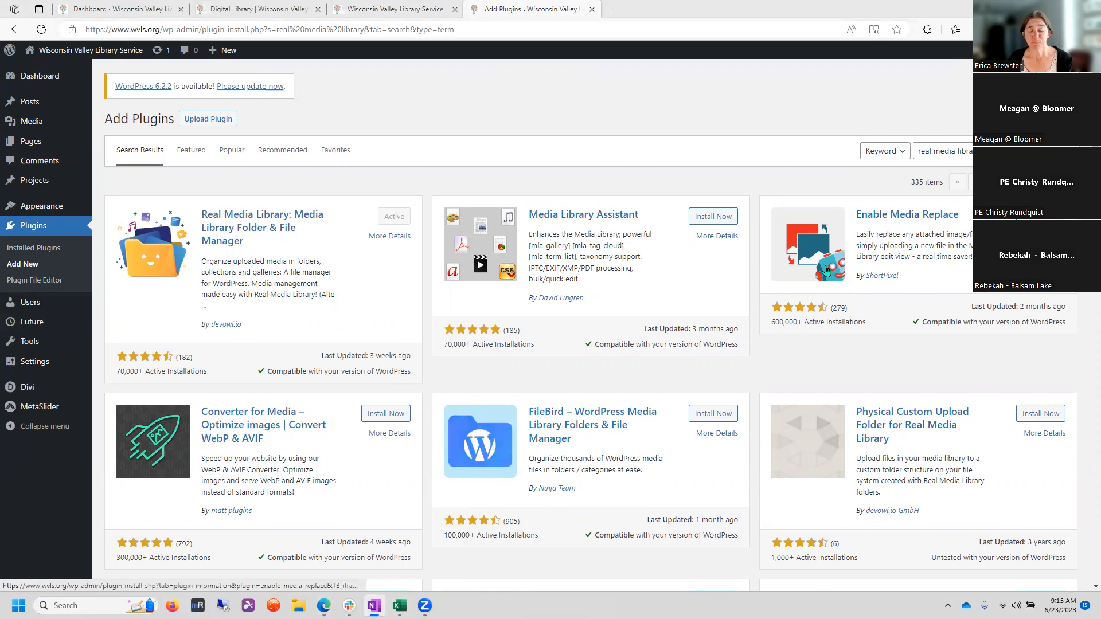
{"action": "mouse_move", "coordinate": [673, 381]}
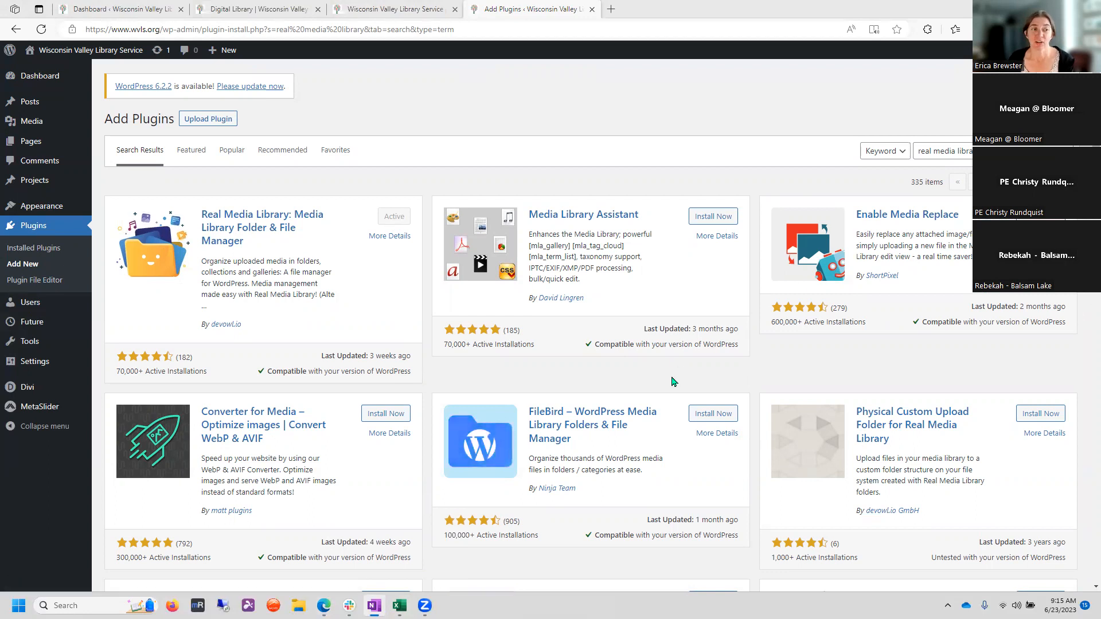
{"action": "mouse_move", "coordinate": [508, 312]}
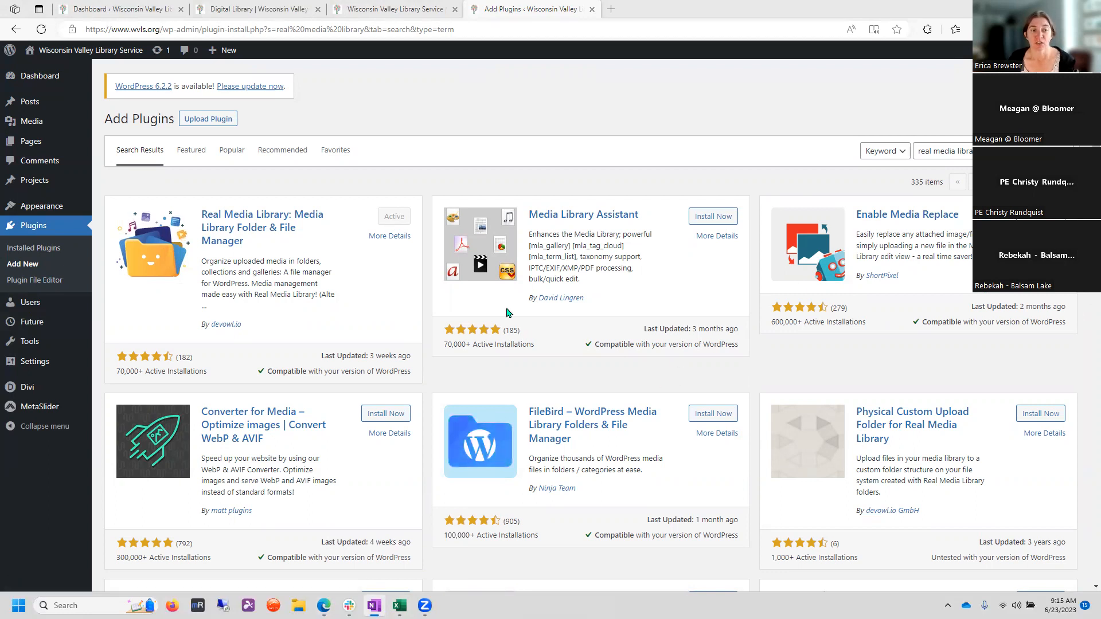
{"action": "mouse_move", "coordinate": [29, 101]}
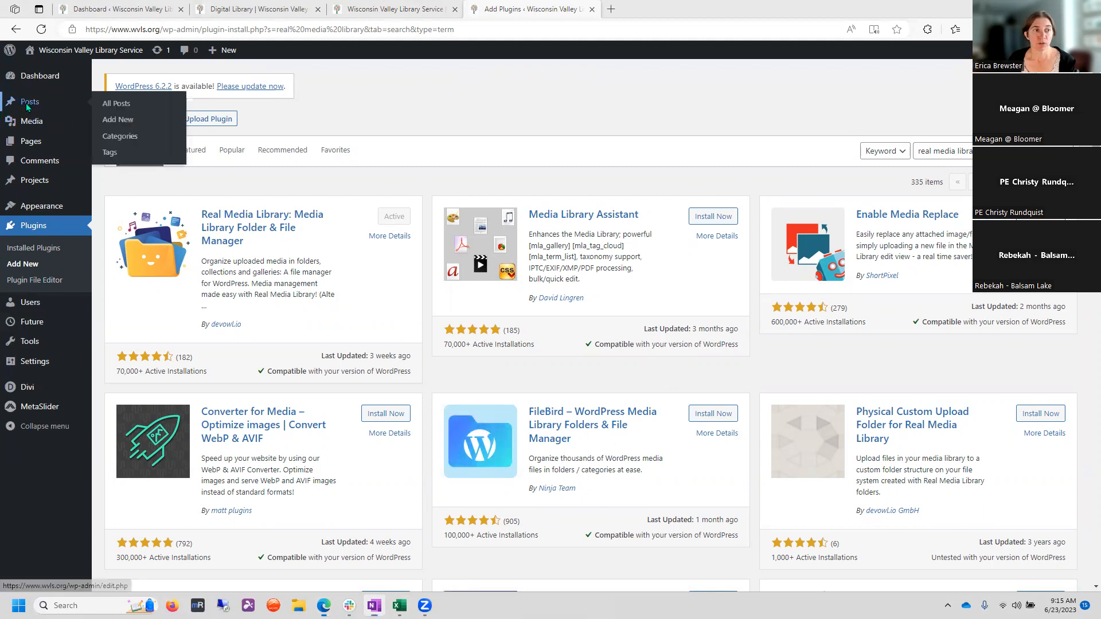
- Start a new blank post, then tick and untick the Featured Post Slider category
{"action": "left_click", "coordinate": [29, 102]}
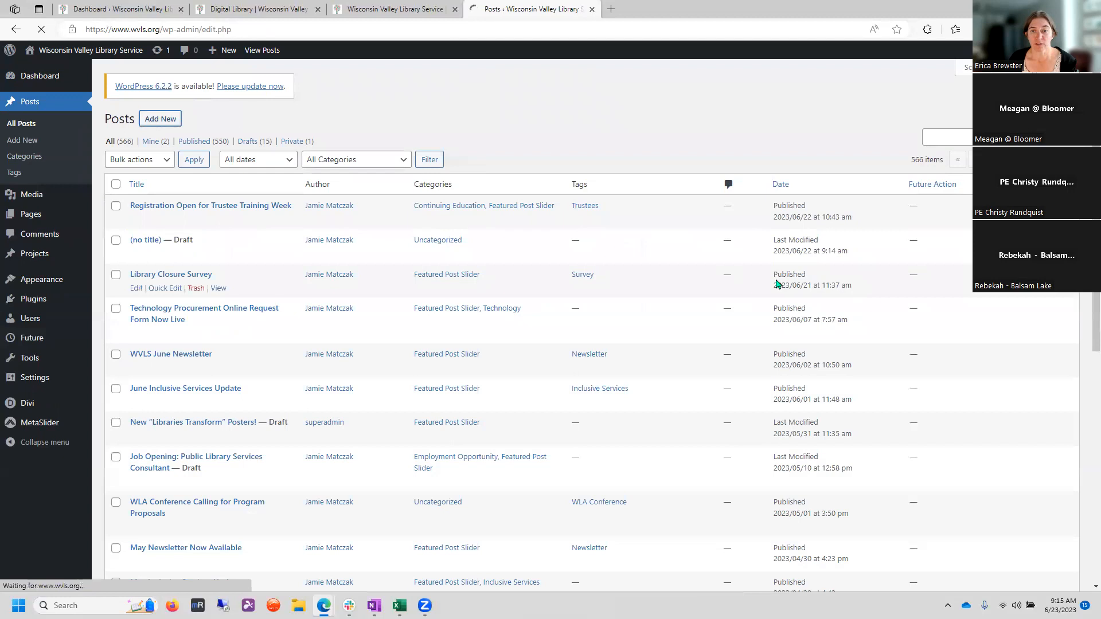
{"action": "left_click", "coordinate": [160, 119]}
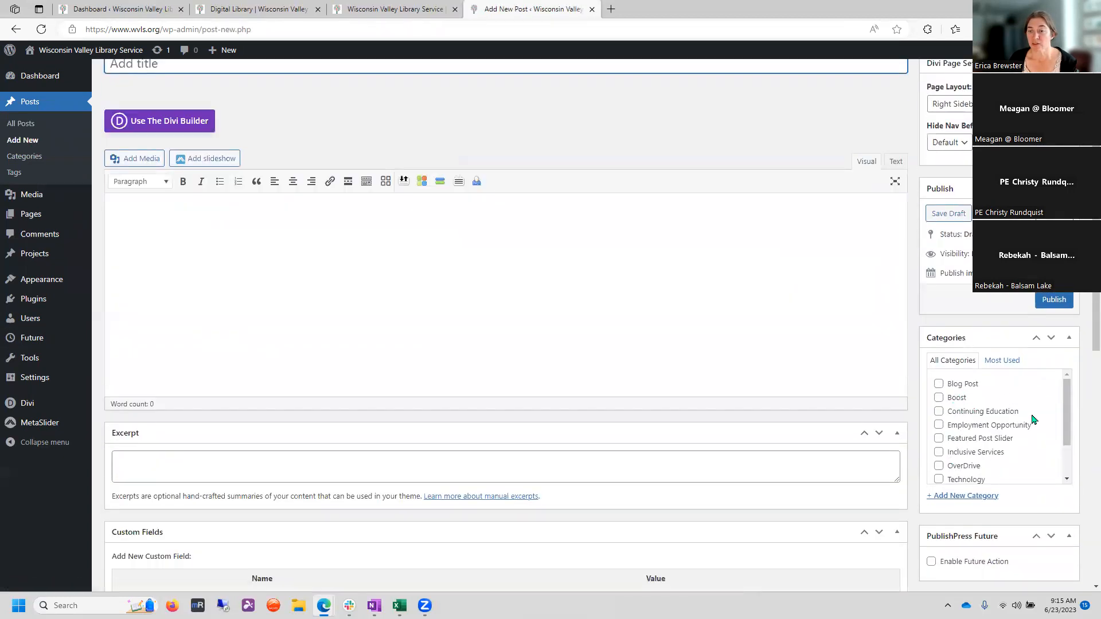
{"action": "scroll", "scroll_direction": "down", "scroll_amount": 3}
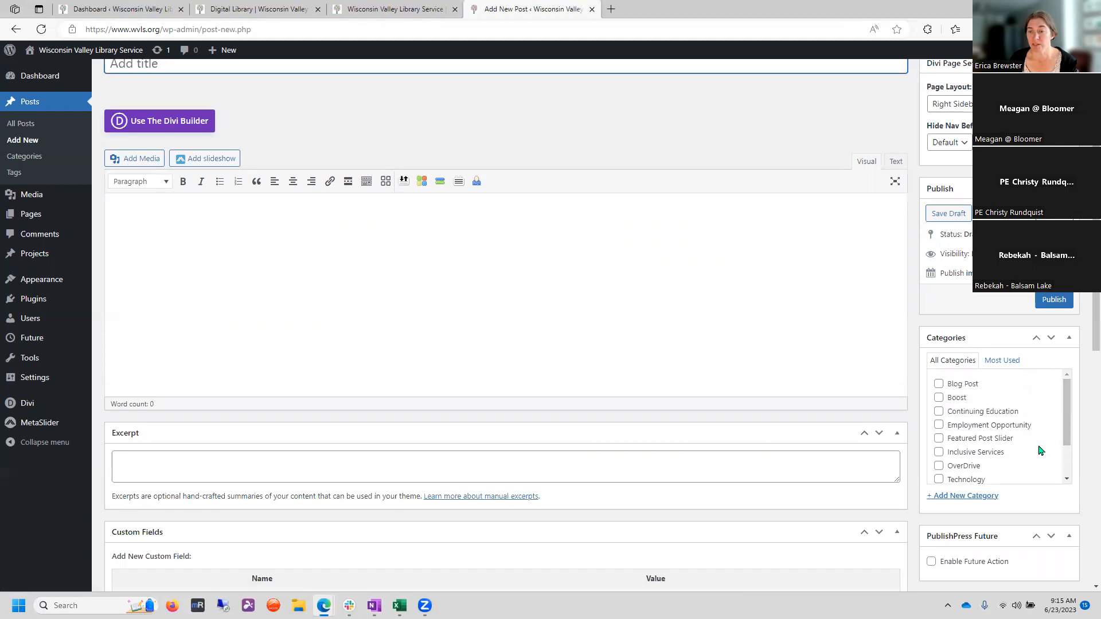
{"action": "left_click", "coordinate": [939, 439]}
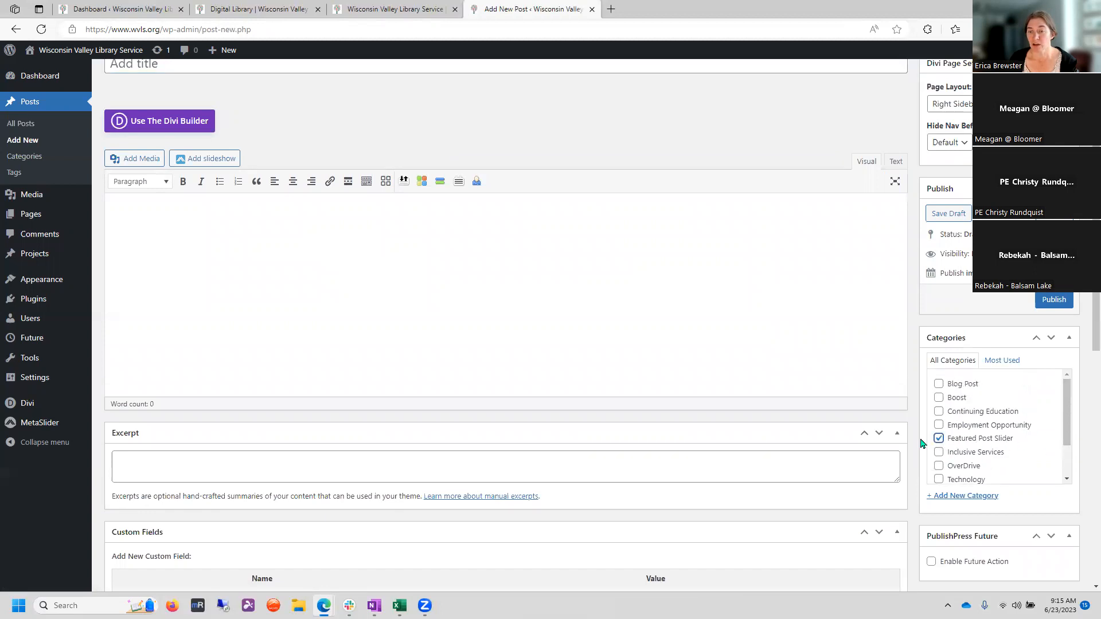
{"action": "scroll", "scroll_direction": "down", "scroll_amount": 3}
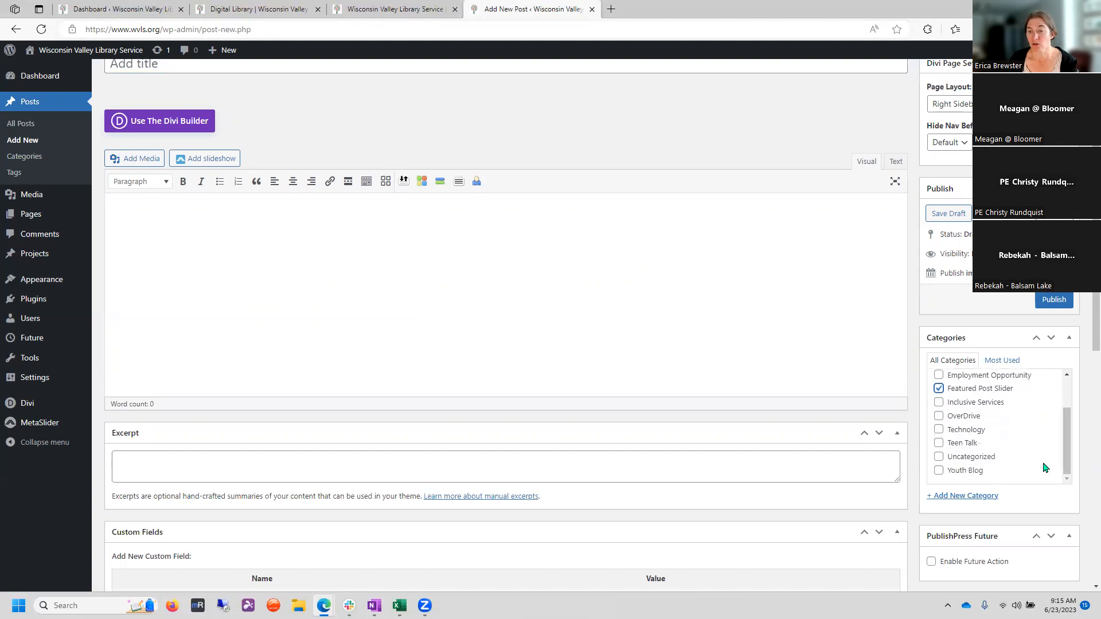
{"action": "left_click", "coordinate": [938, 388]}
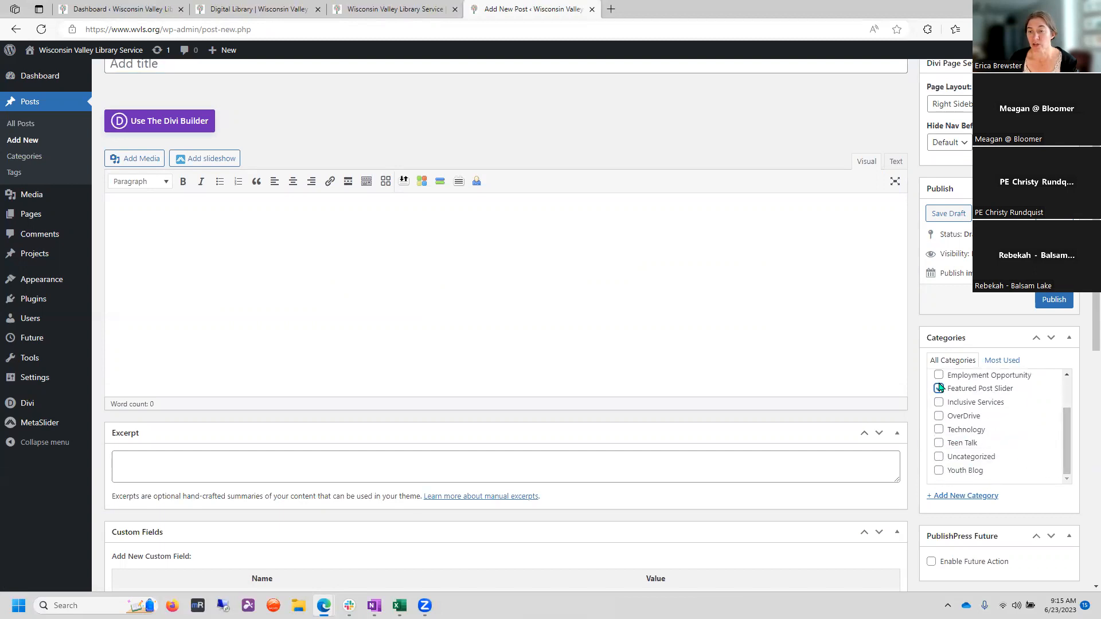
{"action": "left_click", "coordinate": [938, 388]}
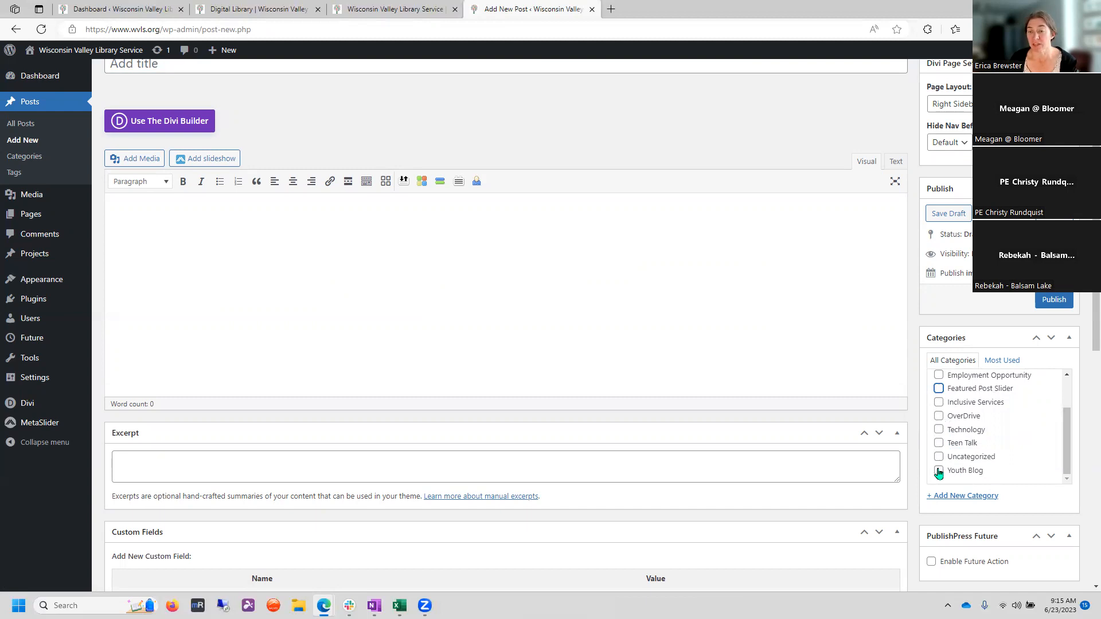
{"action": "left_click", "coordinate": [939, 456]}
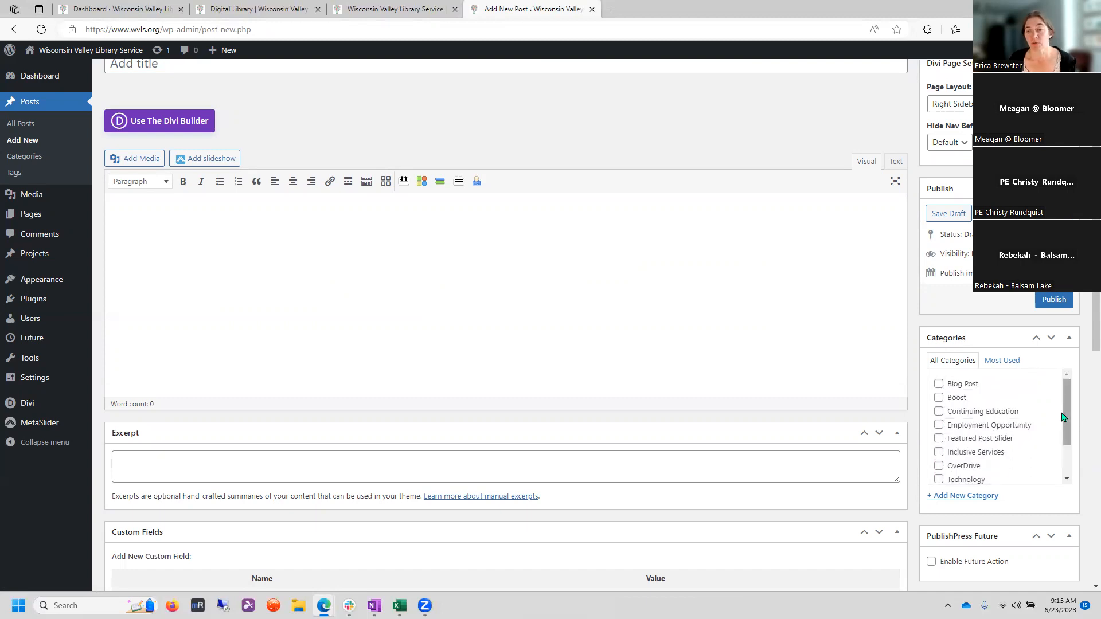
{"action": "mouse_move", "coordinate": [543, 416]}
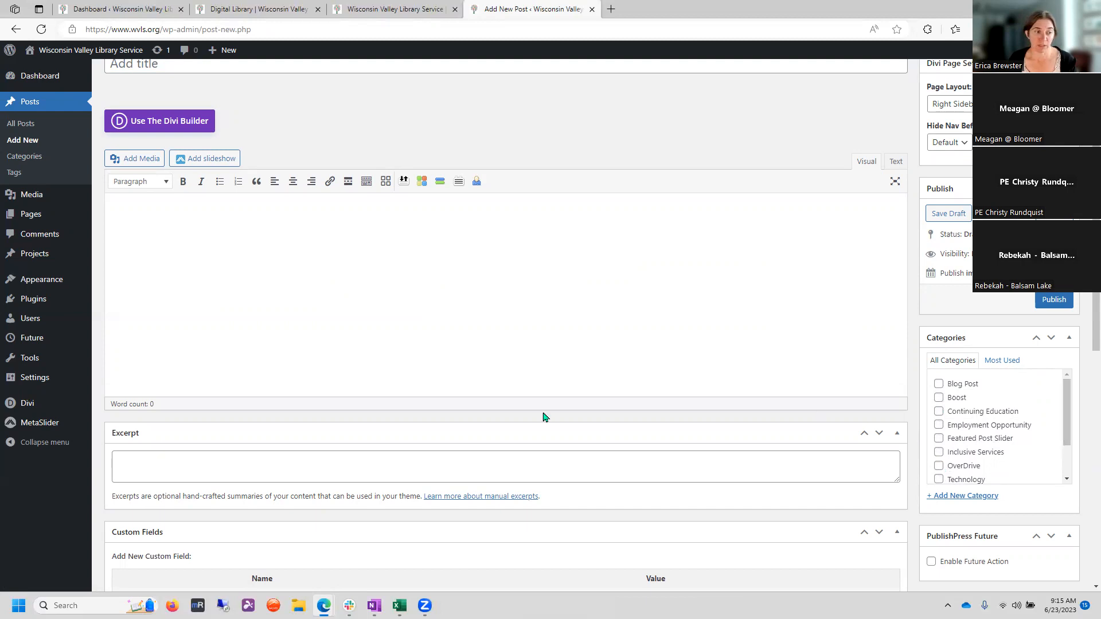
{"action": "left_click", "coordinate": [34, 377]}
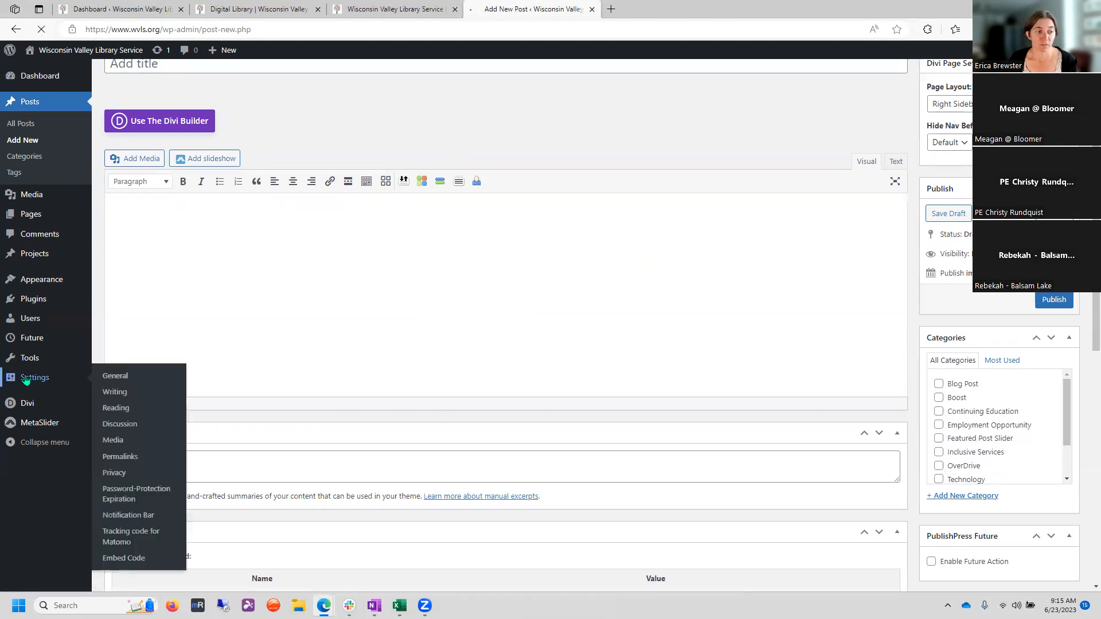
- Set Week Starts On to Sunday in General Settings and save the change
{"action": "left_click", "coordinate": [114, 376]}
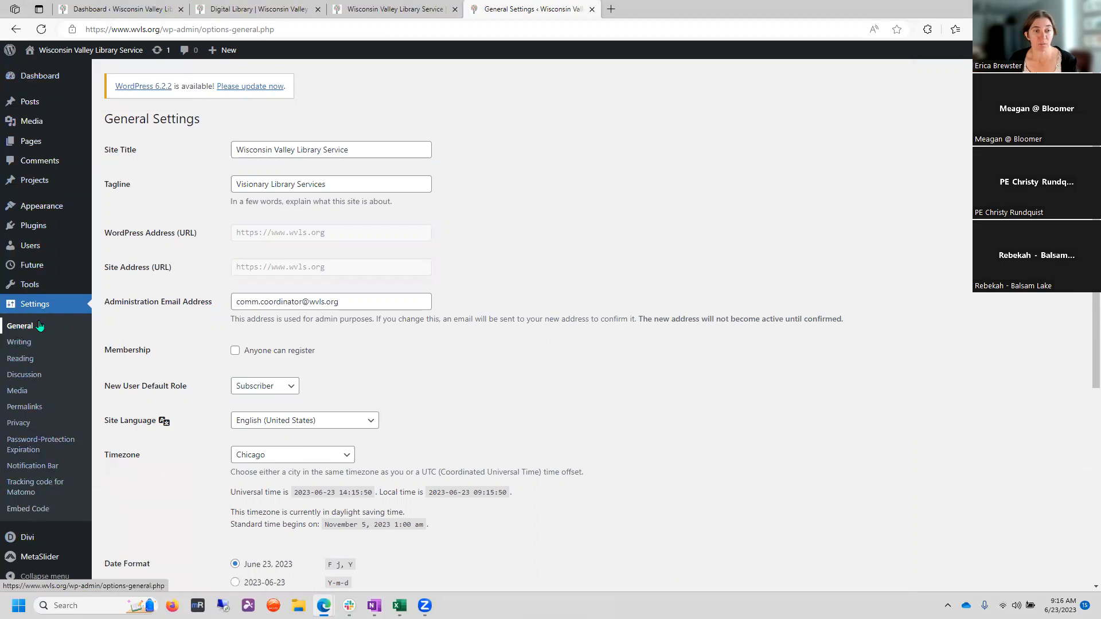
{"action": "scroll", "scroll_direction": "down", "scroll_amount": 3}
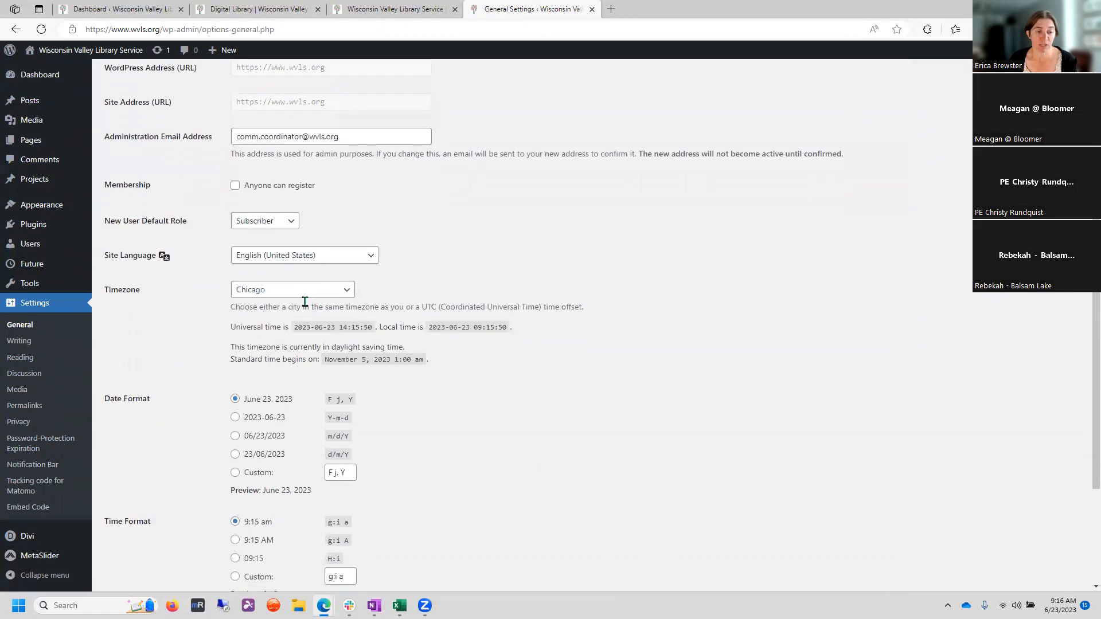
{"action": "scroll", "scroll_direction": "down", "scroll_amount": 3}
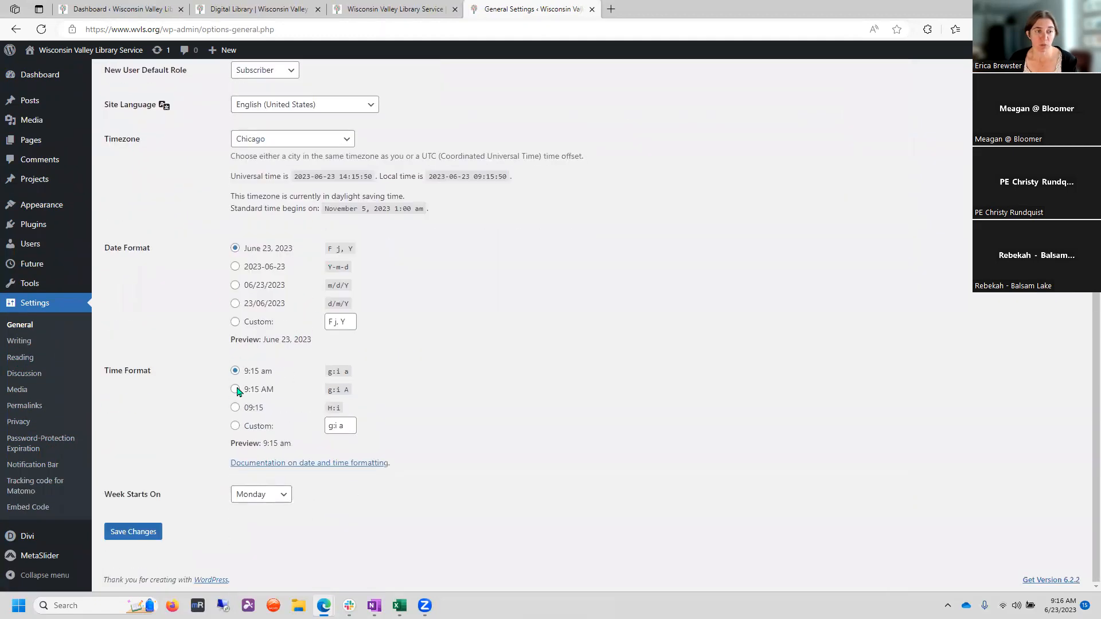
{"action": "mouse_move", "coordinate": [260, 150]}
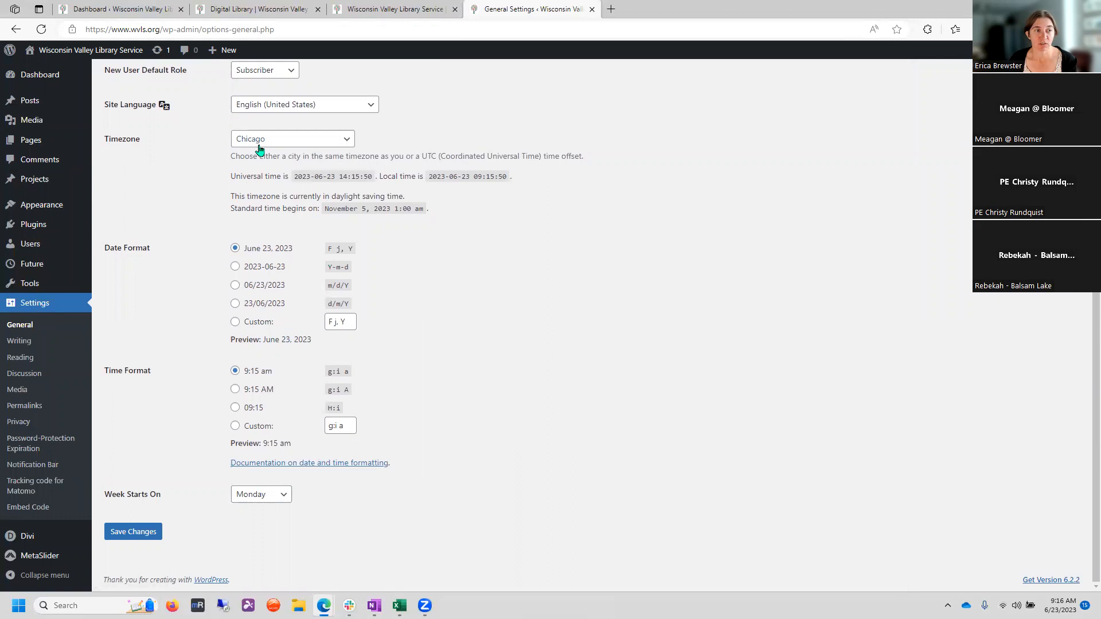
{"action": "left_click", "coordinate": [261, 494]}
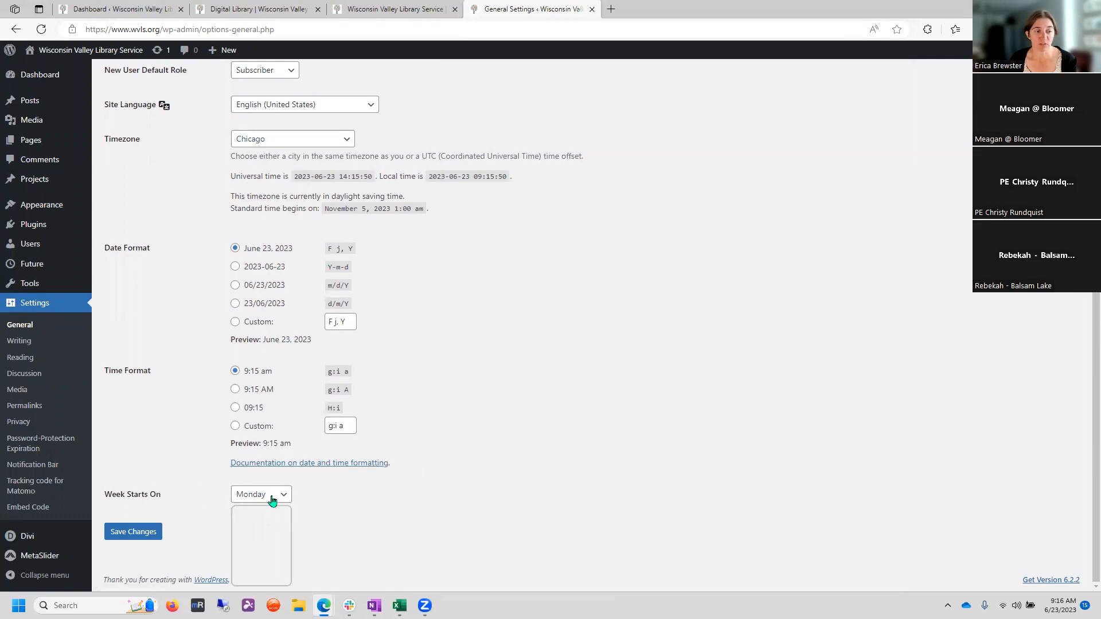
{"action": "left_click", "coordinate": [261, 495]}
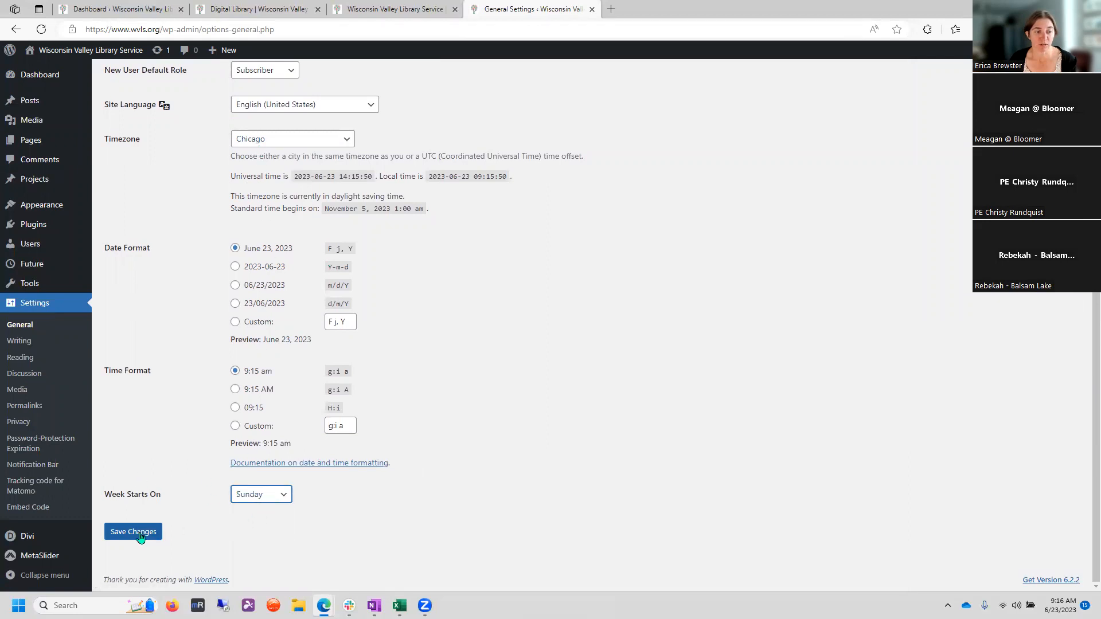
{"action": "left_click", "coordinate": [133, 532]}
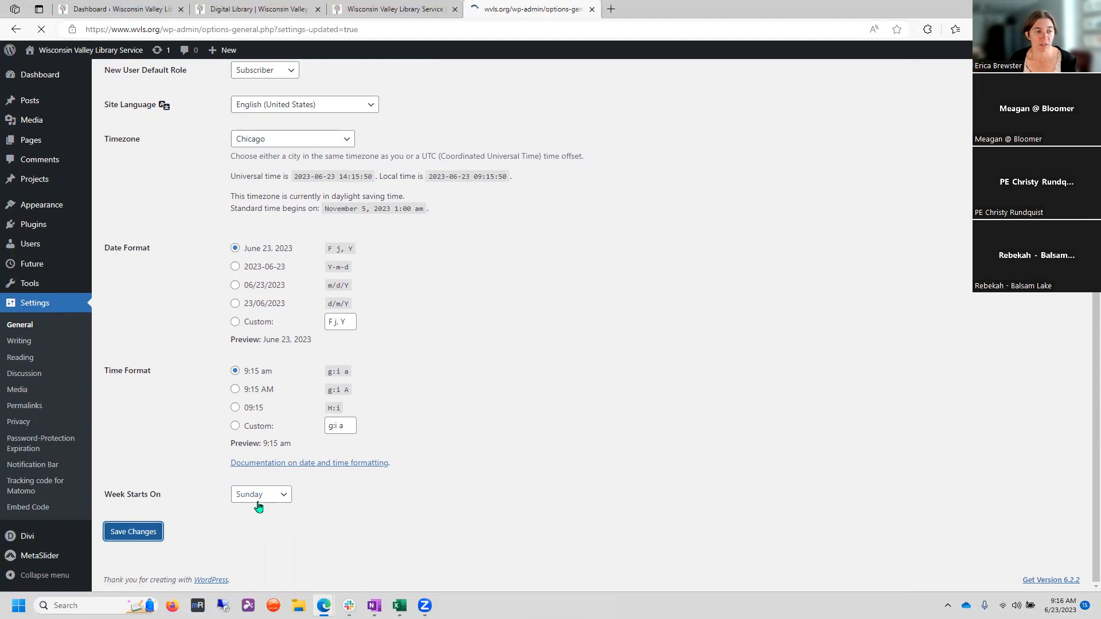
{"action": "left_click", "coordinate": [133, 531]}
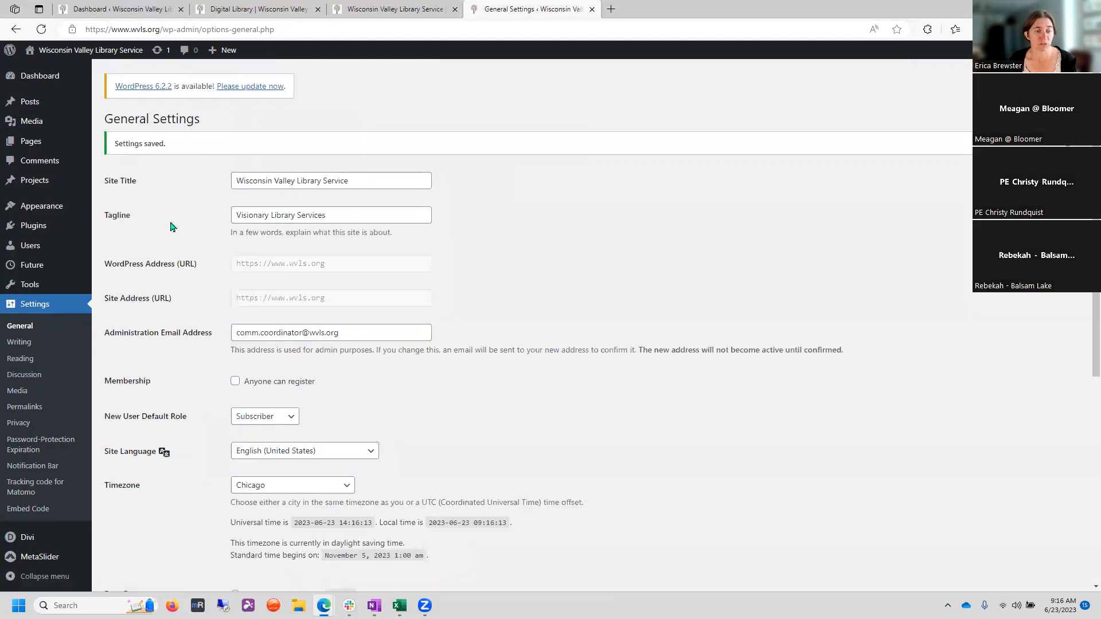
{"action": "mouse_move", "coordinate": [119, 308]}
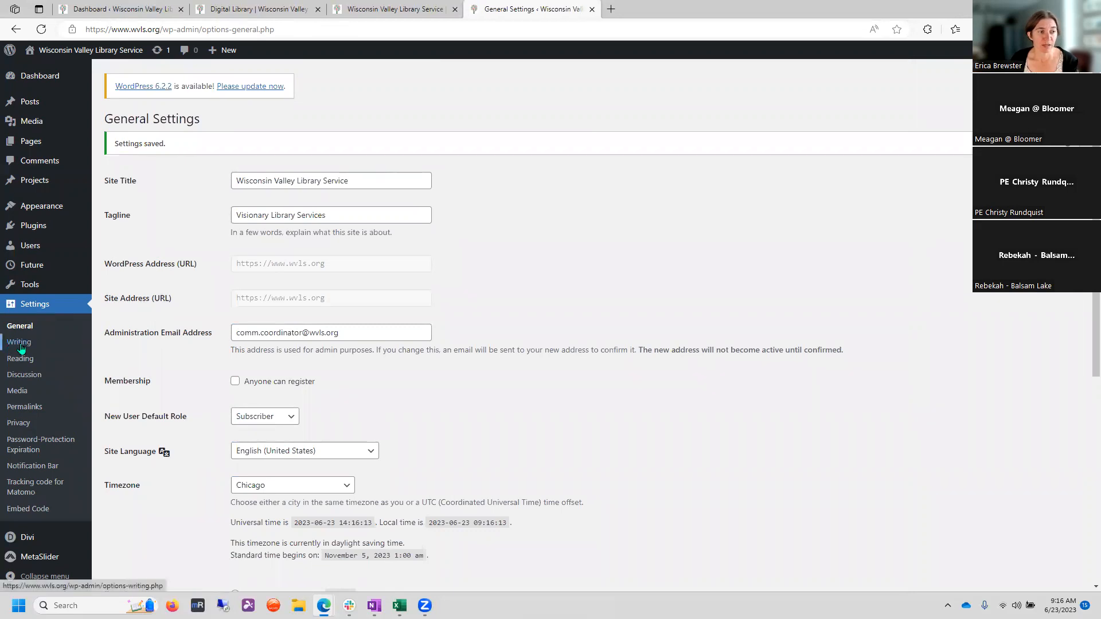
- Try Featured Post Slider as default post category, revert to Uncategorized, and save Writing Settings
{"action": "left_click", "coordinate": [19, 342]}
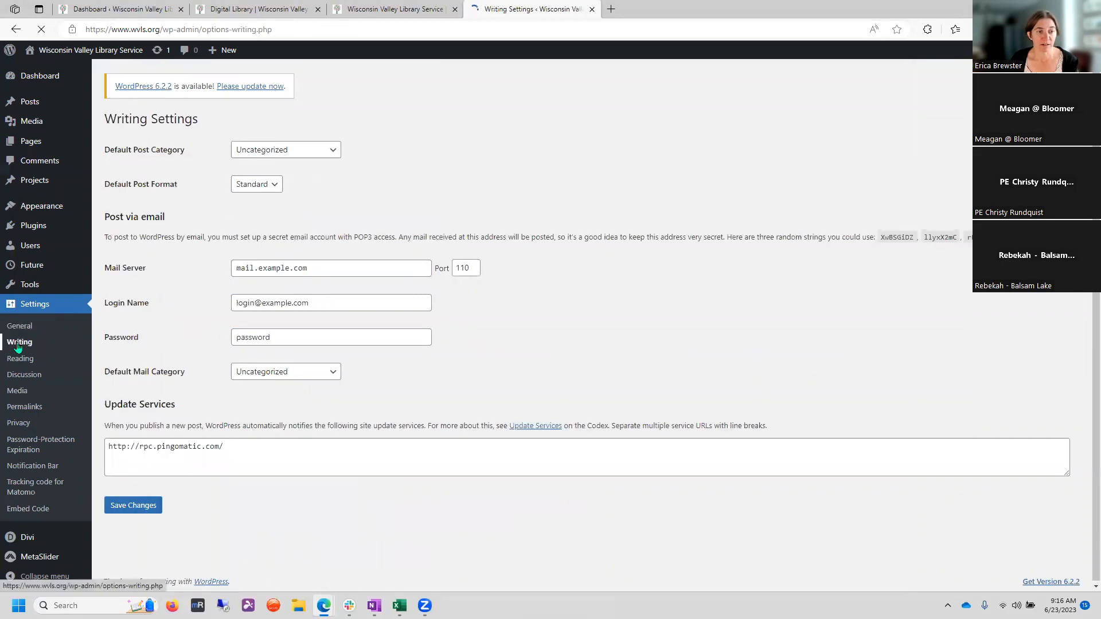
{"action": "left_click", "coordinate": [19, 342]}
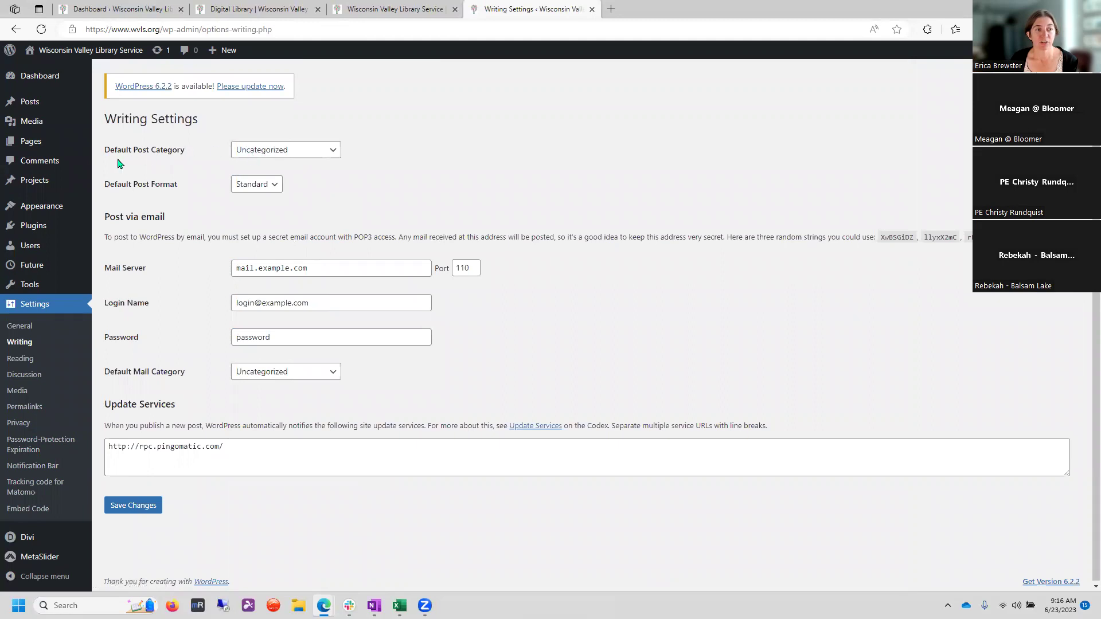
{"action": "mouse_move", "coordinate": [258, 159]}
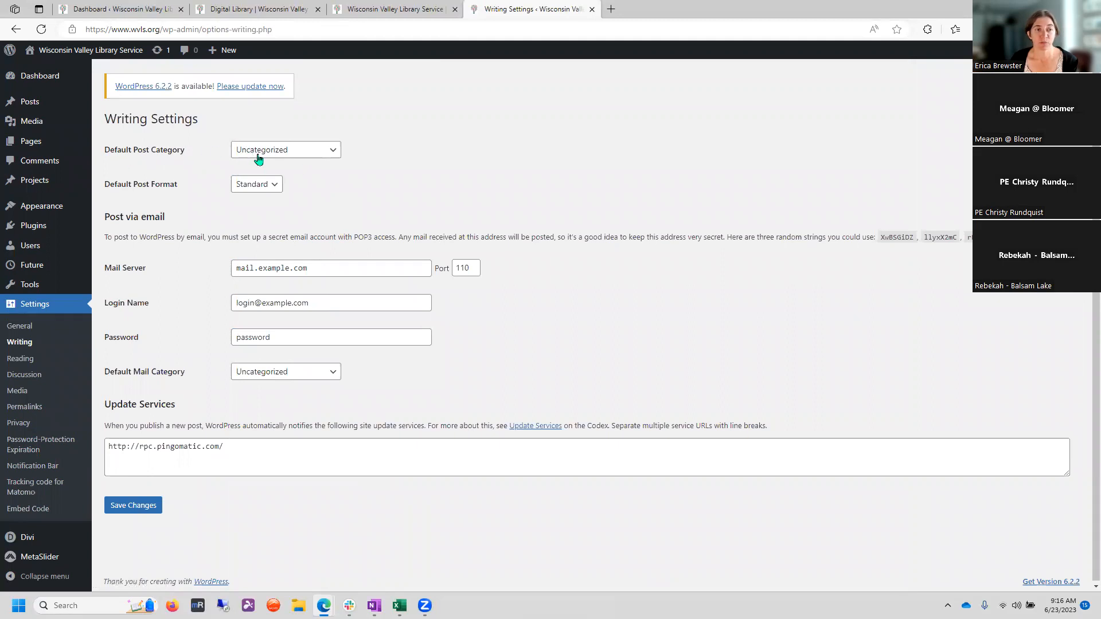
{"action": "left_click", "coordinate": [286, 150]}
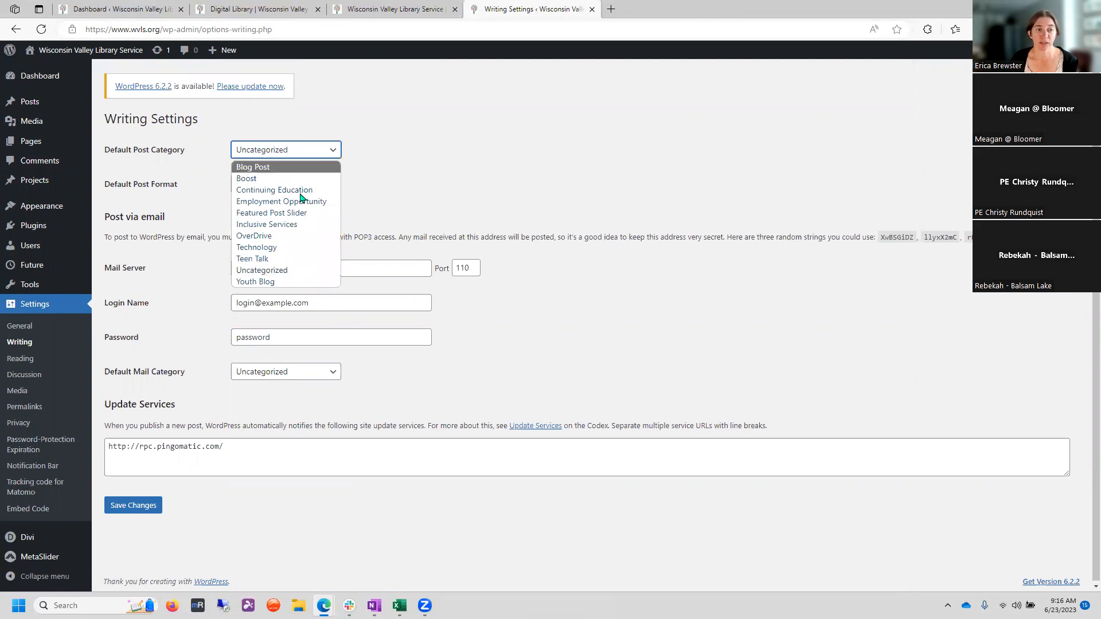
{"action": "mouse_move", "coordinate": [315, 213]}
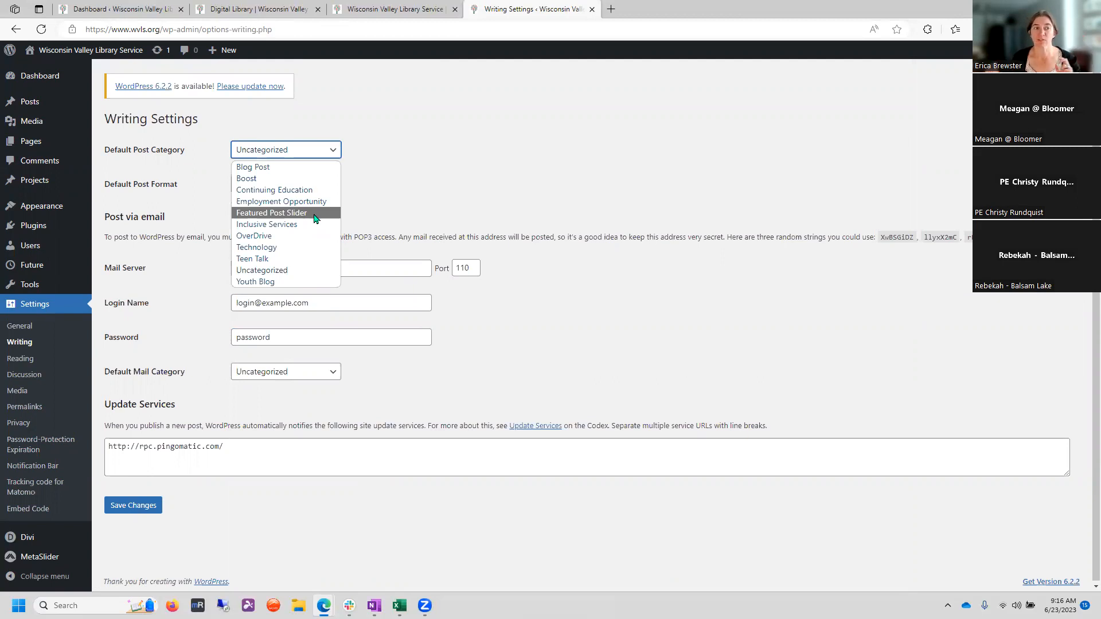
{"action": "left_click", "coordinate": [271, 213]}
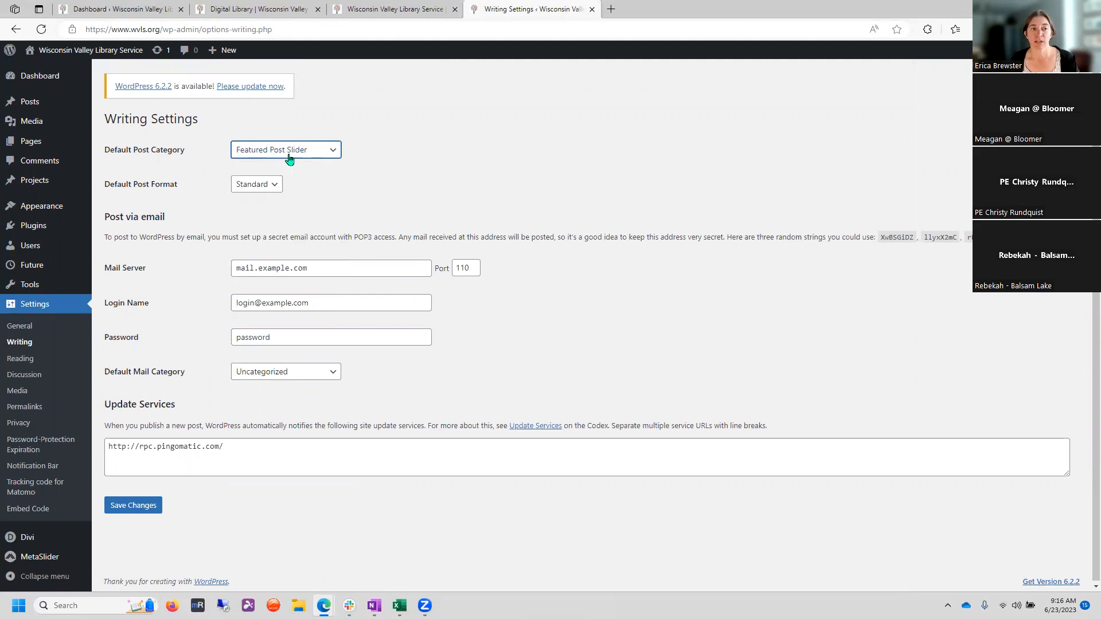
{"action": "mouse_move", "coordinate": [320, 157]}
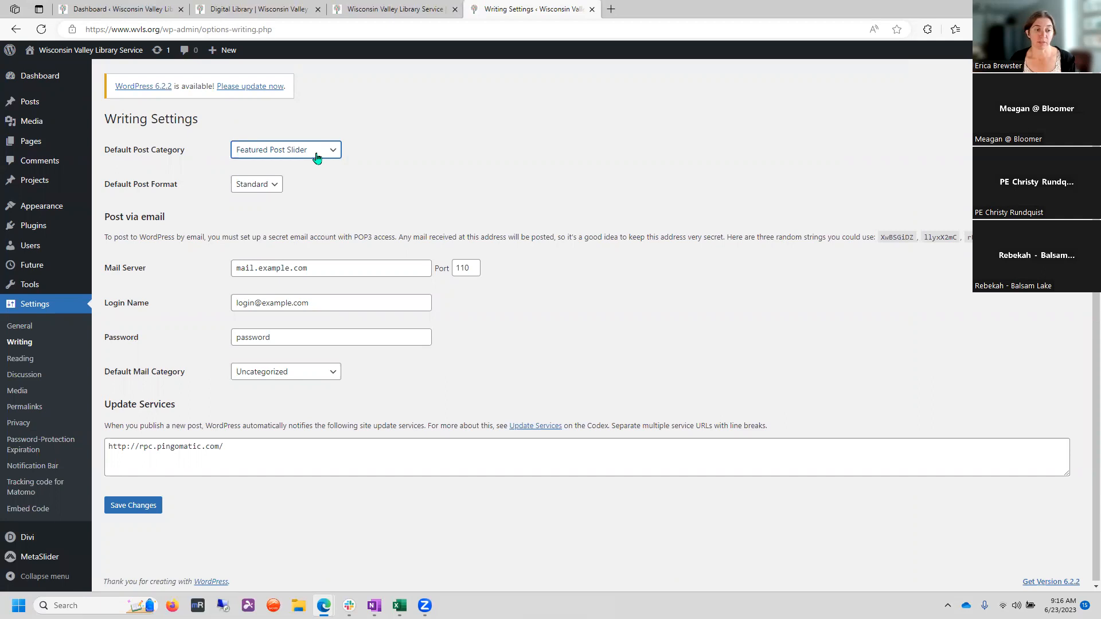
{"action": "left_click", "coordinate": [285, 149]}
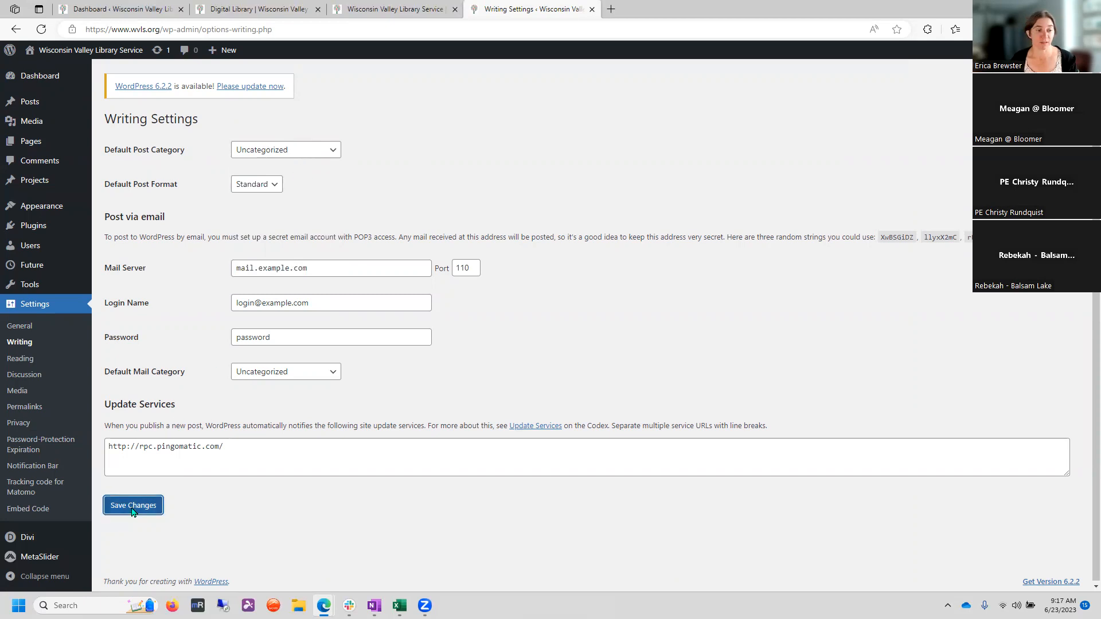
{"action": "left_click", "coordinate": [133, 505]}
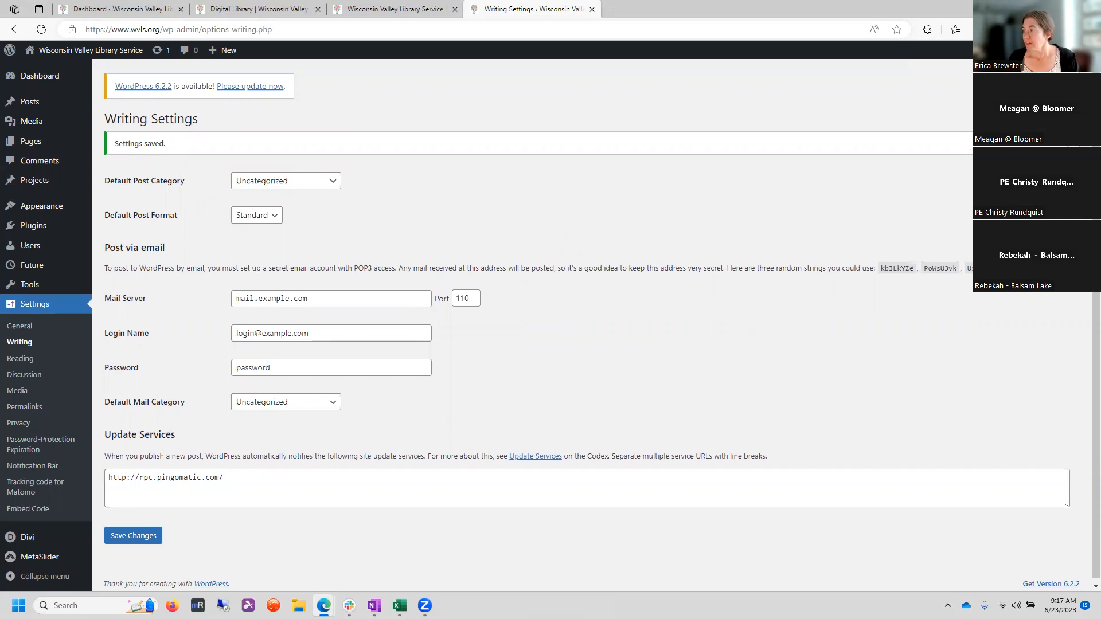
{"action": "mouse_move", "coordinate": [739, 376]}
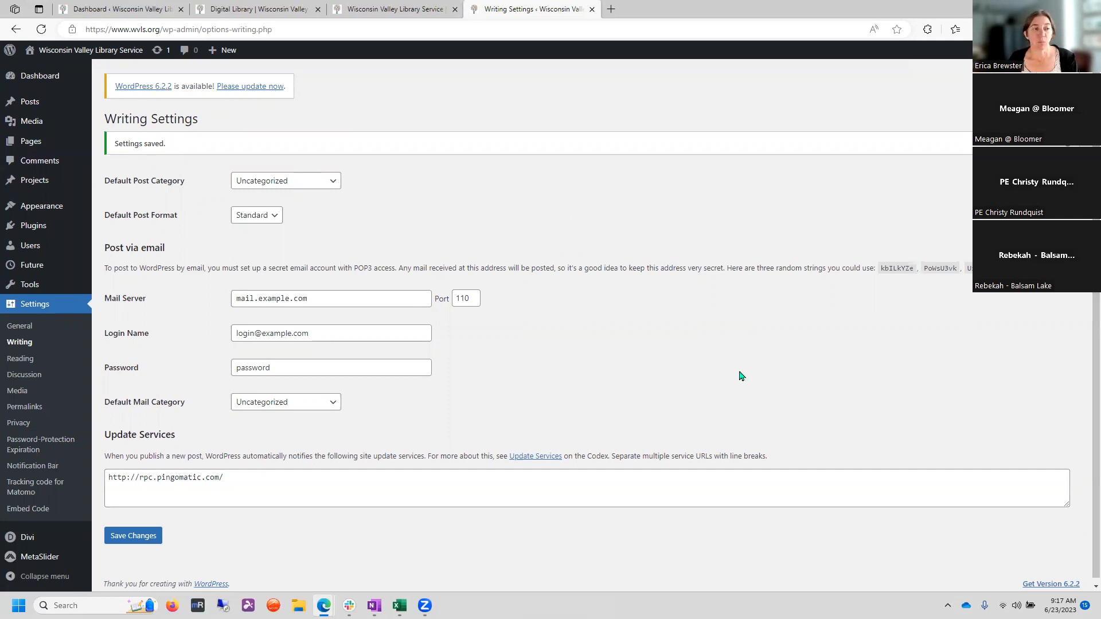
{"action": "mouse_move", "coordinate": [17, 165]}
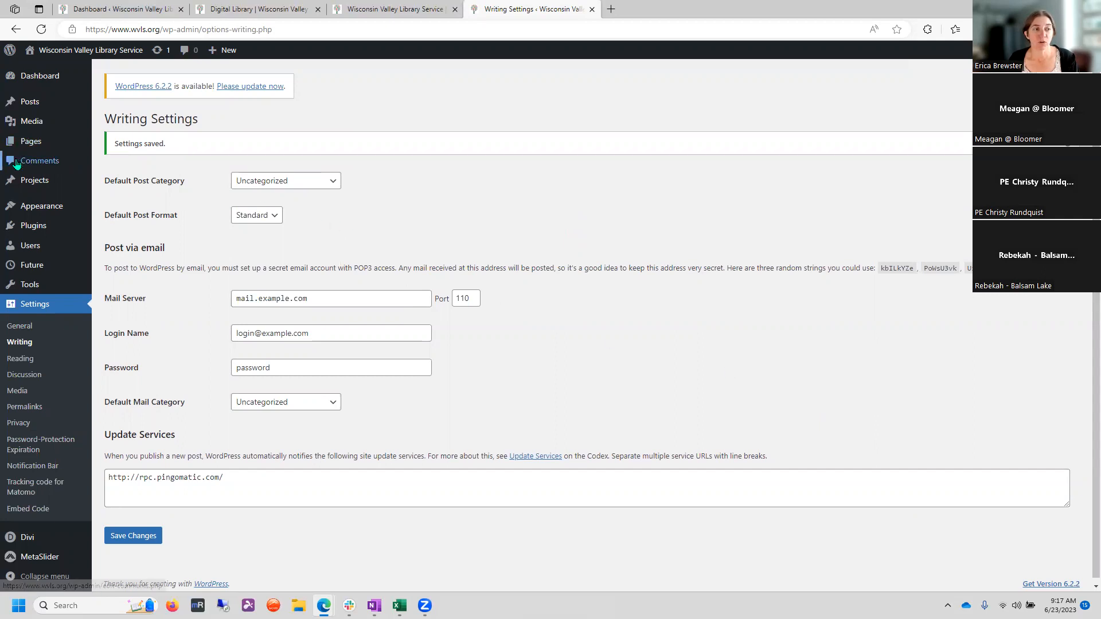
{"action": "left_click", "coordinate": [39, 160]}
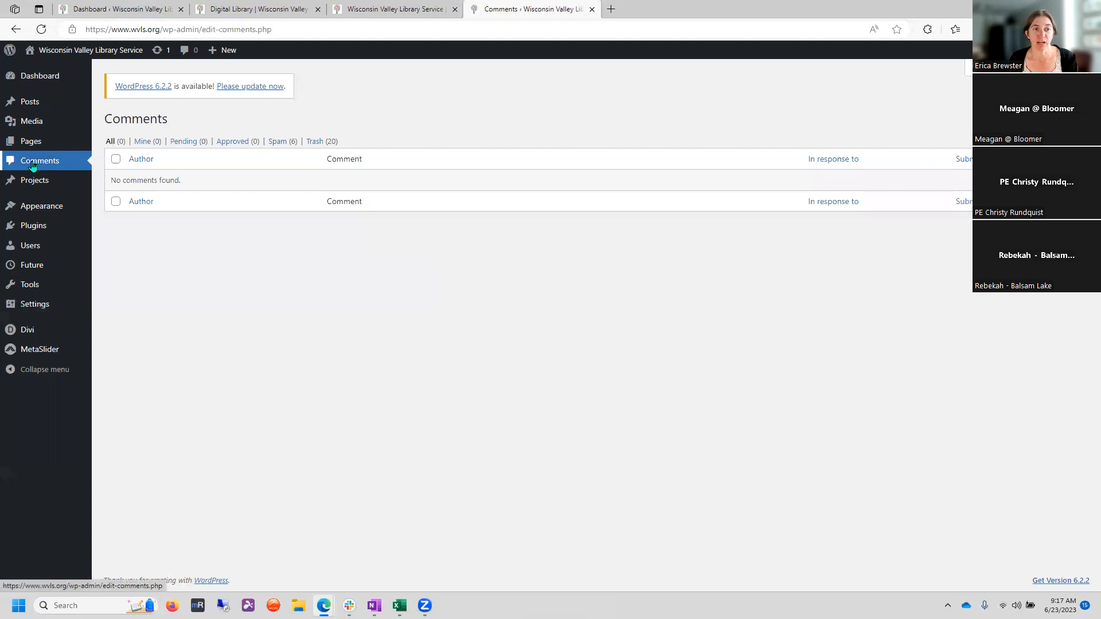
{"action": "left_click", "coordinate": [277, 141]}
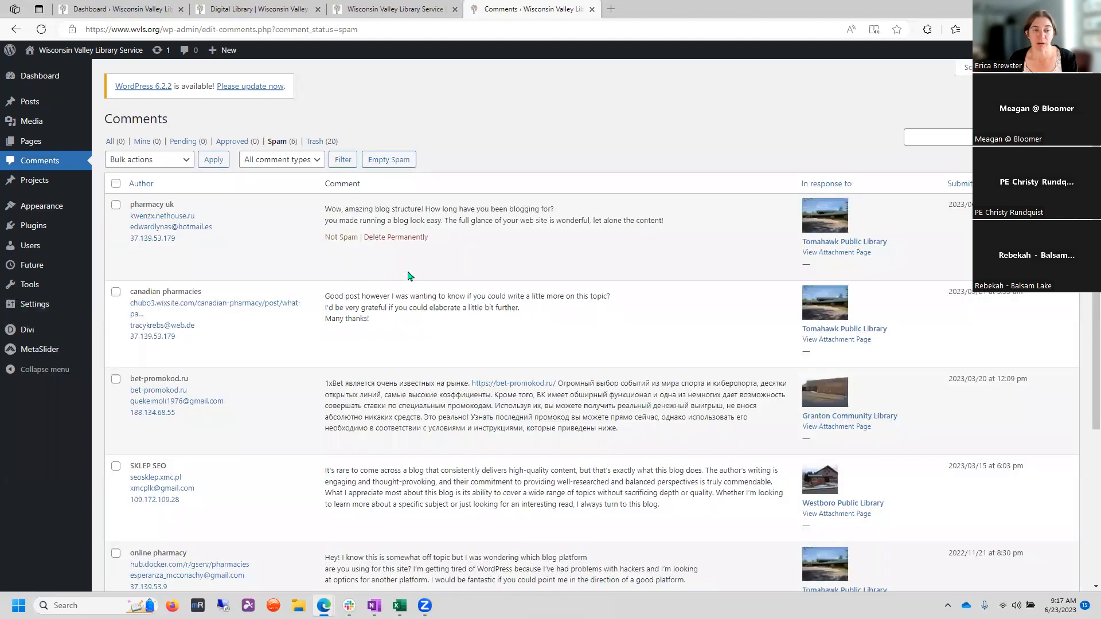
{"action": "scroll", "scroll_direction": "down", "scroll_amount": 3}
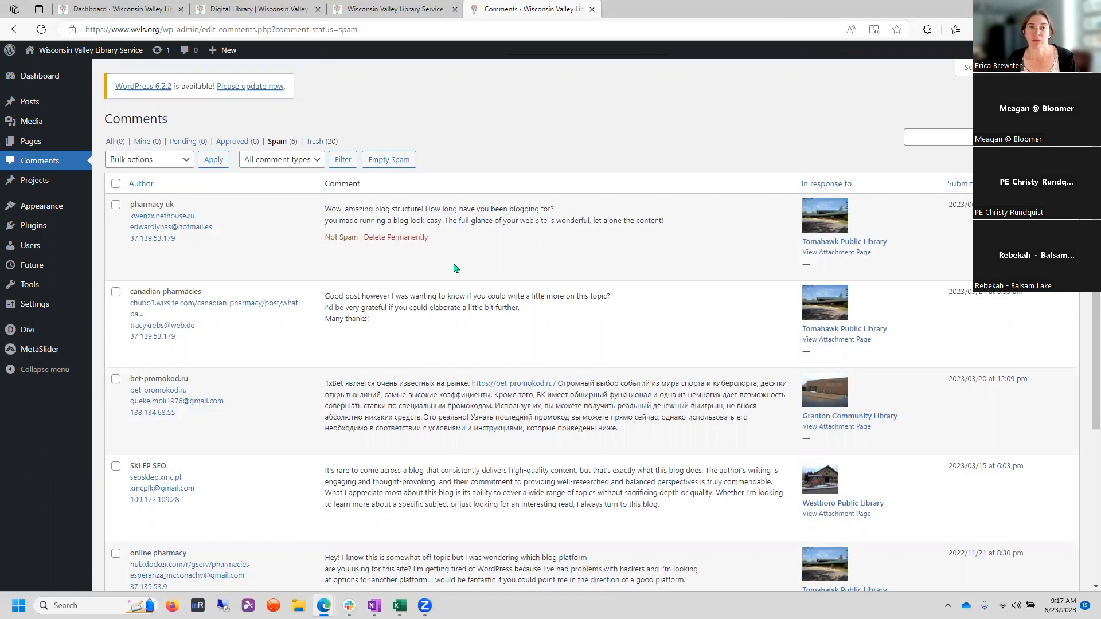
{"action": "mouse_move", "coordinate": [509, 339]}
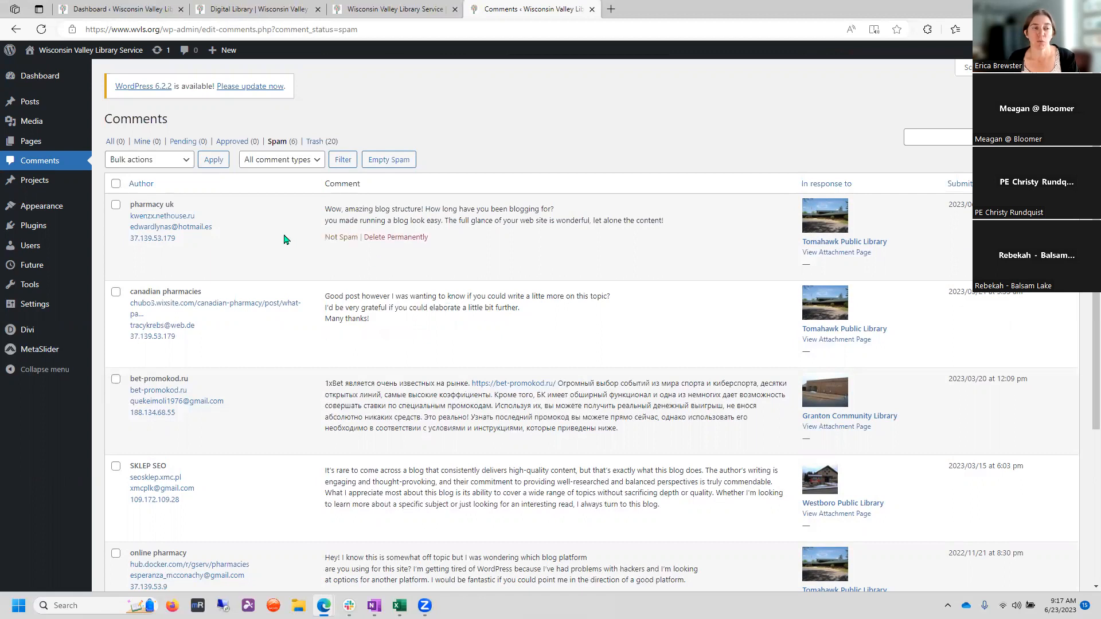
{"action": "mouse_move", "coordinate": [270, 247]}
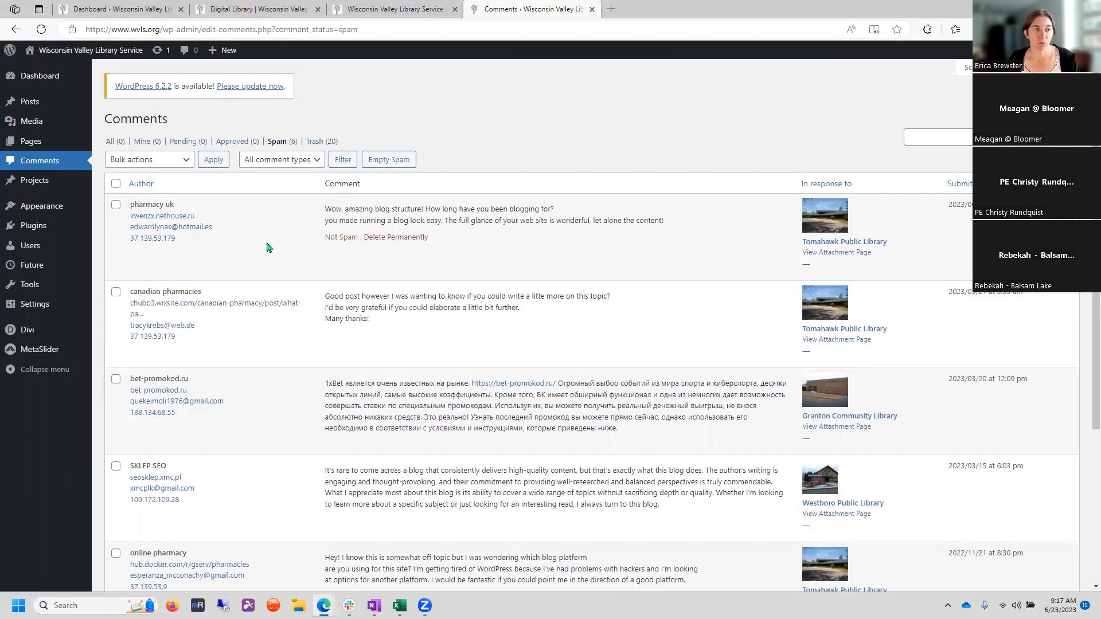
{"action": "left_click", "coordinate": [39, 160]}
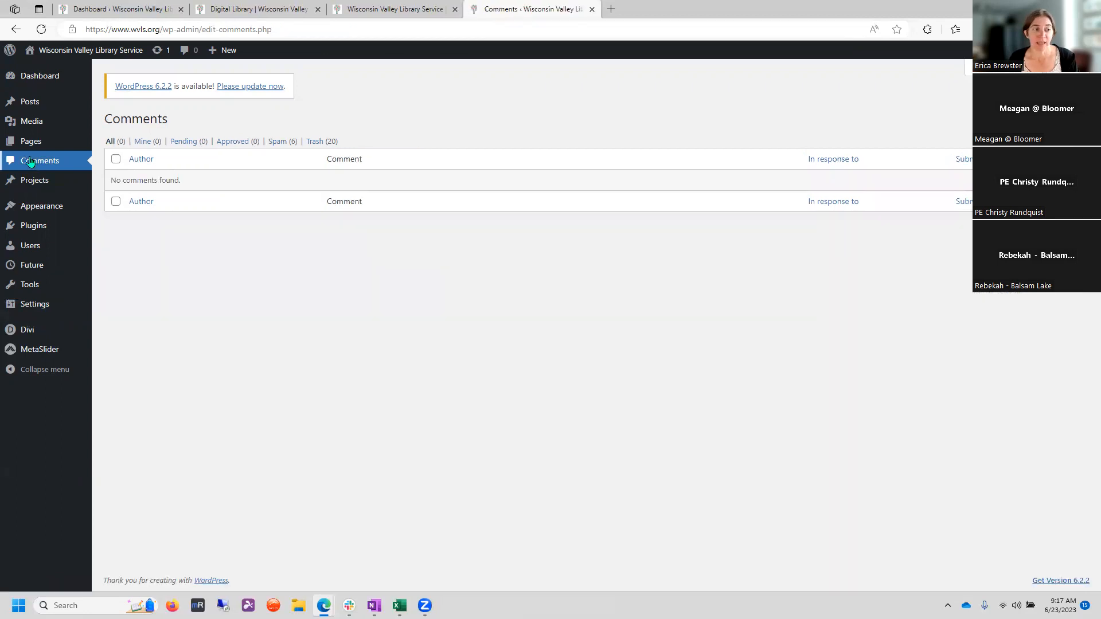
{"action": "mouse_move", "coordinate": [35, 304]}
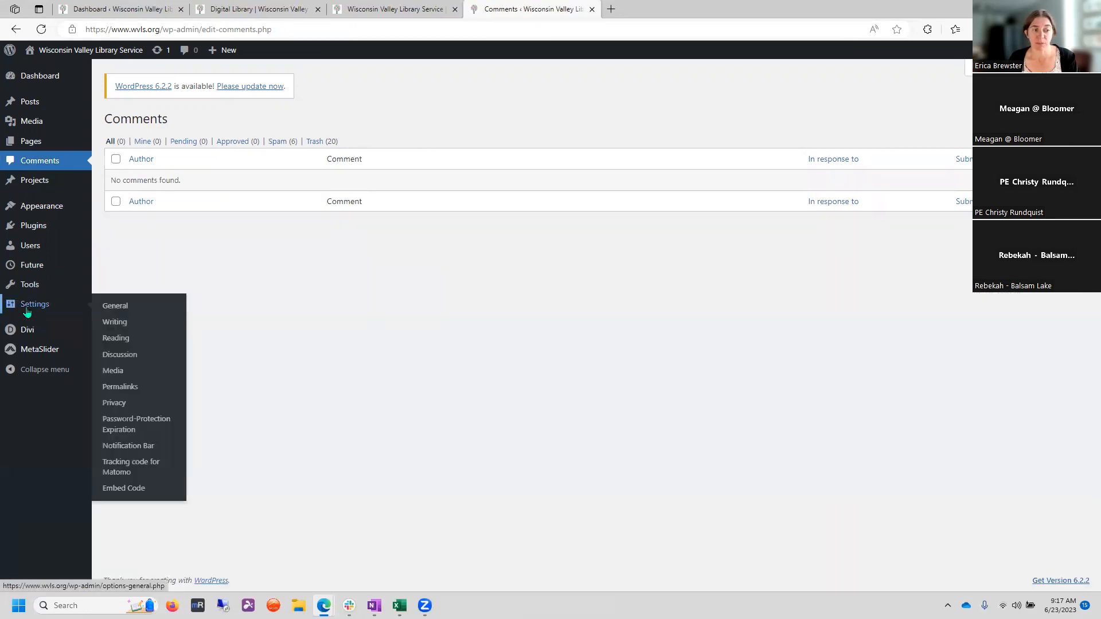
{"action": "mouse_move", "coordinate": [58, 312]}
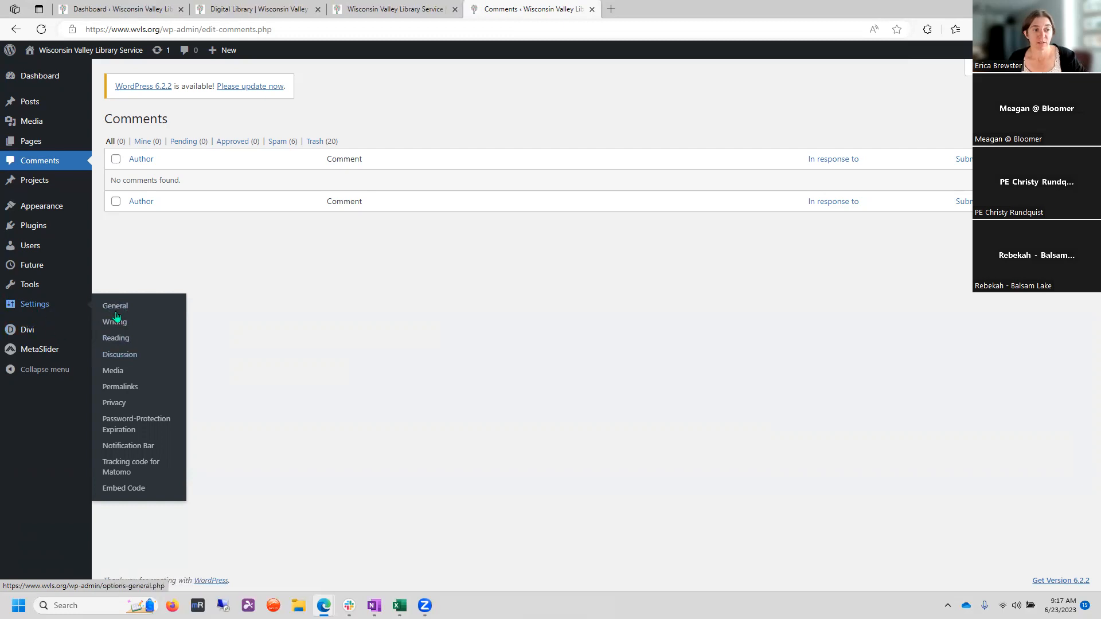
- In Discussion Settings, tick then untick comments on new posts and review the remaining options
{"action": "left_click", "coordinate": [119, 355]}
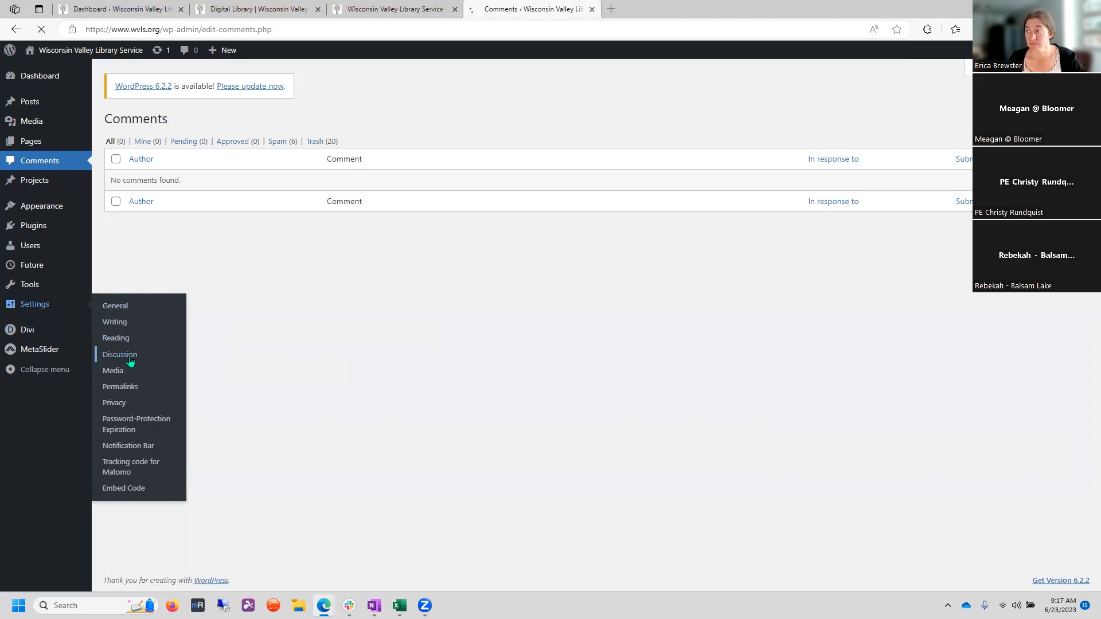
{"action": "left_click", "coordinate": [120, 354]}
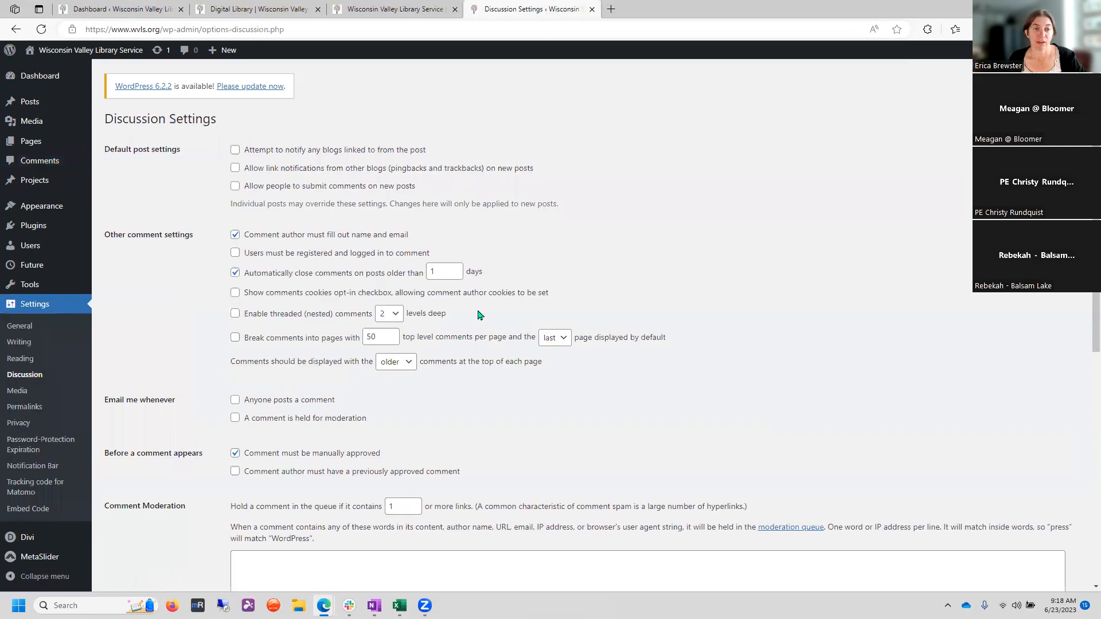
{"action": "mouse_move", "coordinate": [286, 297]}
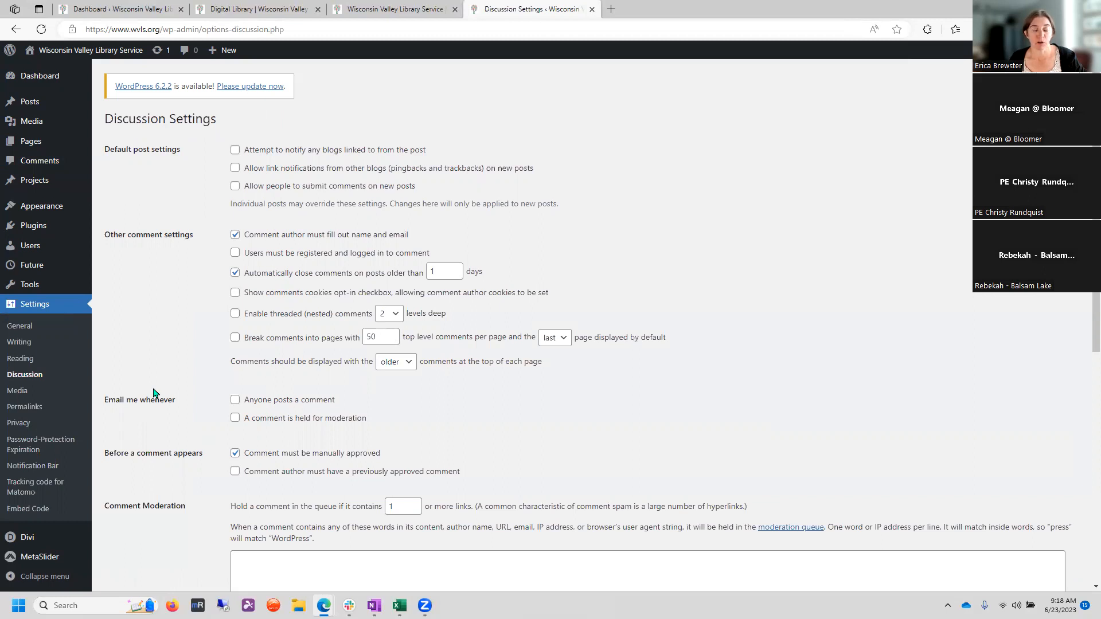
{"action": "mouse_move", "coordinate": [159, 387]}
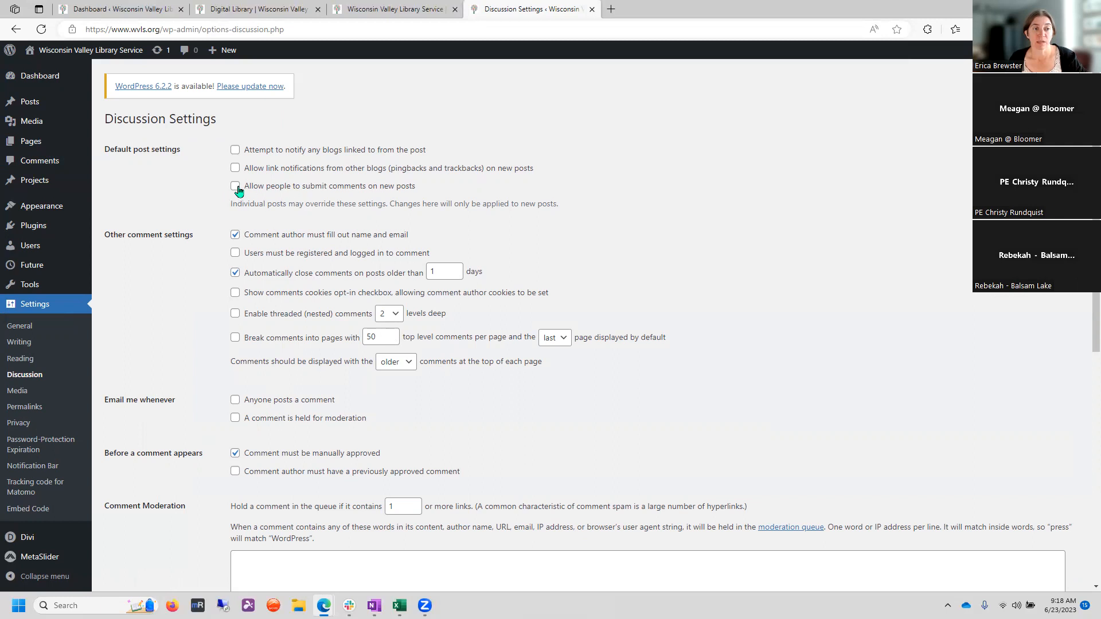
{"action": "left_click", "coordinate": [235, 186]}
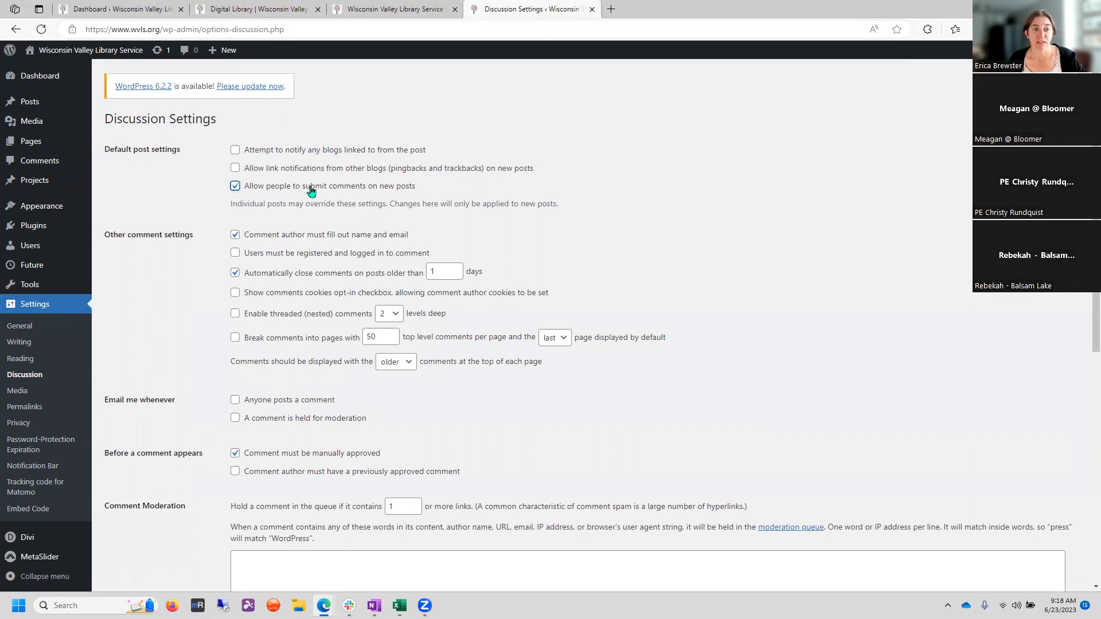
{"action": "mouse_move", "coordinate": [372, 201]}
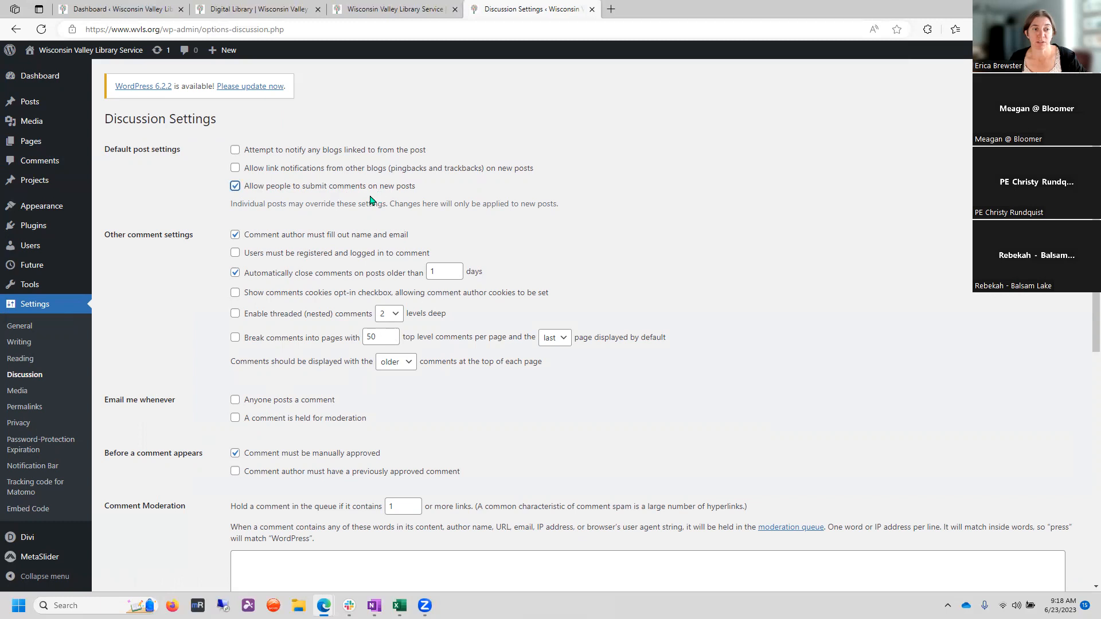
{"action": "left_click", "coordinate": [235, 186]}
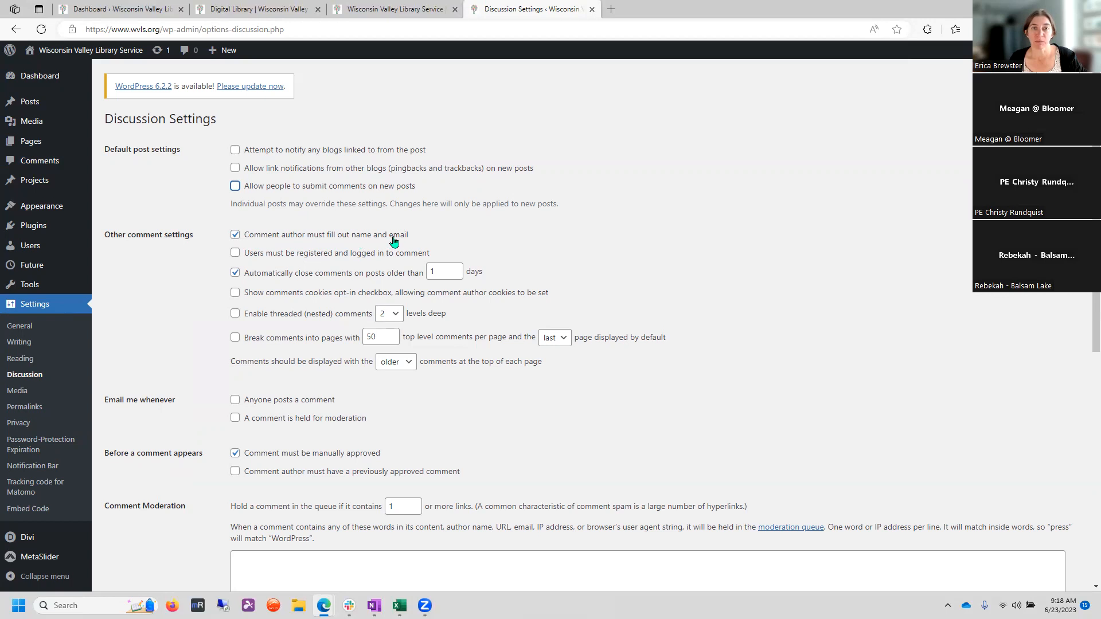
{"action": "mouse_move", "coordinate": [291, 283]}
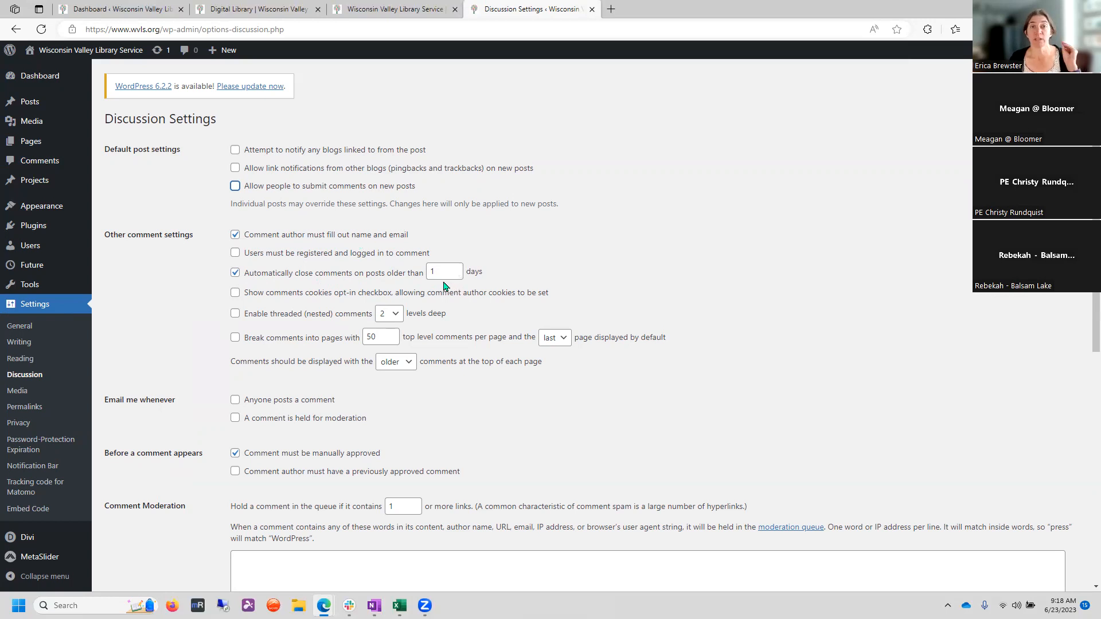
{"action": "mouse_move", "coordinate": [216, 388]}
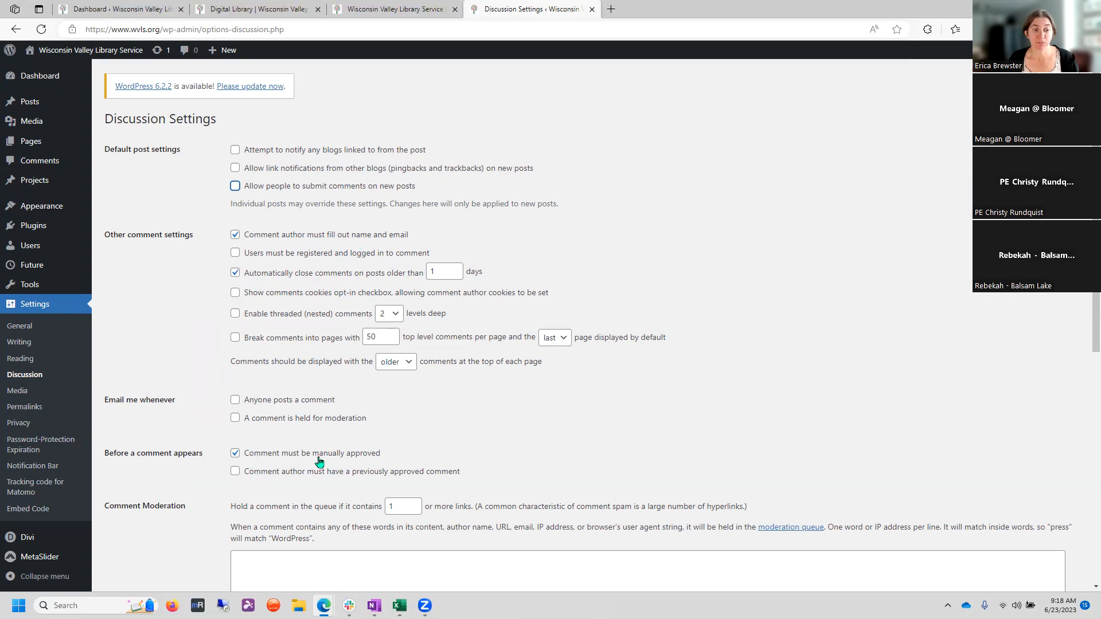
{"action": "mouse_move", "coordinate": [370, 465]}
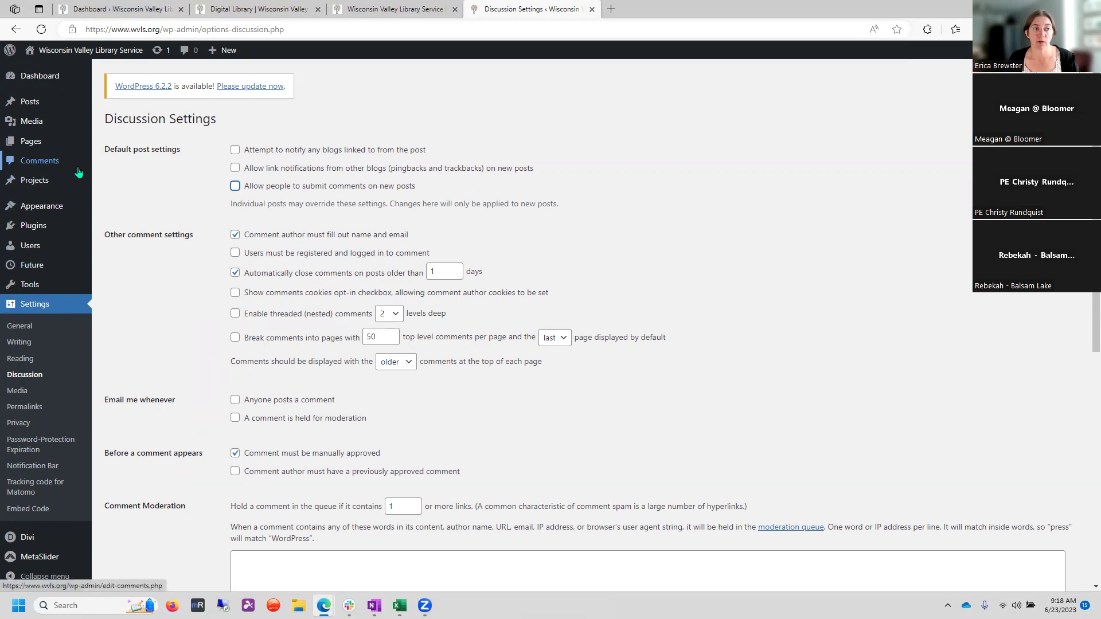
{"action": "mouse_move", "coordinate": [53, 170]}
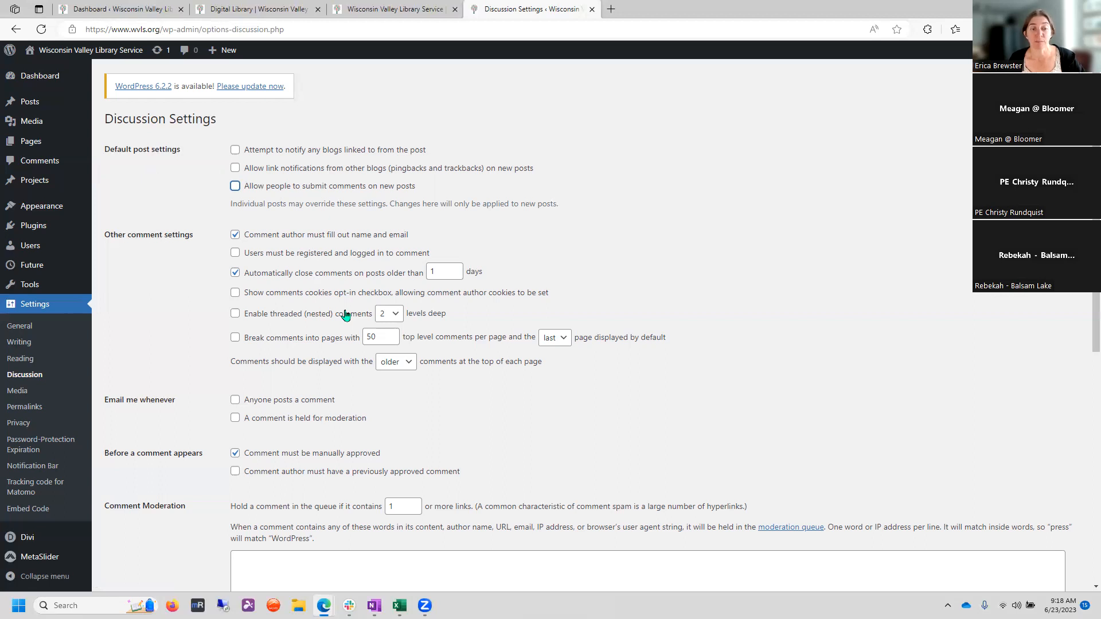
{"action": "mouse_move", "coordinate": [556, 282]}
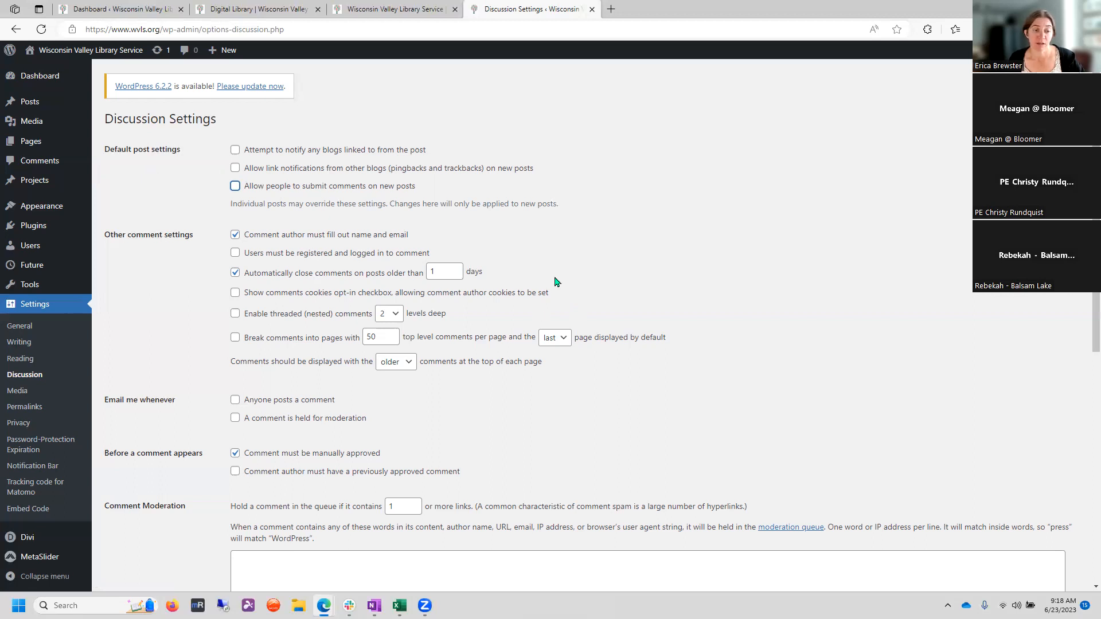
{"action": "scroll", "scroll_direction": "down", "scroll_amount": 3}
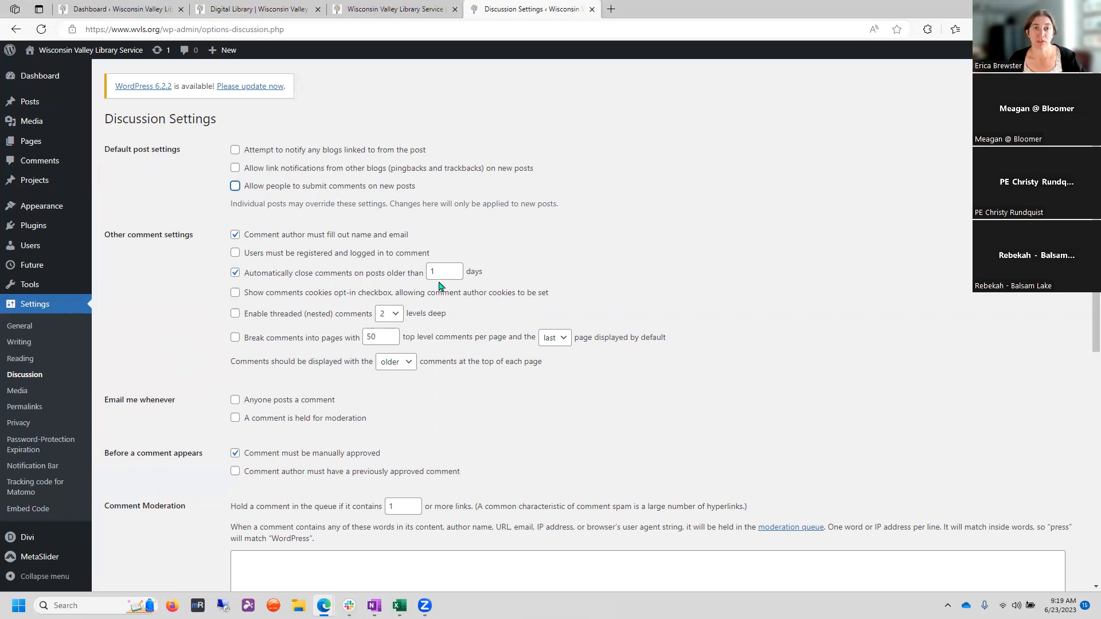
{"action": "mouse_move", "coordinate": [205, 301]}
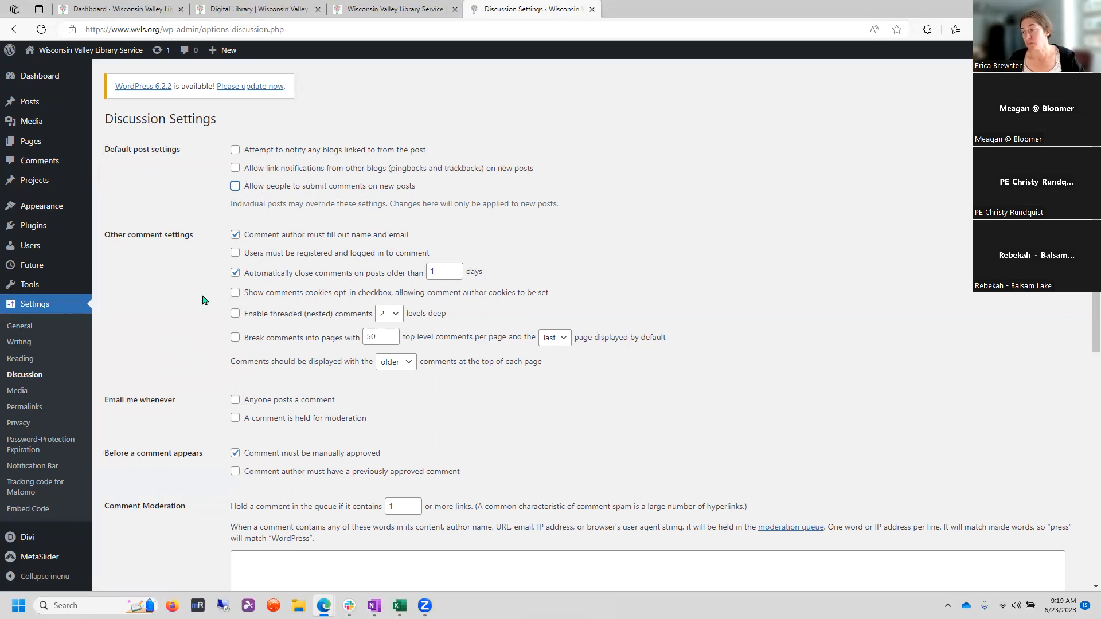
{"action": "mouse_move", "coordinate": [191, 267]}
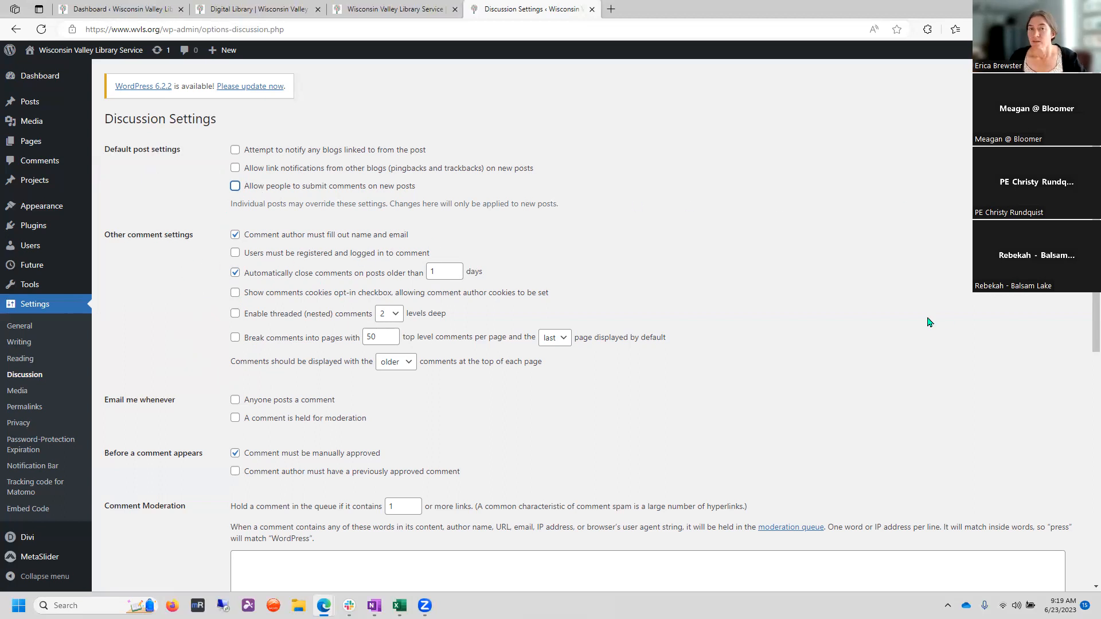
- View the Trustee Training Week post on the live site, then return to the Dashboard tab
{"action": "left_click", "coordinate": [120, 10]}
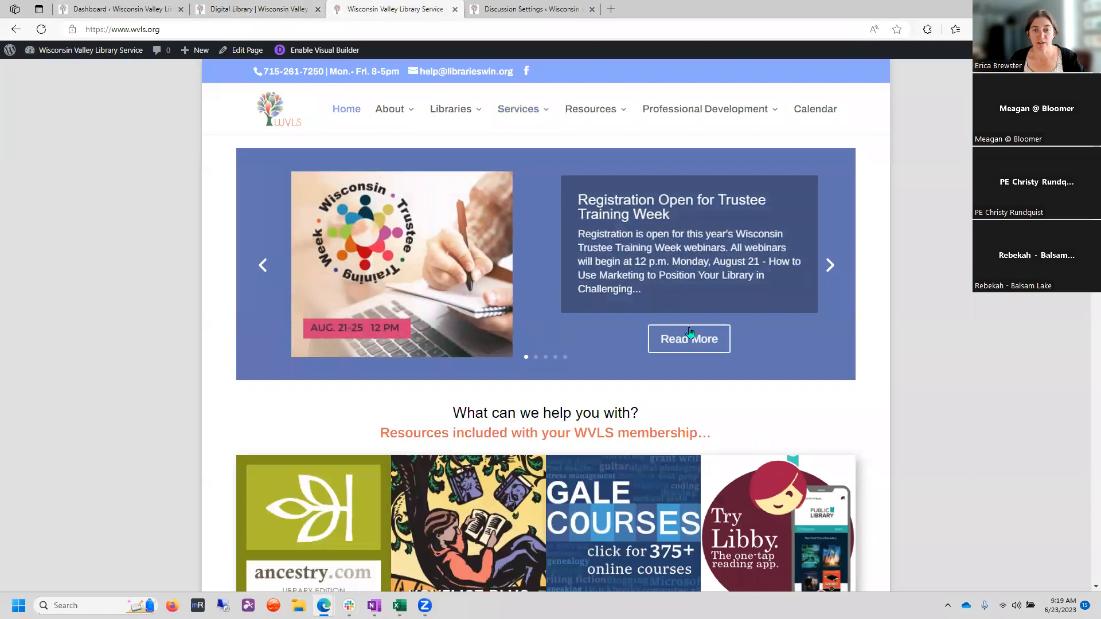
{"action": "left_click", "coordinate": [688, 339]}
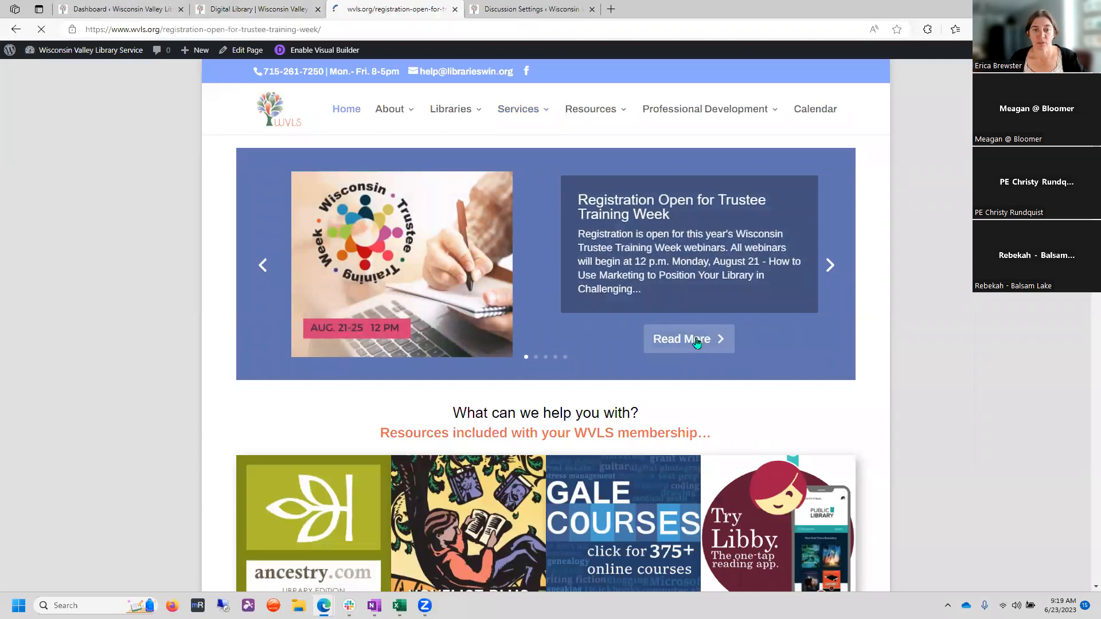
{"action": "left_click", "coordinate": [688, 339]}
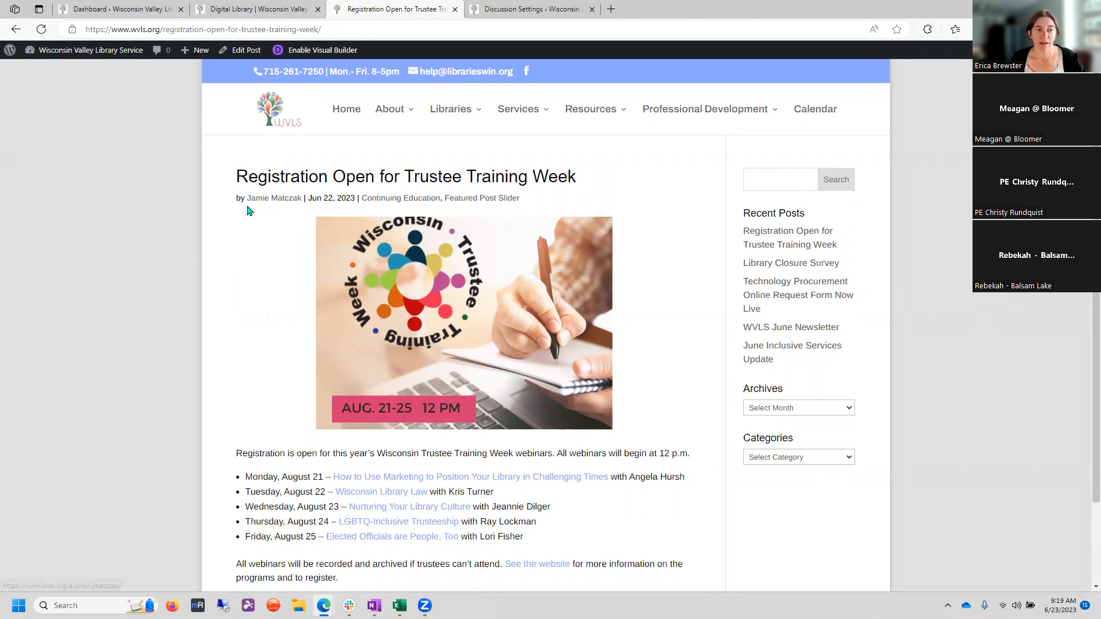
{"action": "mouse_move", "coordinate": [276, 212]}
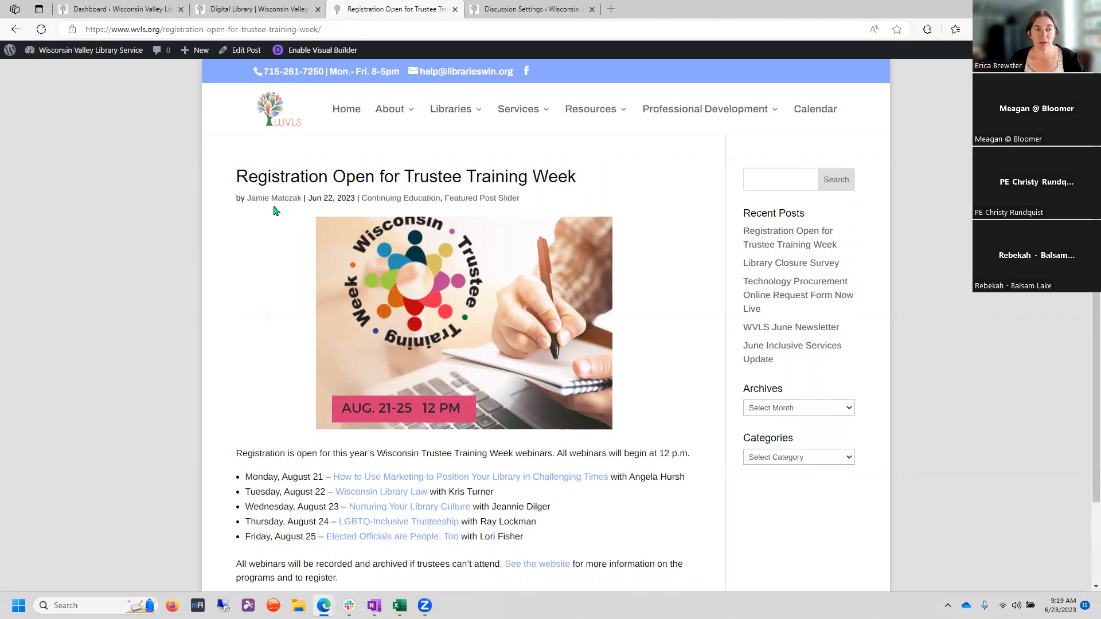
{"action": "double_click", "coordinate": [286, 198]}
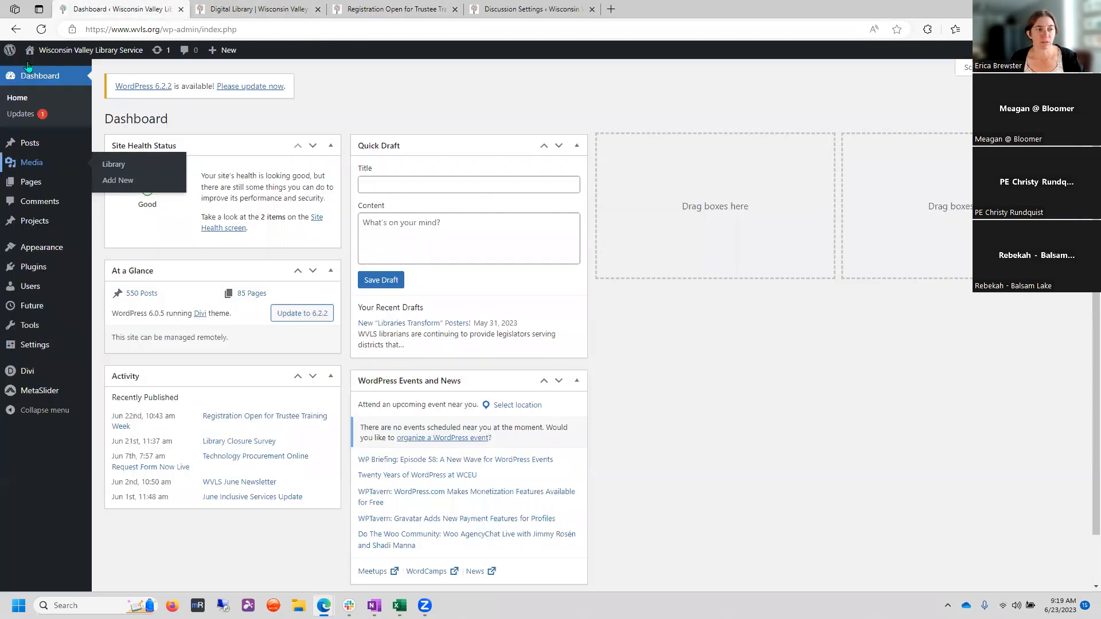
- Open Users > All Users to list the four administrator accounts
{"action": "left_click", "coordinate": [30, 287]}
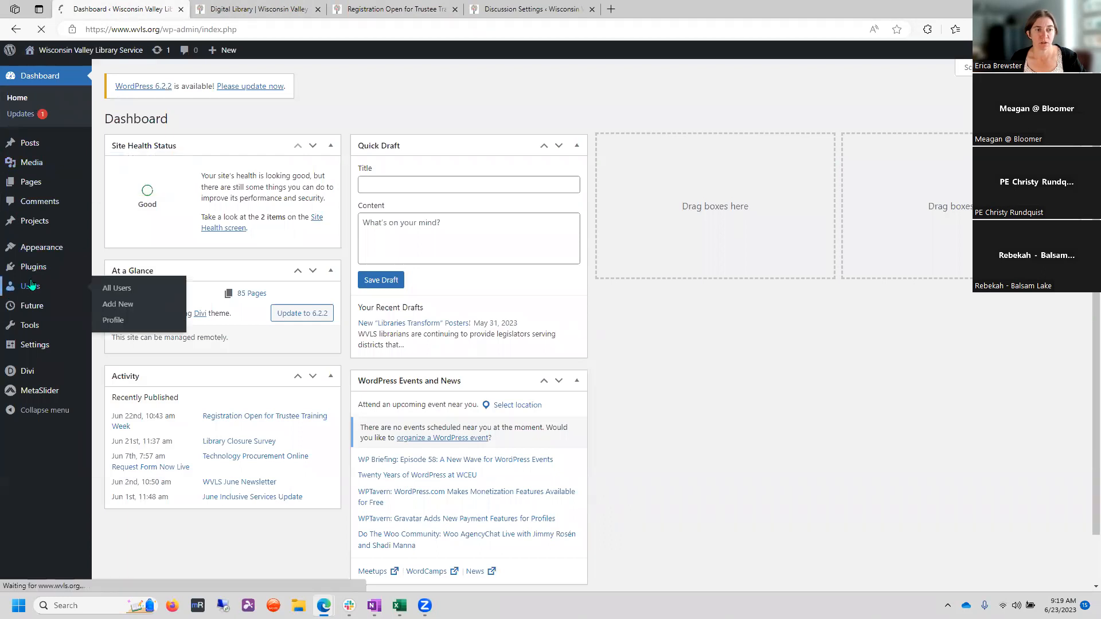
{"action": "left_click", "coordinate": [117, 288]}
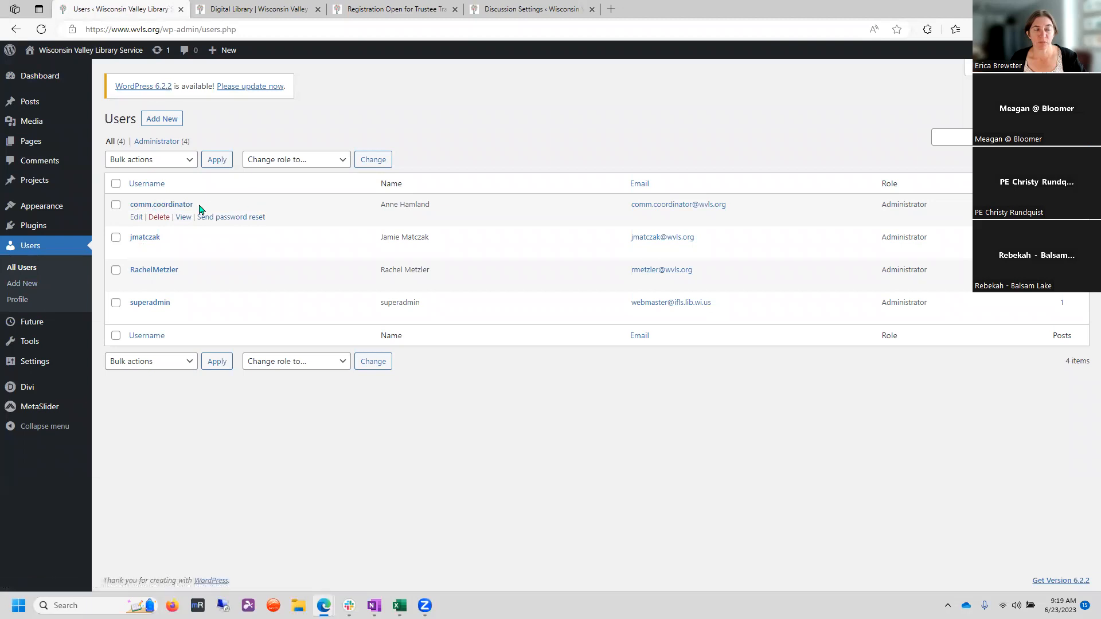
{"action": "mouse_move", "coordinate": [421, 238]}
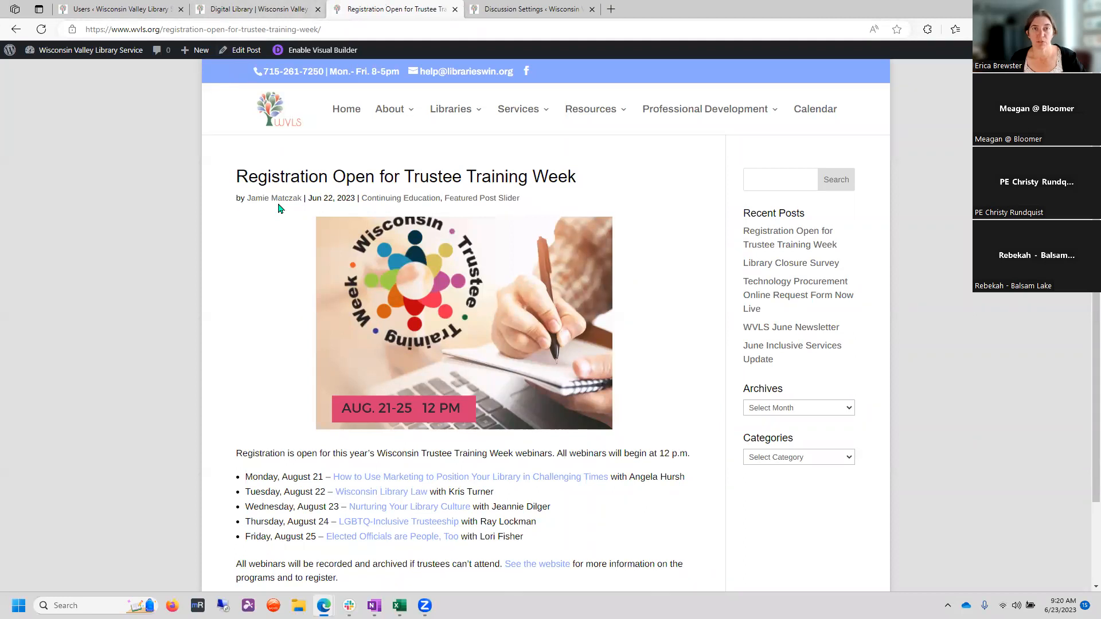
{"action": "mouse_move", "coordinate": [356, 209]}
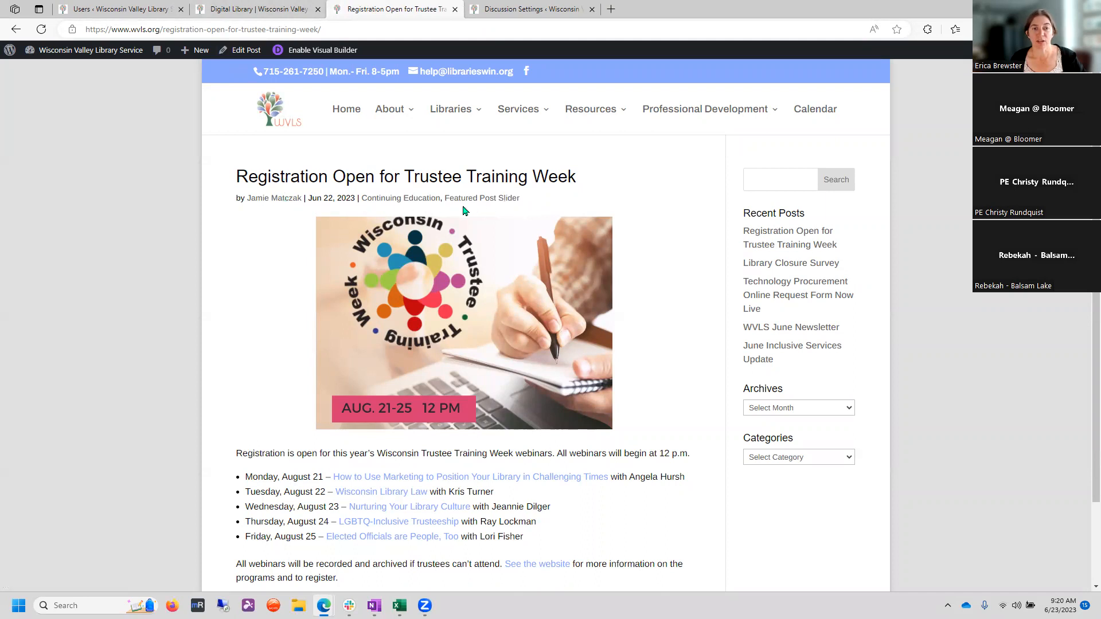
{"action": "mouse_move", "coordinate": [533, 204]}
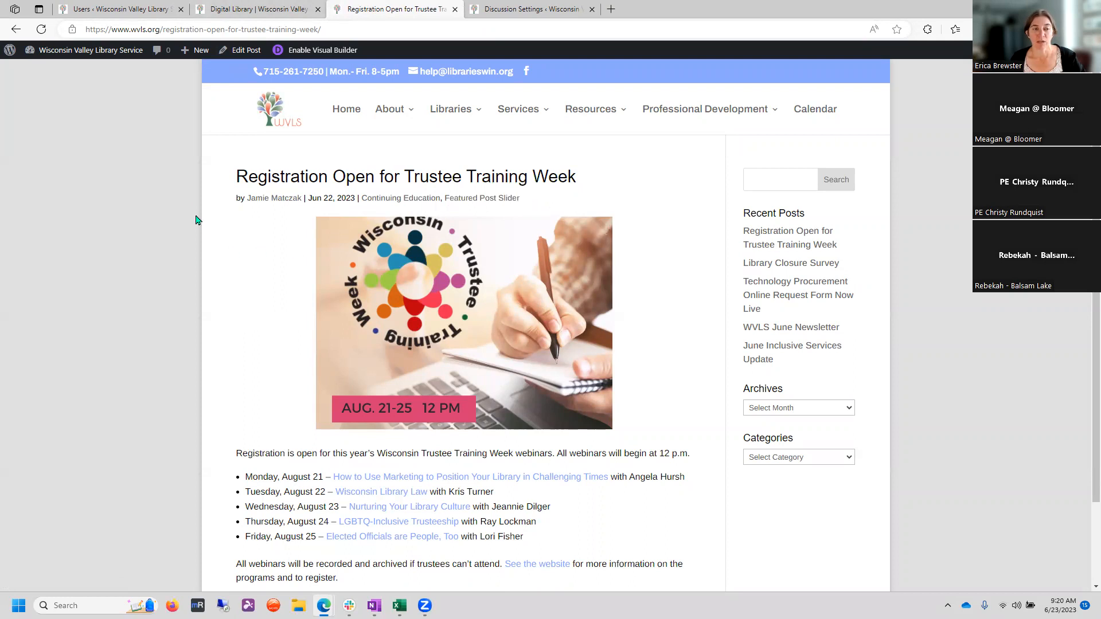
{"action": "mouse_move", "coordinate": [605, 181]}
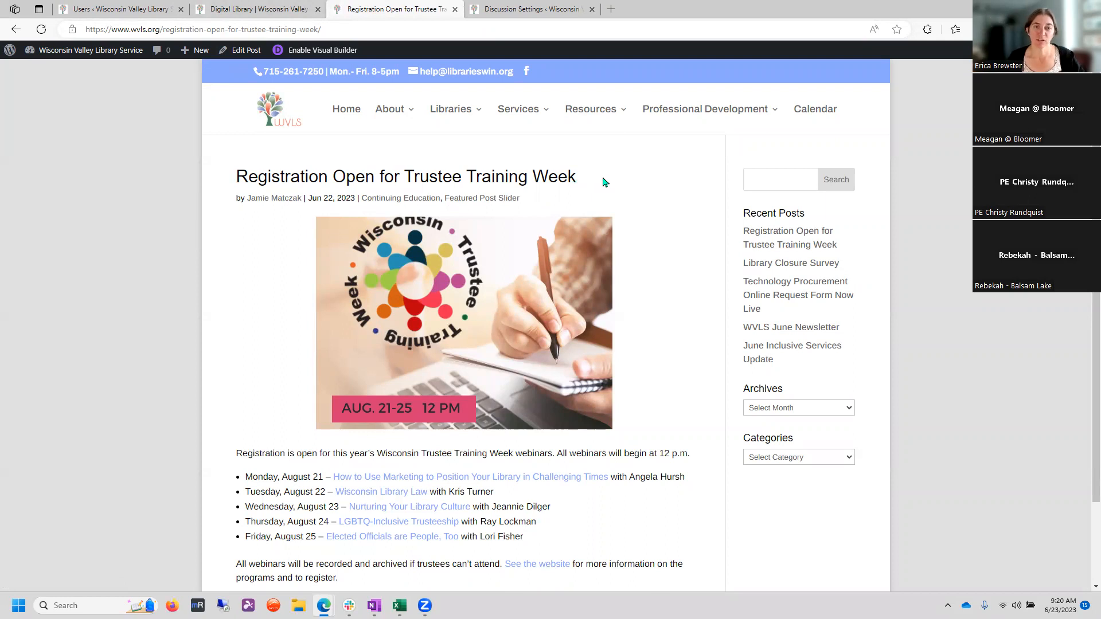
{"action": "mouse_move", "coordinate": [256, 226]}
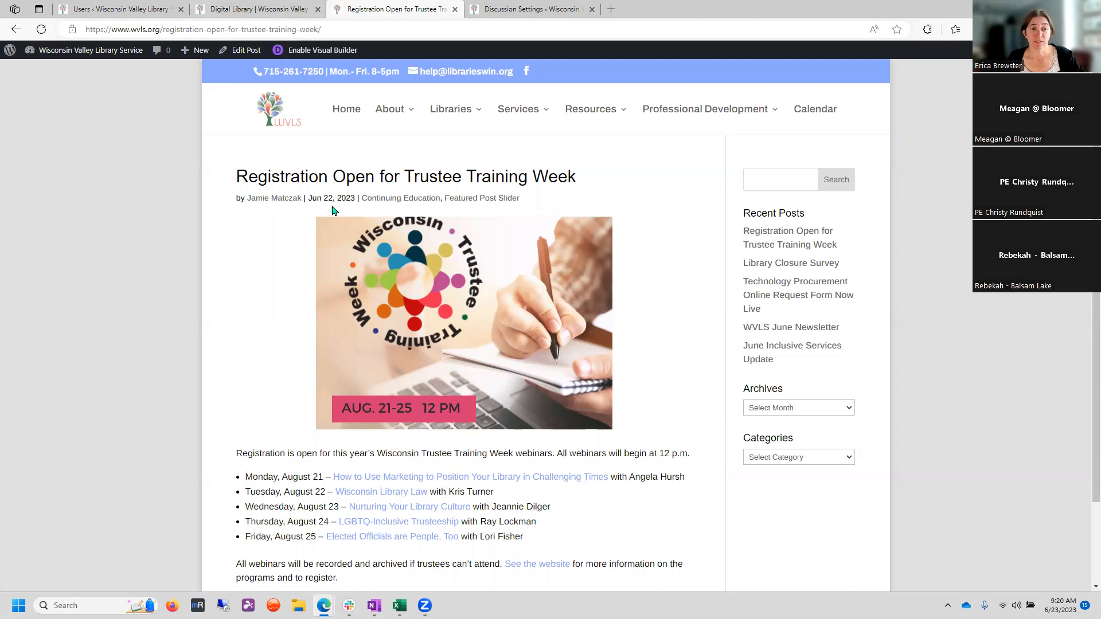
{"action": "mouse_move", "coordinate": [419, 207]}
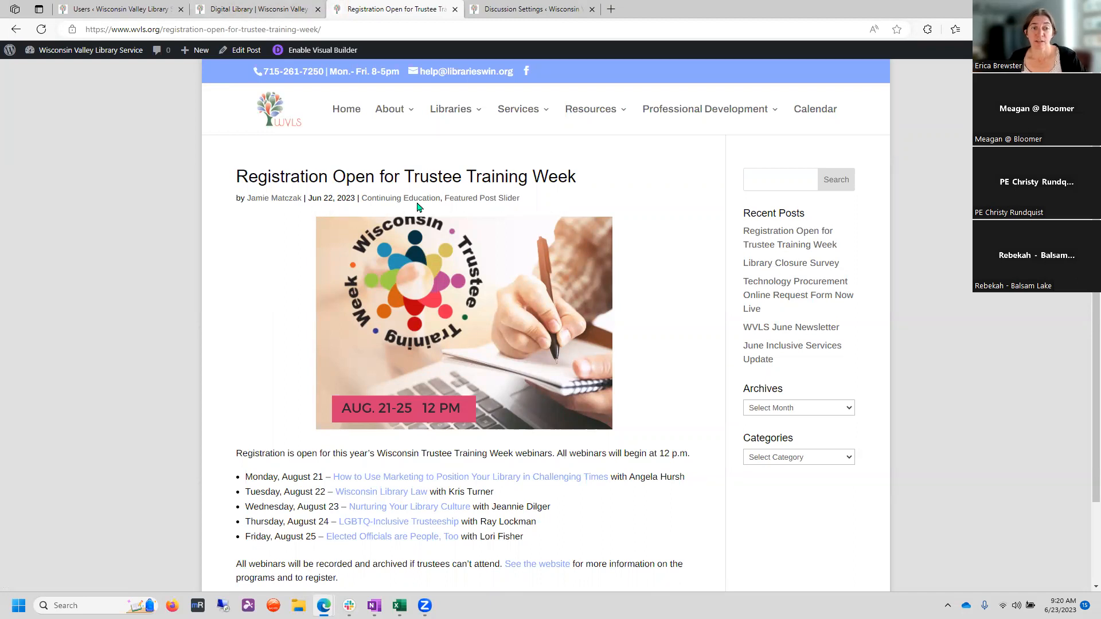
{"action": "mouse_move", "coordinate": [459, 211]}
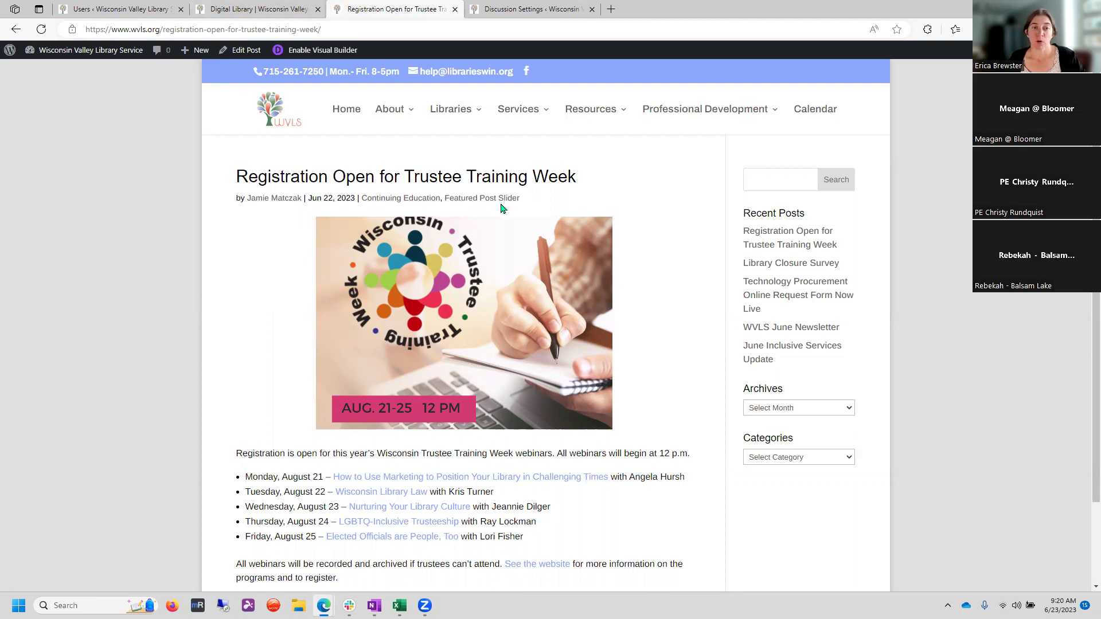
{"action": "mouse_move", "coordinate": [309, 208]}
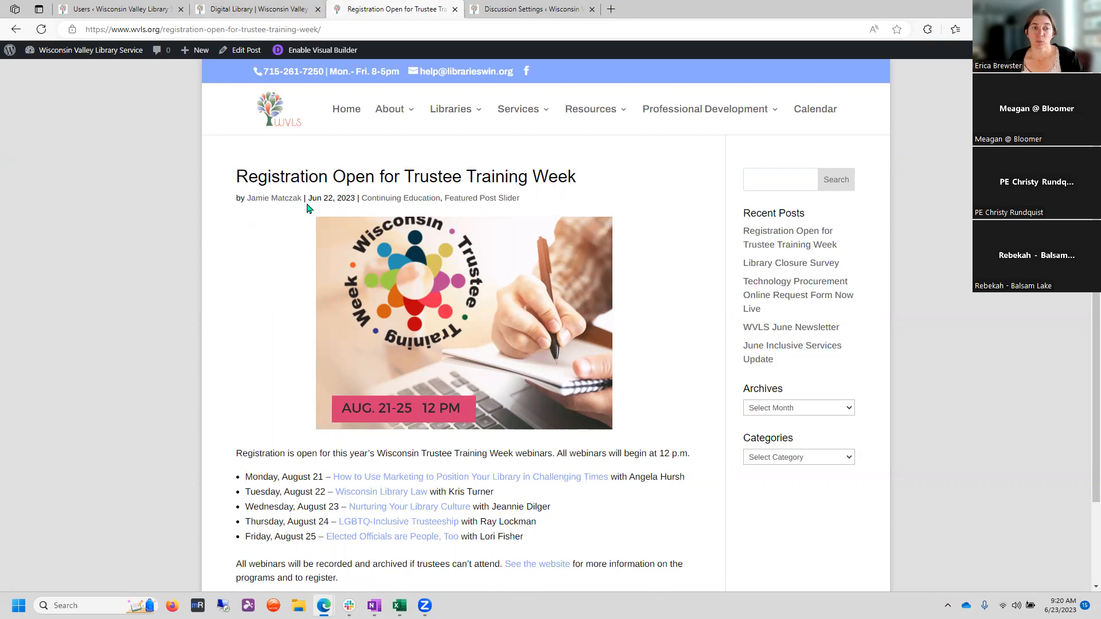
{"action": "mouse_move", "coordinate": [284, 215]}
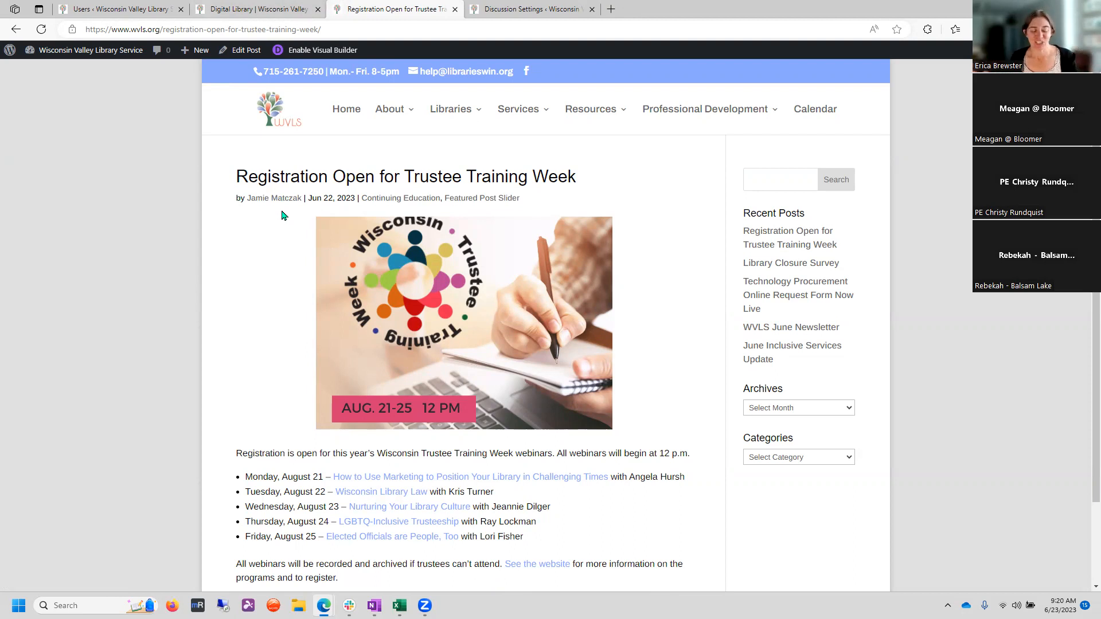
{"action": "mouse_move", "coordinate": [218, 186]}
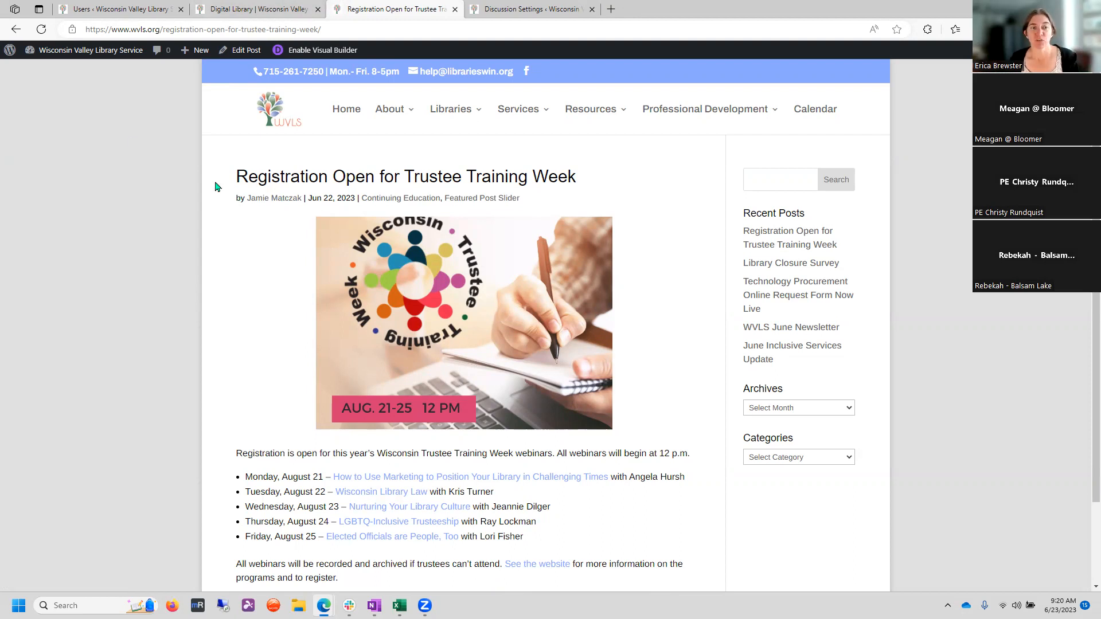
{"action": "mouse_move", "coordinate": [389, 207]}
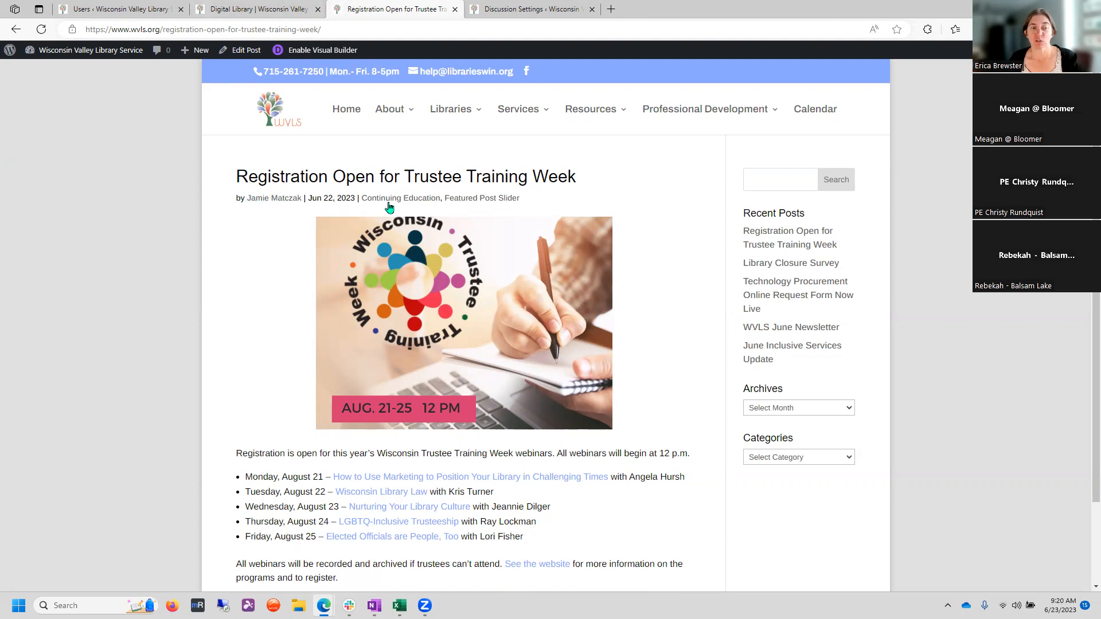
{"action": "mouse_move", "coordinate": [474, 208]}
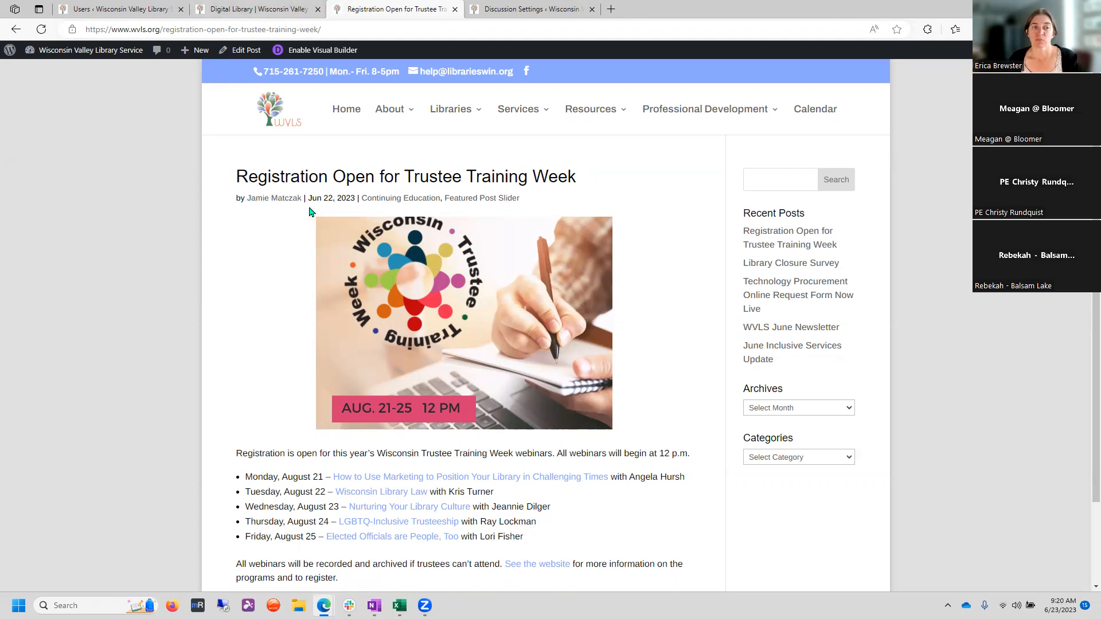
{"action": "mouse_move", "coordinate": [318, 206]}
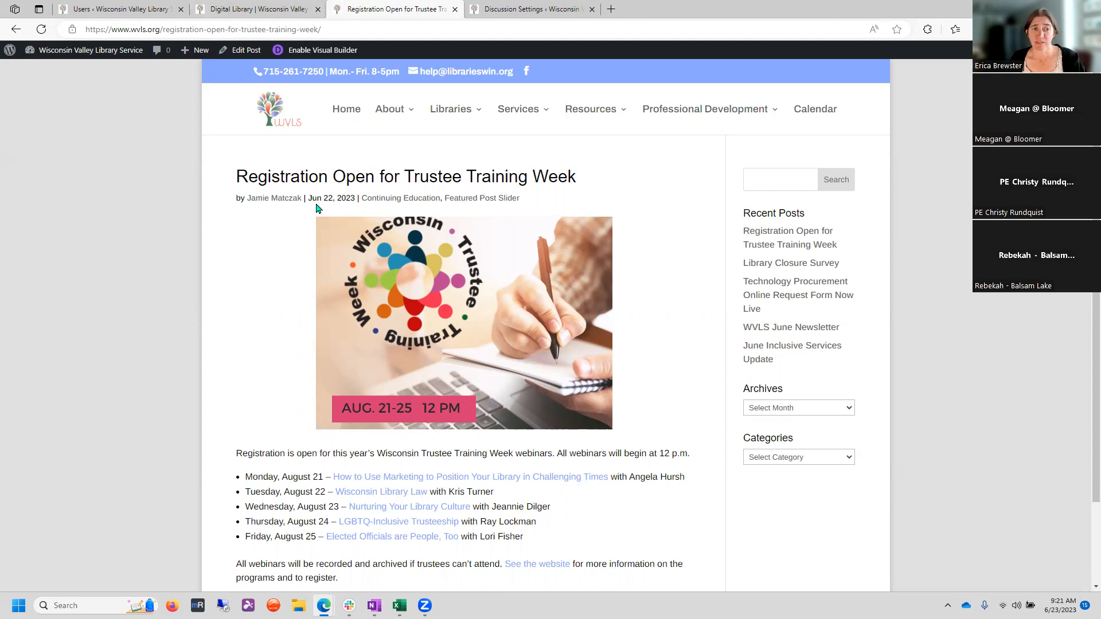
{"action": "mouse_move", "coordinate": [347, 211]}
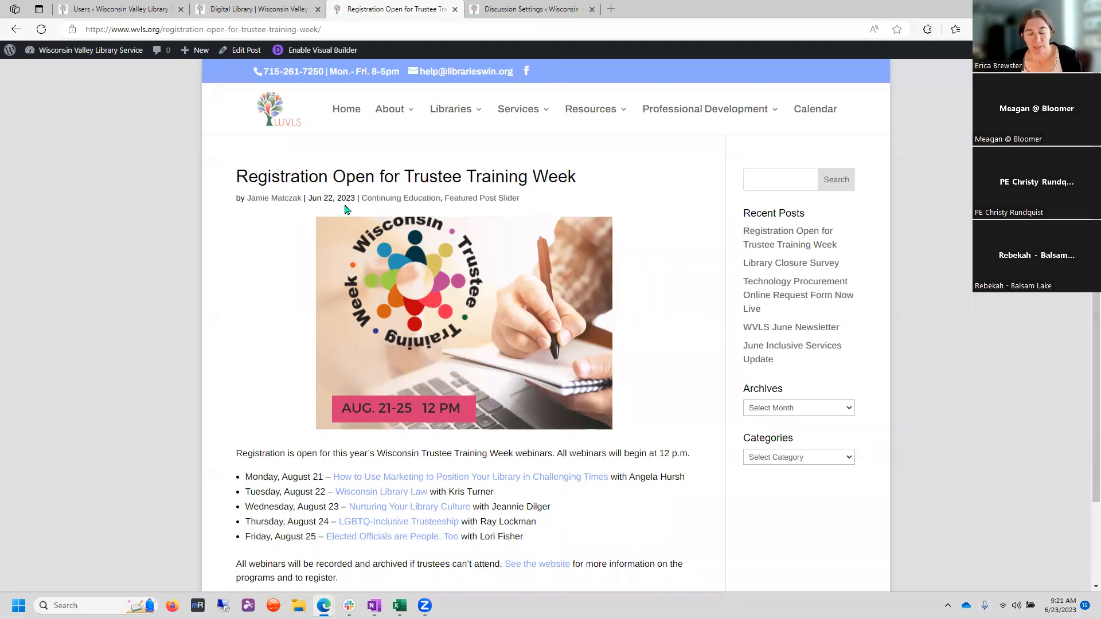
{"action": "mouse_move", "coordinate": [431, 208]}
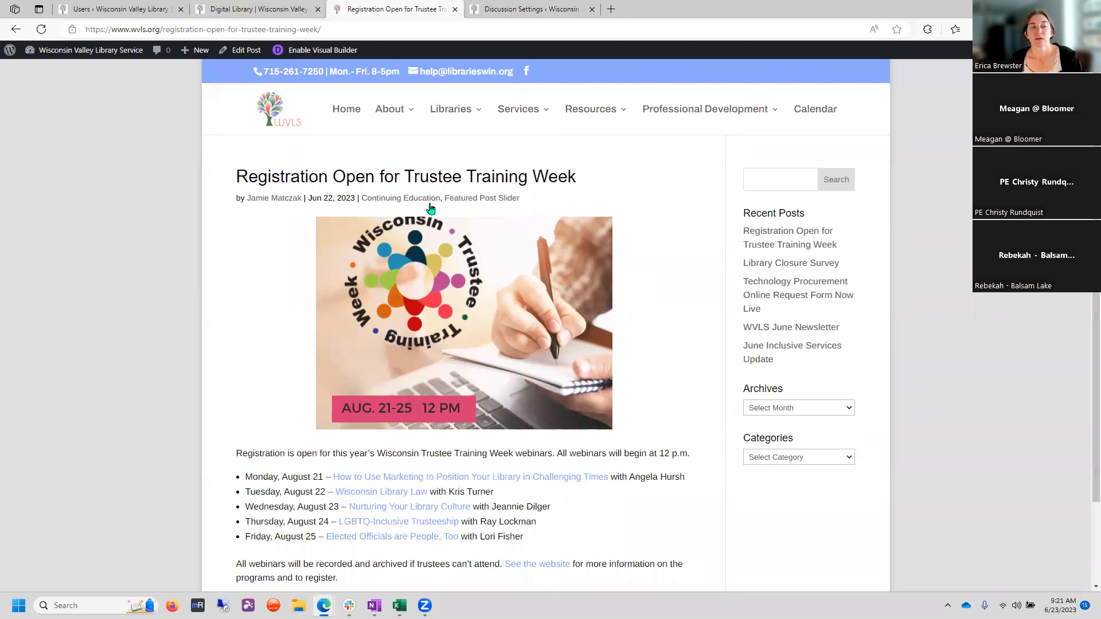
{"action": "mouse_move", "coordinate": [321, 208]}
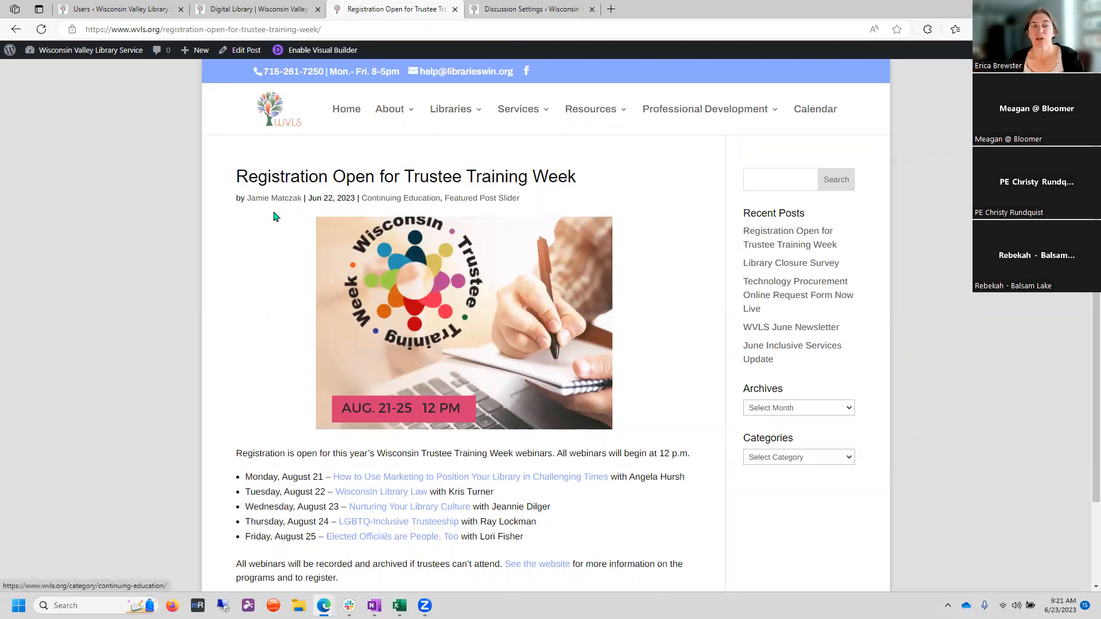
{"action": "mouse_move", "coordinate": [325, 166]}
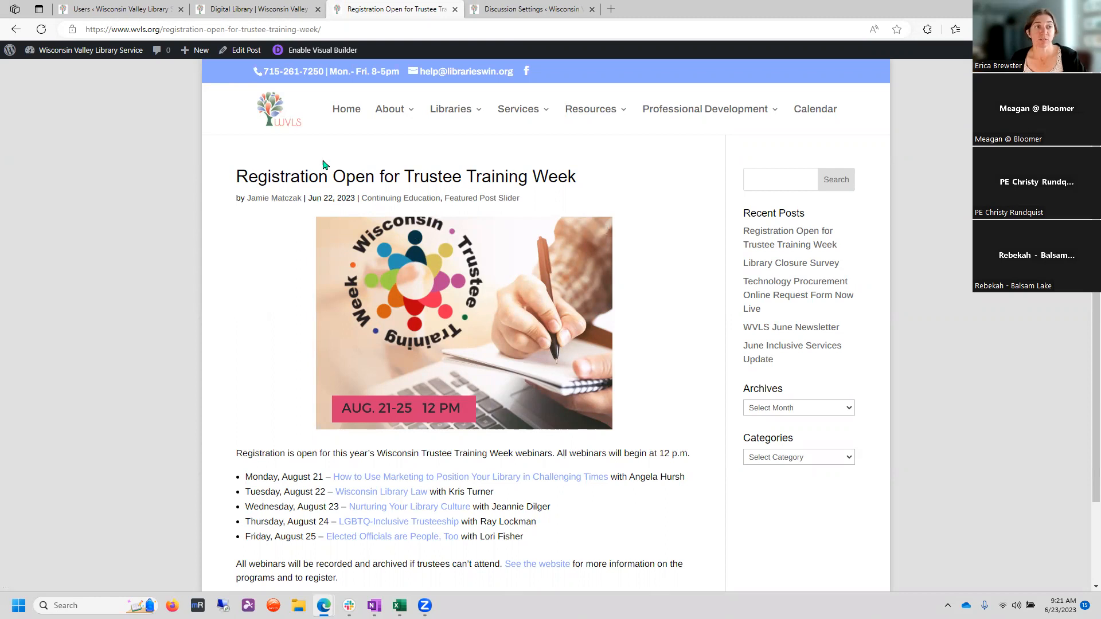
- Switch to the admin tab, briefly visit General Settings, then go to the Dashboard
{"action": "left_click", "coordinate": [121, 11]}
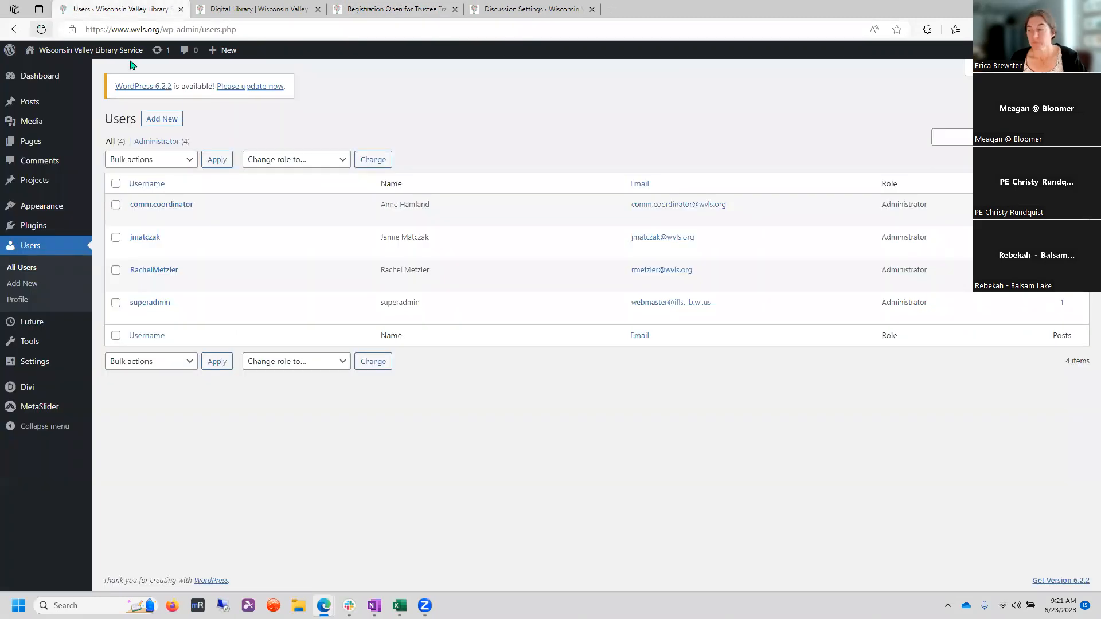
{"action": "mouse_move", "coordinate": [754, 364]}
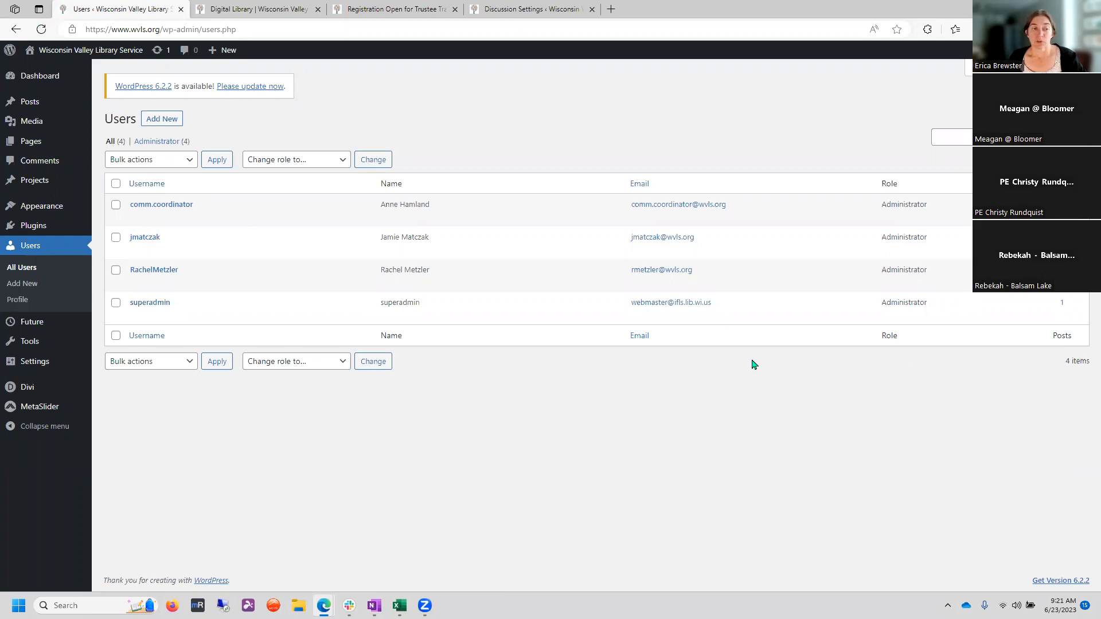
{"action": "mouse_move", "coordinate": [213, 501]}
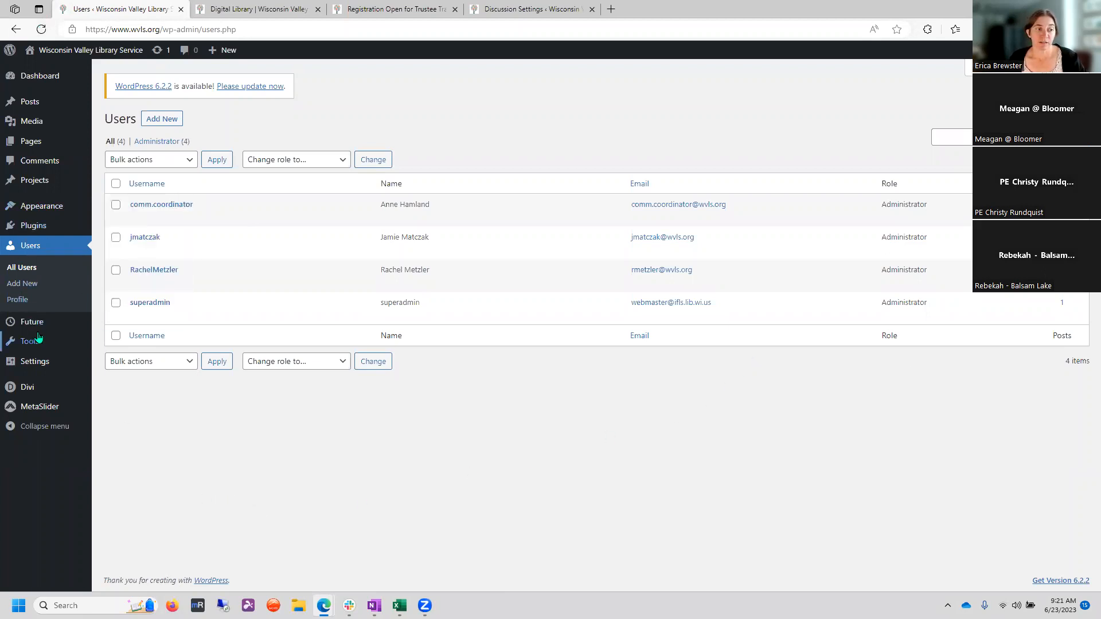
{"action": "left_click", "coordinate": [34, 362]}
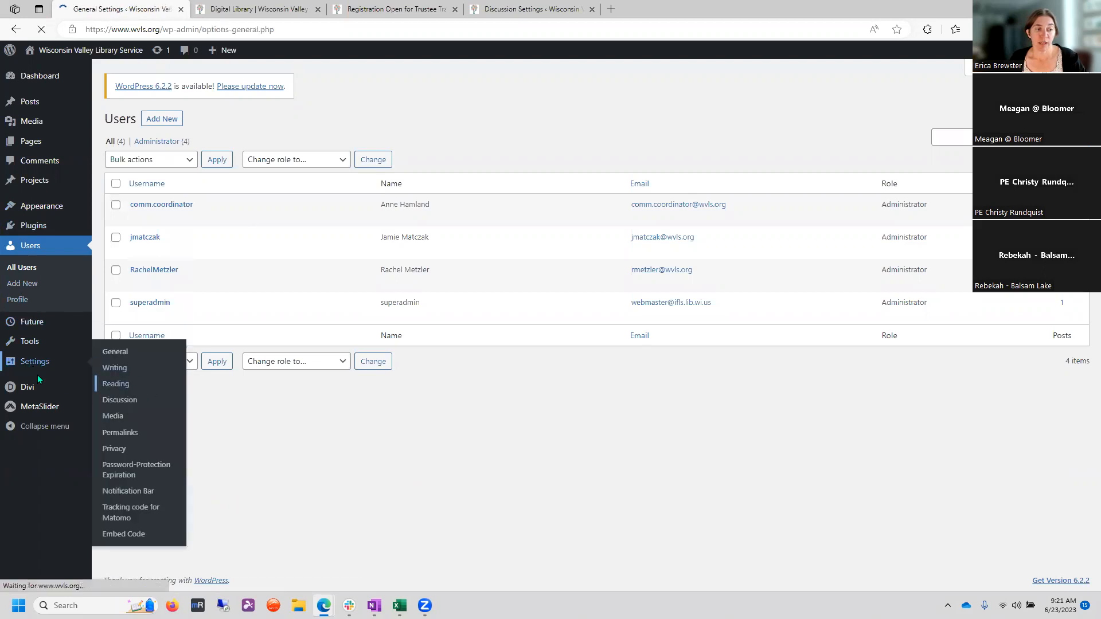
{"action": "left_click", "coordinate": [115, 352]}
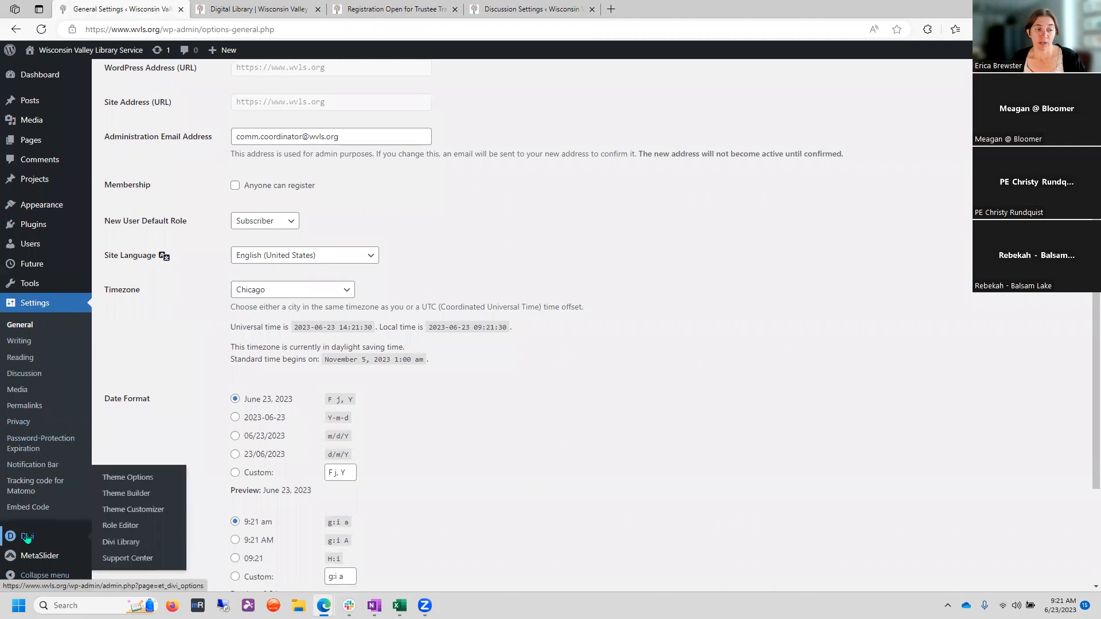
{"action": "mouse_move", "coordinate": [34, 302]}
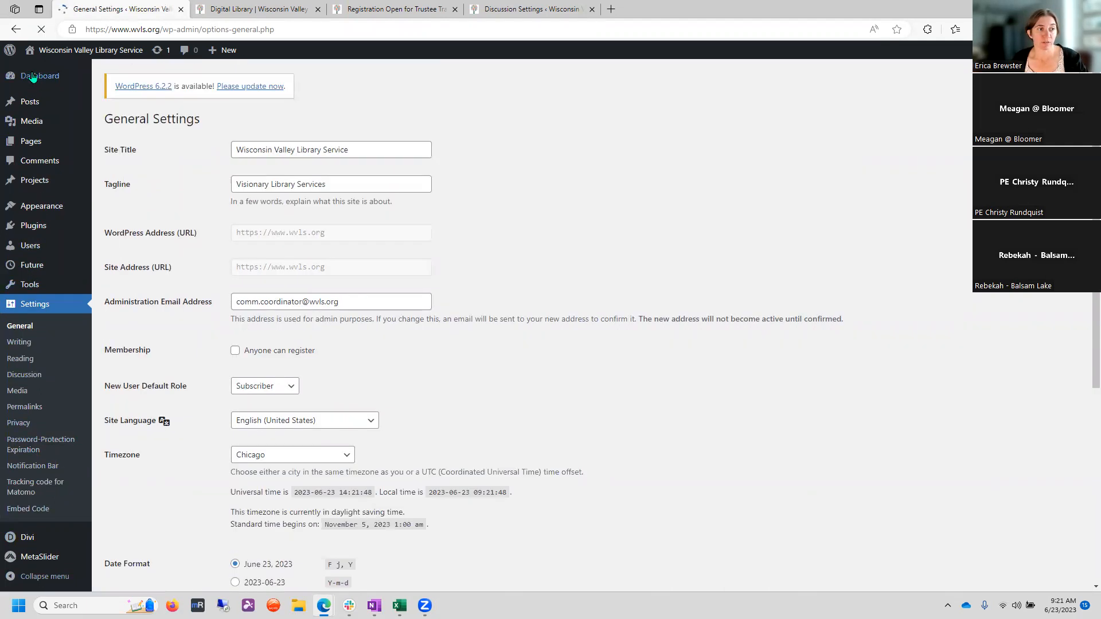
{"action": "left_click", "coordinate": [39, 75]}
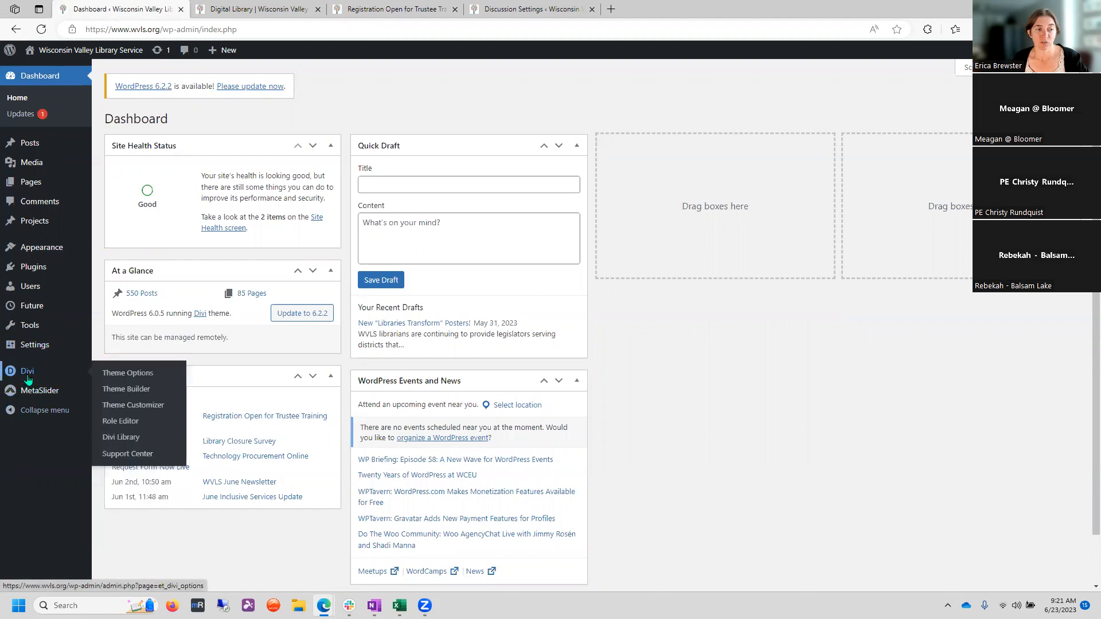
{"action": "mouse_move", "coordinate": [6, 379]}
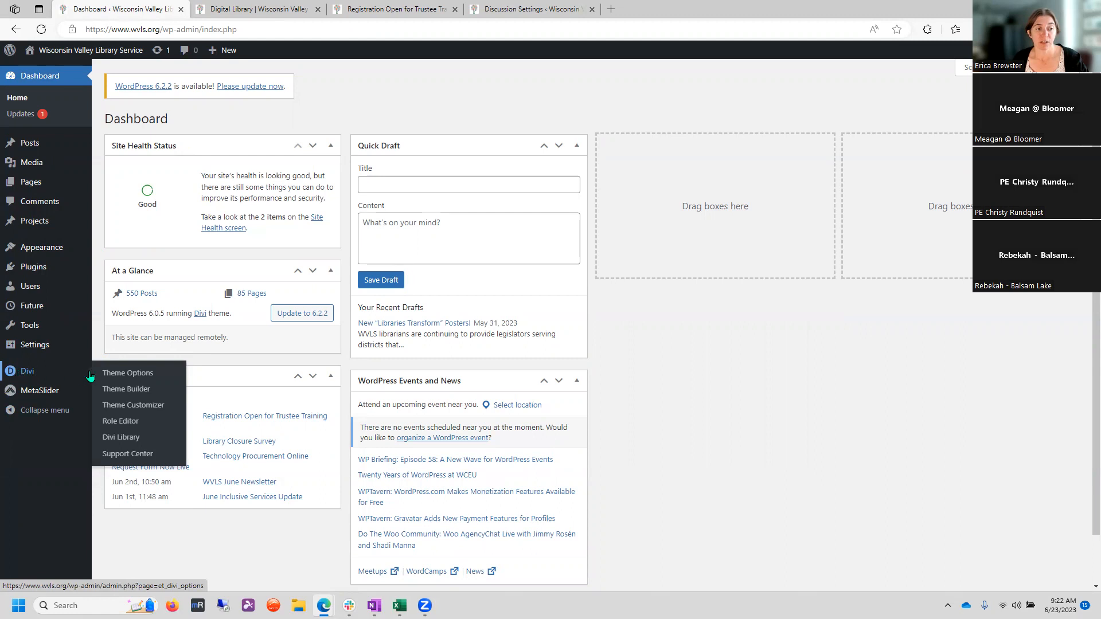
{"action": "mouse_move", "coordinate": [146, 375]}
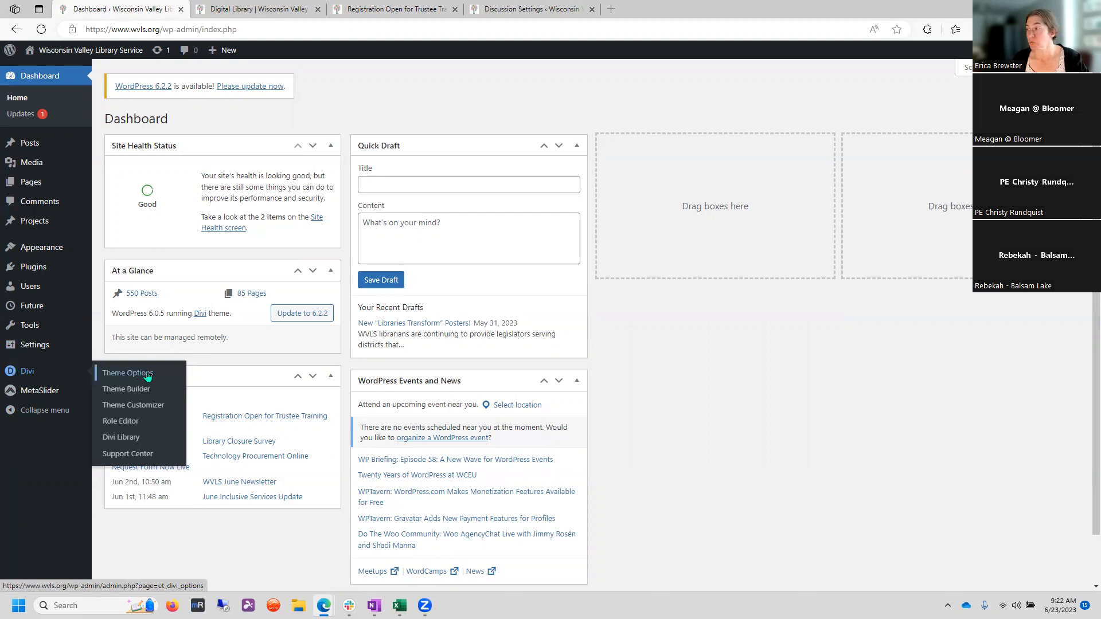
- Open Divi Theme Options from the dashboard sidebar, landing on the General tab
{"action": "left_click", "coordinate": [128, 373]}
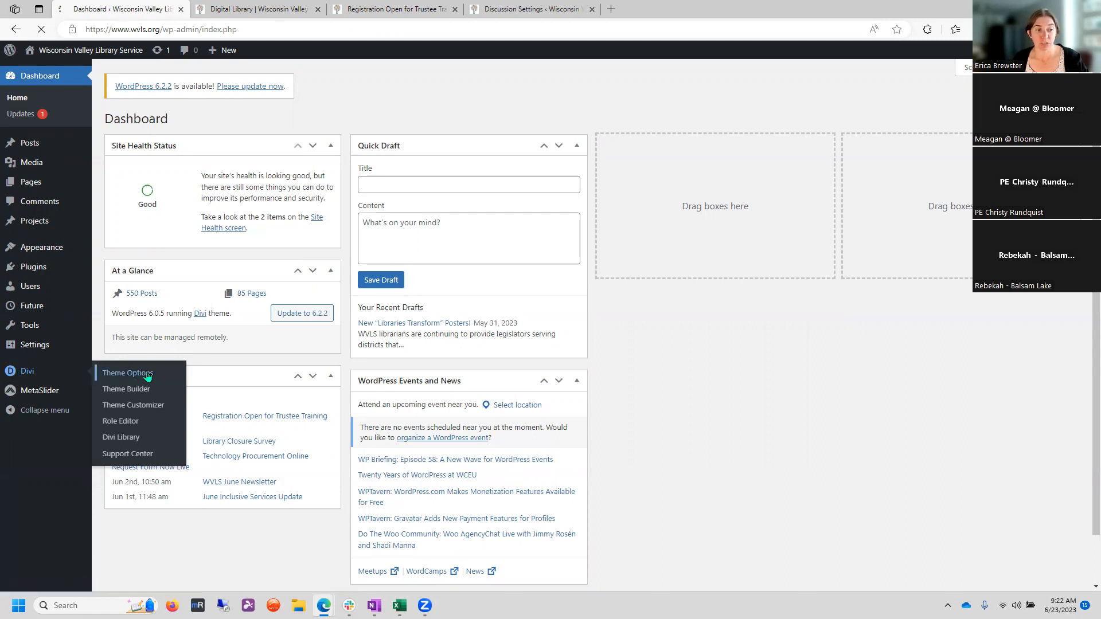
{"action": "left_click", "coordinate": [128, 373]}
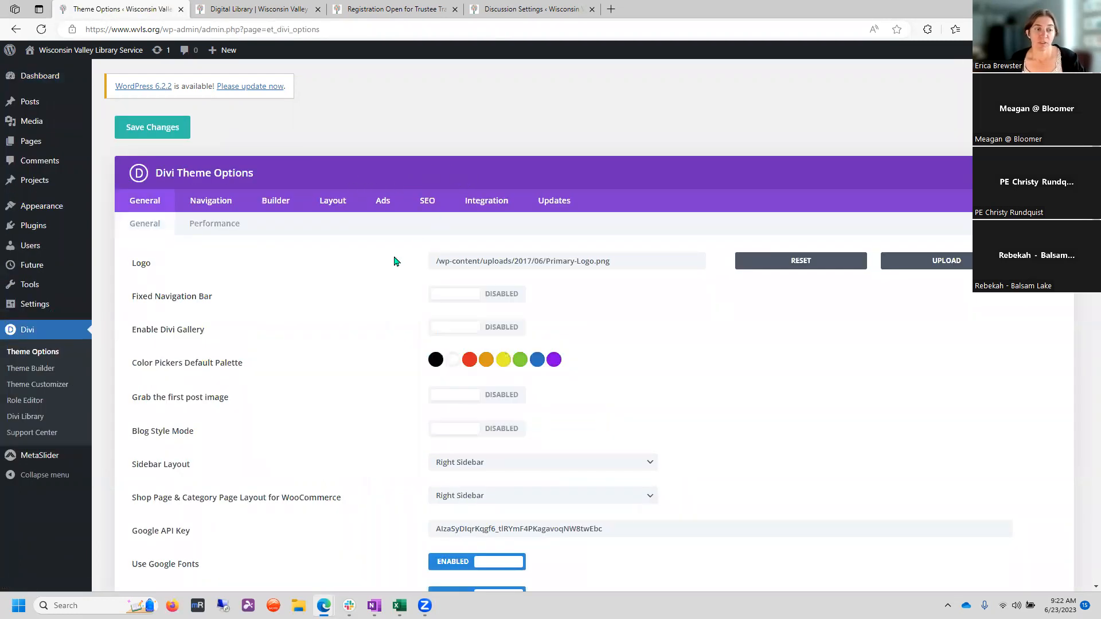
{"action": "mouse_move", "coordinate": [342, 269]}
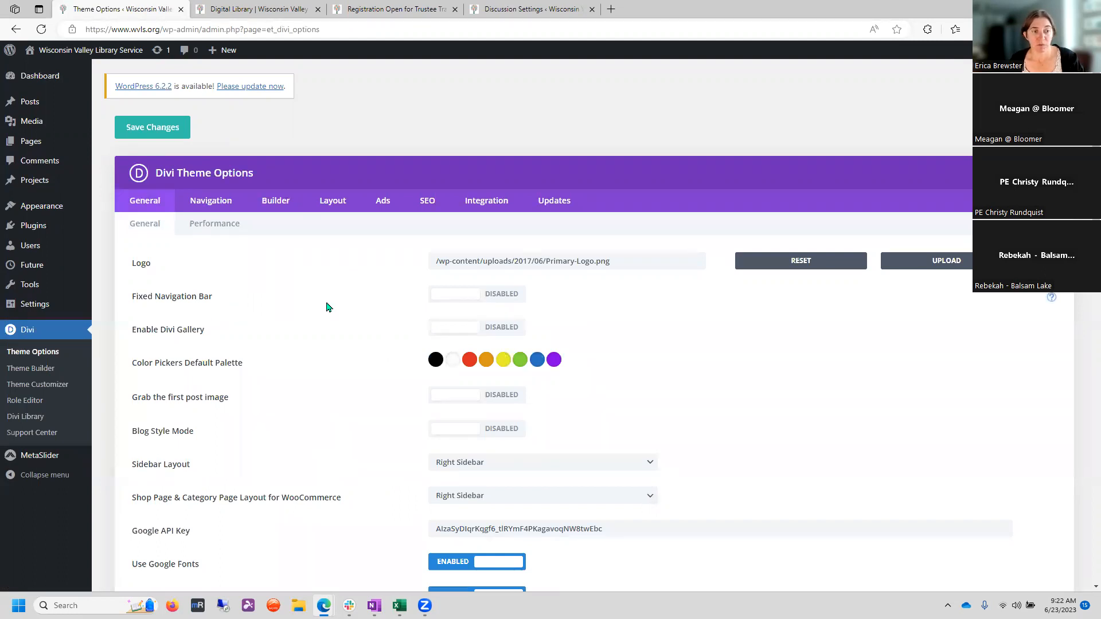
{"action": "mouse_move", "coordinate": [435, 302]}
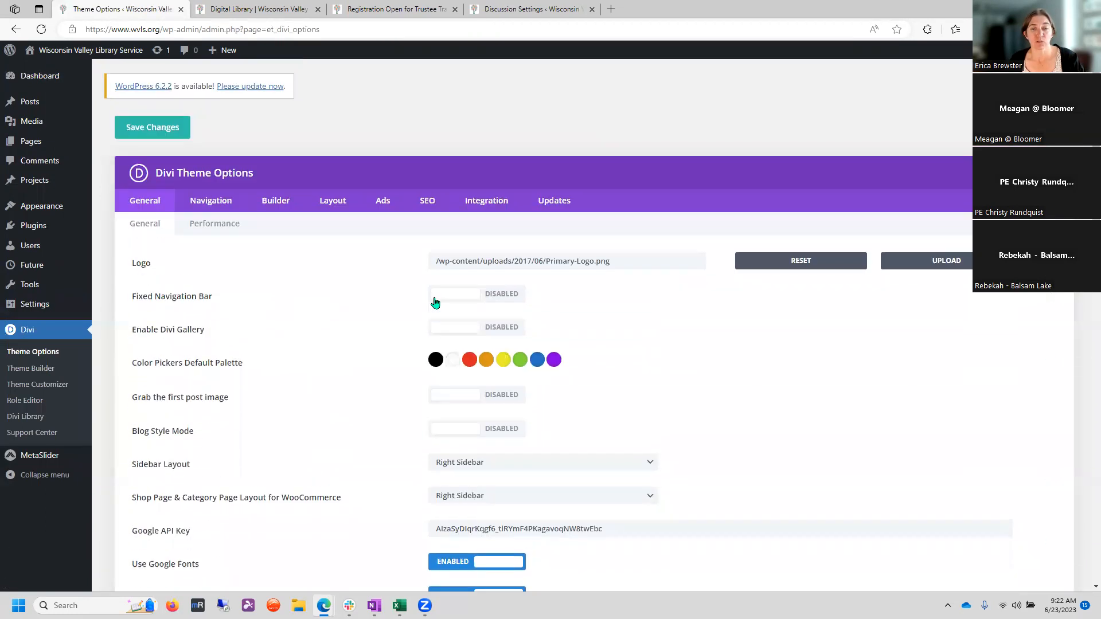
{"action": "mouse_move", "coordinate": [441, 167]}
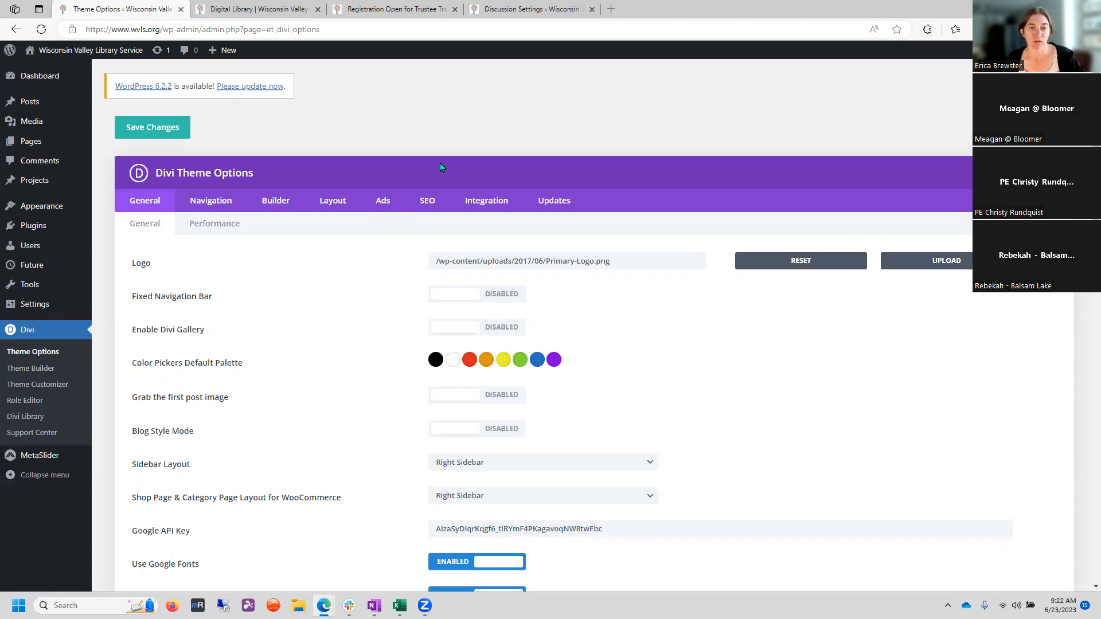
{"action": "mouse_move", "coordinate": [381, 269]}
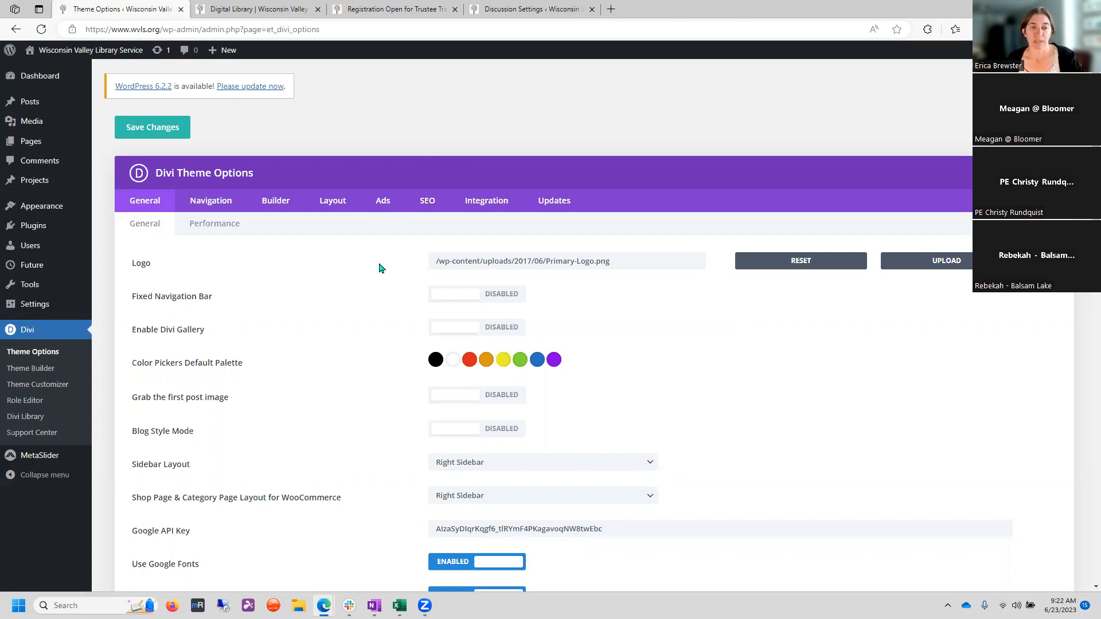
{"action": "mouse_move", "coordinate": [344, 351]}
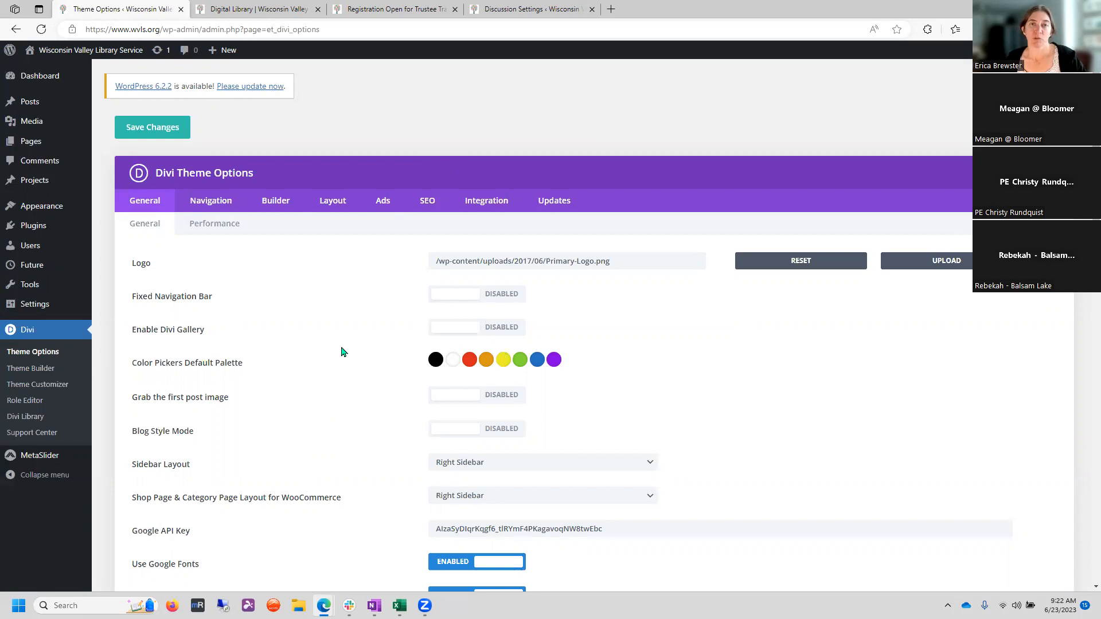
{"action": "mouse_move", "coordinate": [548, 451]}
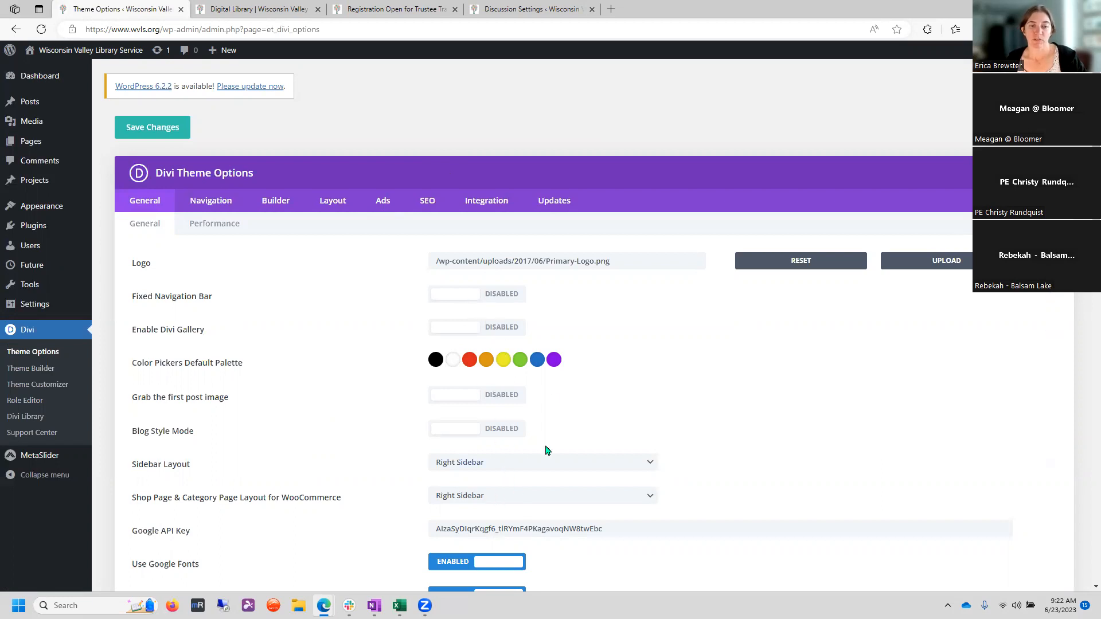
{"action": "mouse_move", "coordinate": [321, 203]}
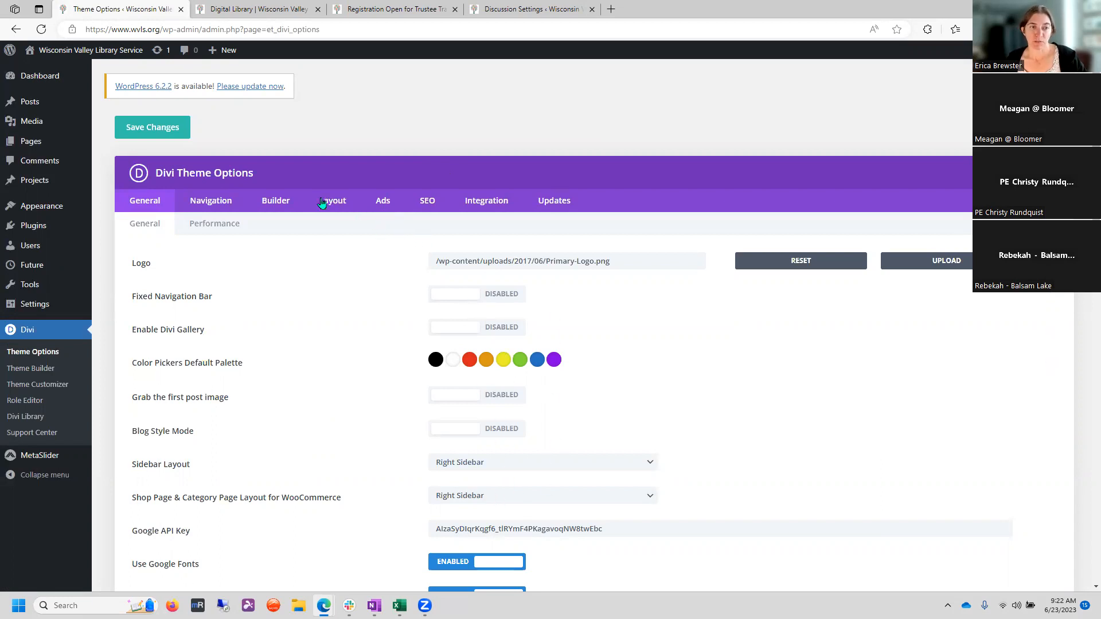
{"action": "mouse_move", "coordinate": [327, 205]}
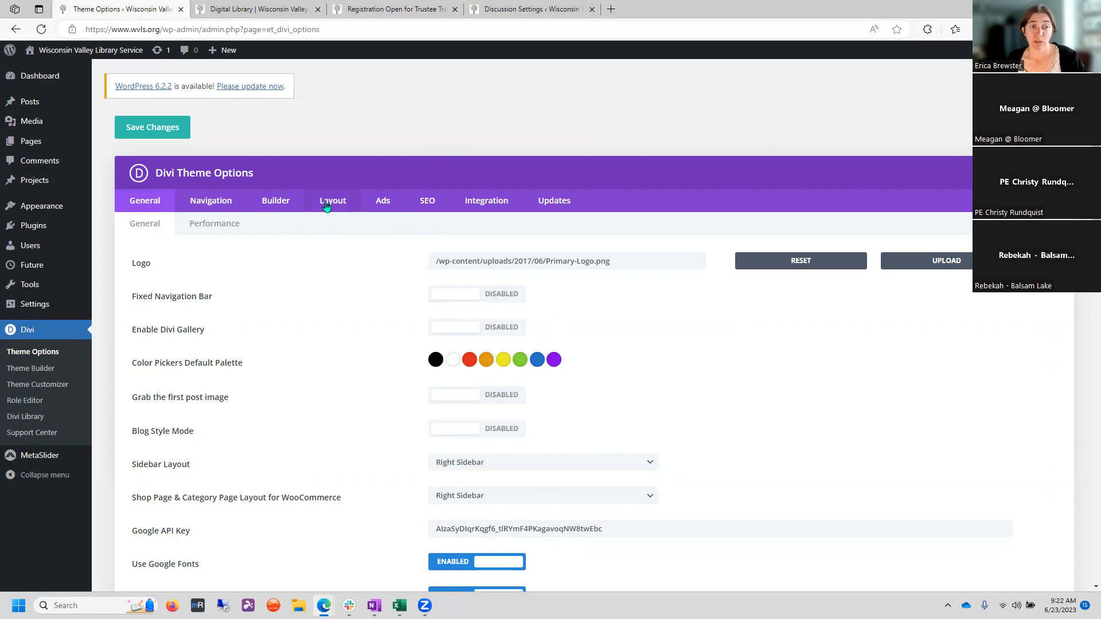
- In Divi's Single Post Layout, disable comments on posts and deselect Comments in post info
{"action": "left_click", "coordinate": [332, 200]}
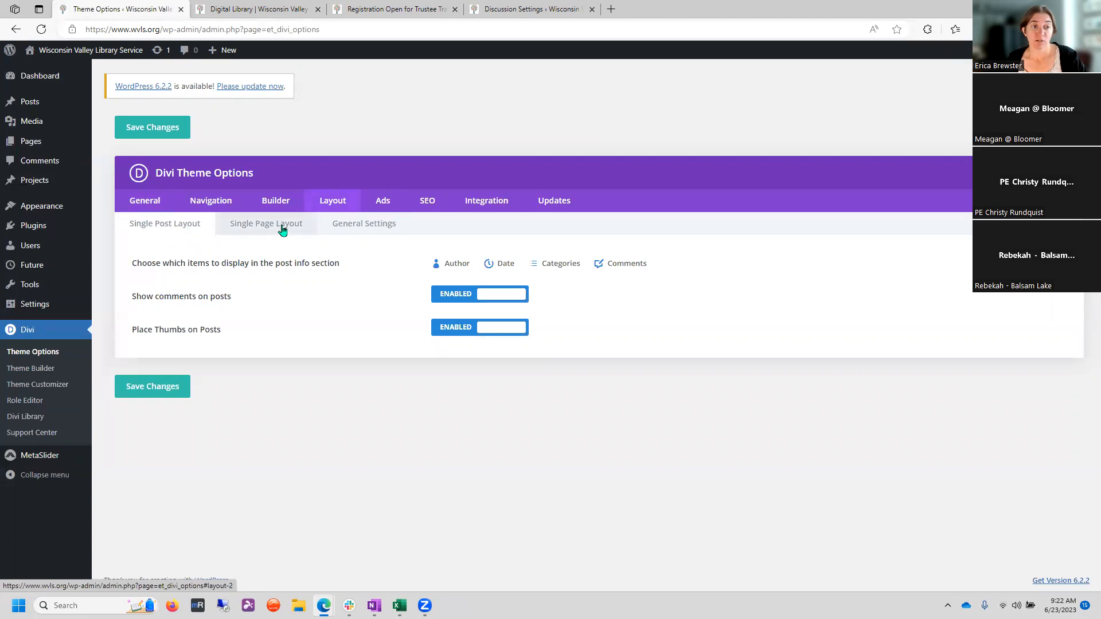
{"action": "left_click", "coordinate": [364, 223]}
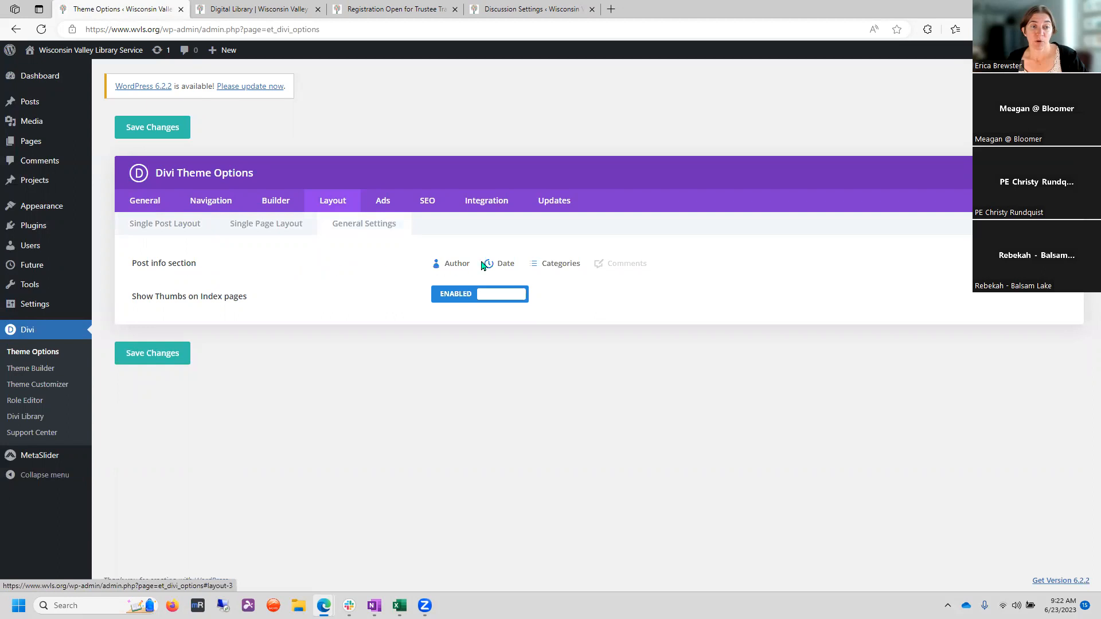
{"action": "left_click", "coordinate": [165, 223]}
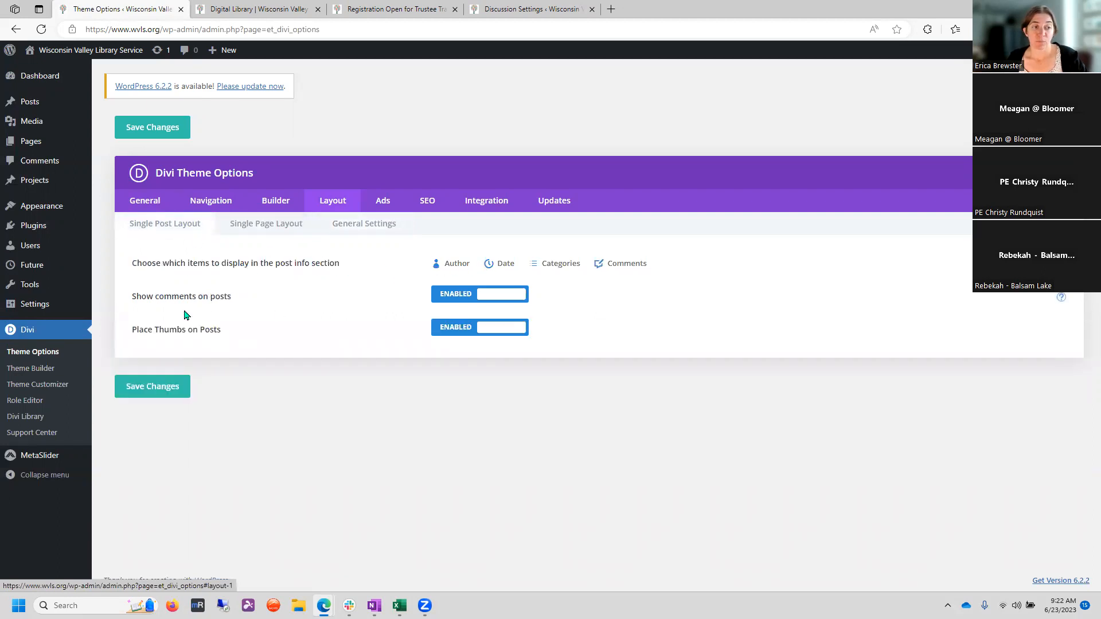
{"action": "left_click", "coordinate": [479, 293]}
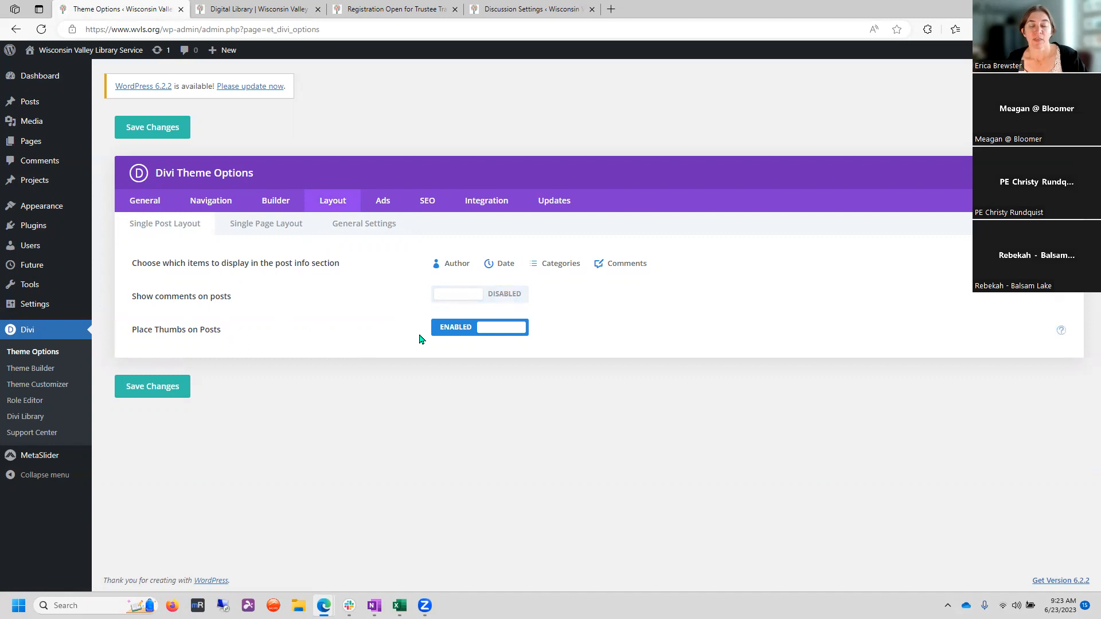
{"action": "mouse_move", "coordinate": [399, 340]}
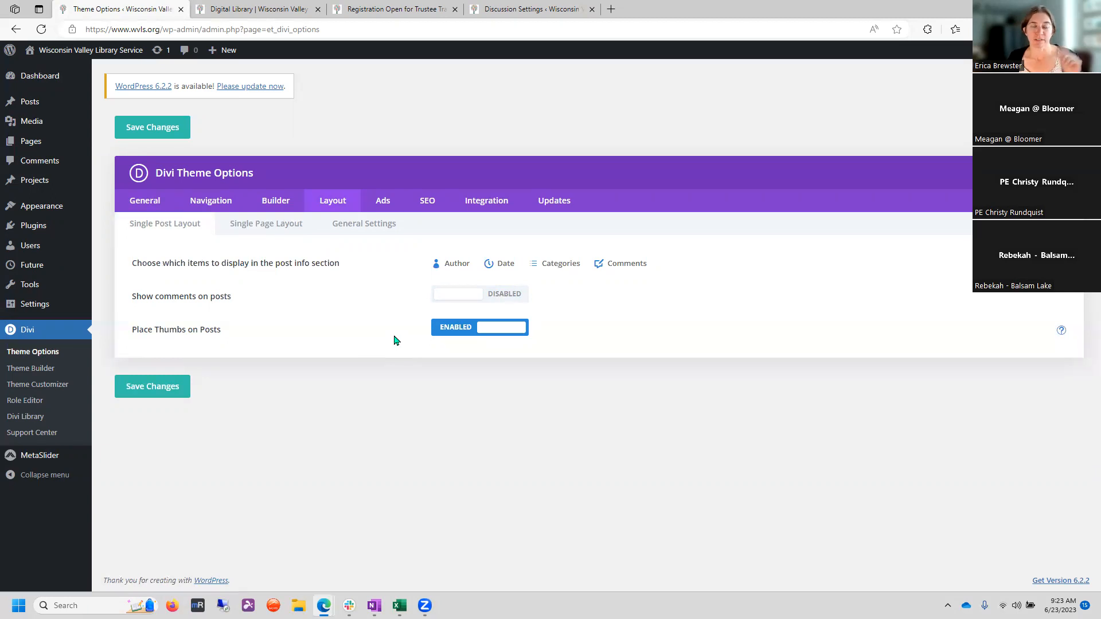
{"action": "mouse_move", "coordinate": [392, 312]}
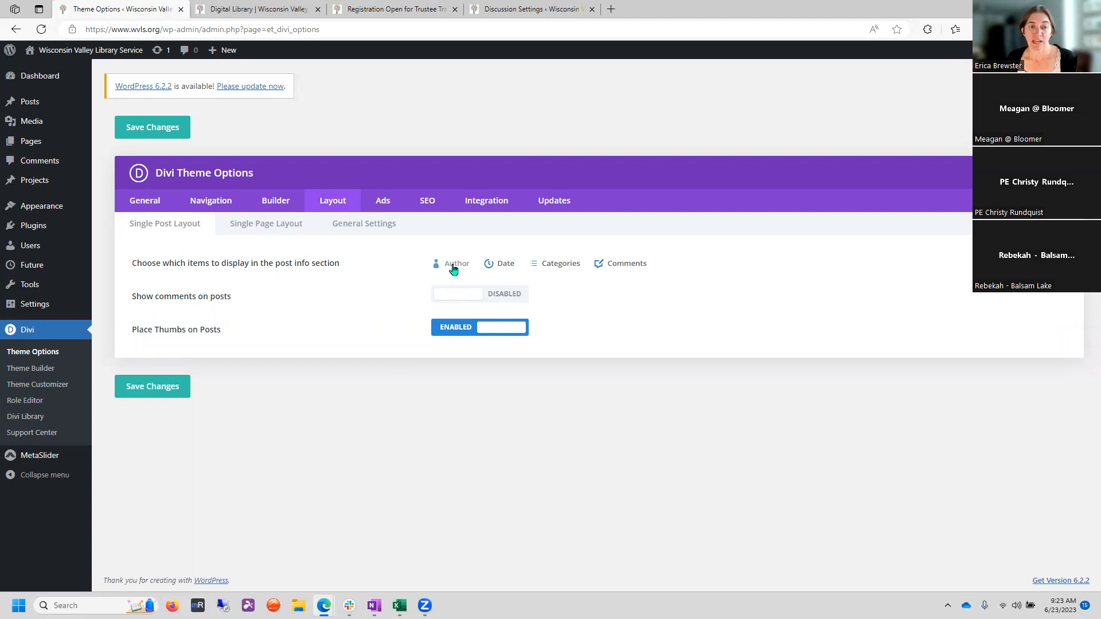
{"action": "mouse_move", "coordinate": [625, 267]}
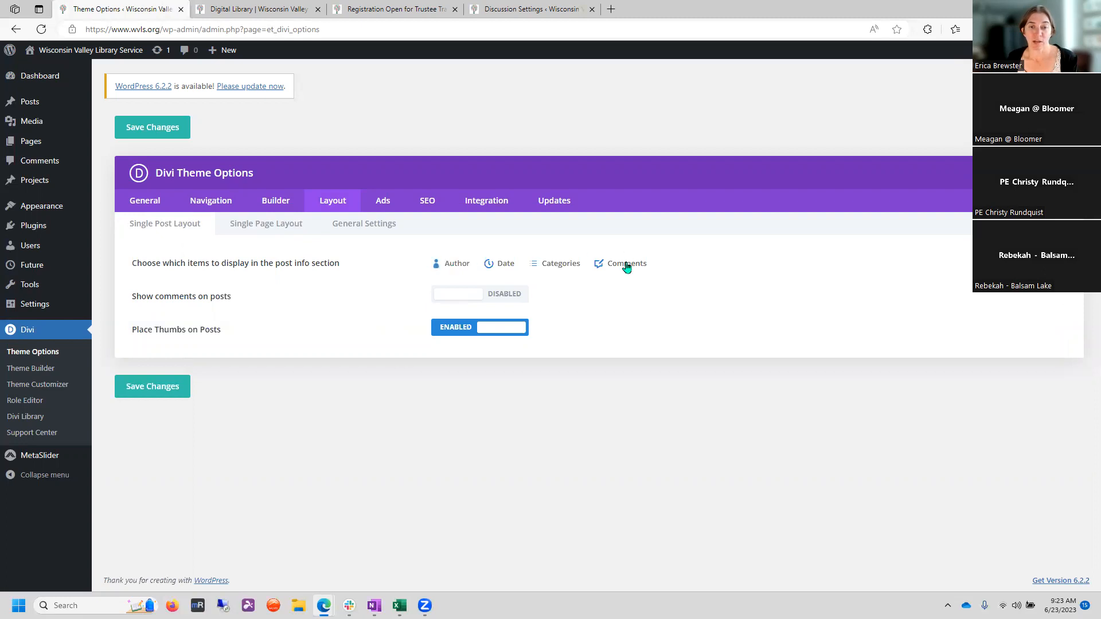
{"action": "left_click", "coordinate": [627, 263]}
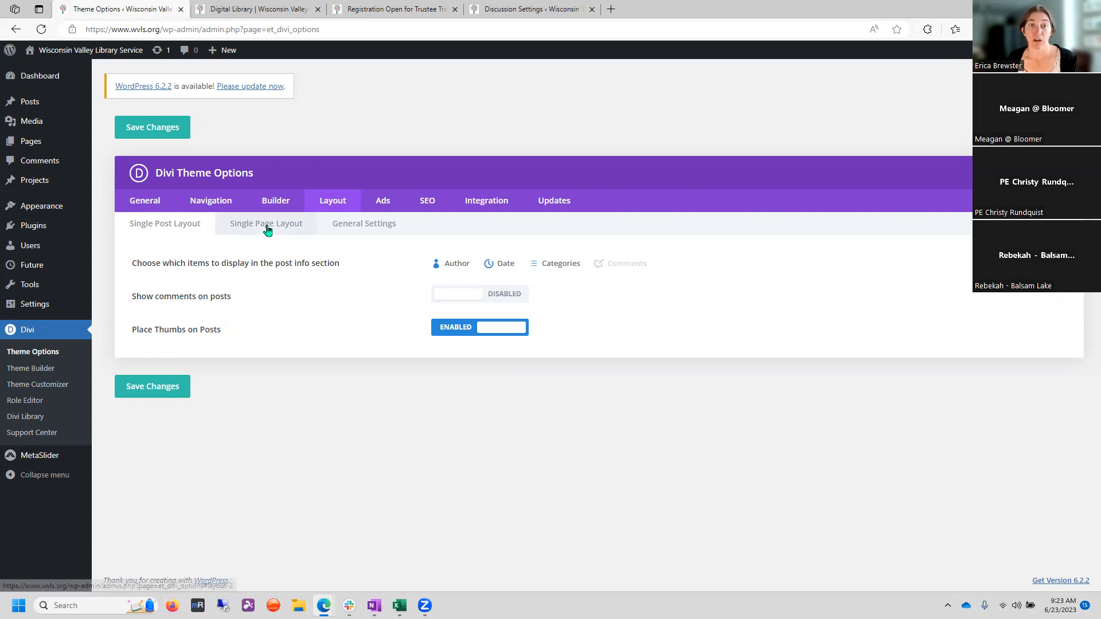
- Check Single Page Layout and General Settings, drop Comments from index post info, and save
{"action": "left_click", "coordinate": [266, 224]}
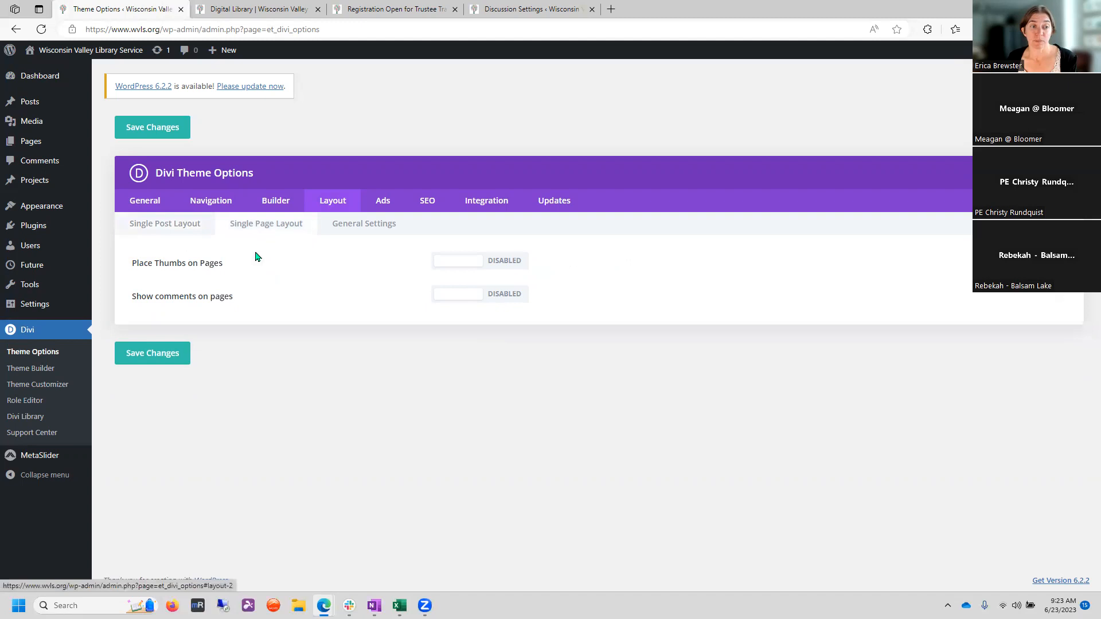
{"action": "mouse_move", "coordinate": [444, 307]}
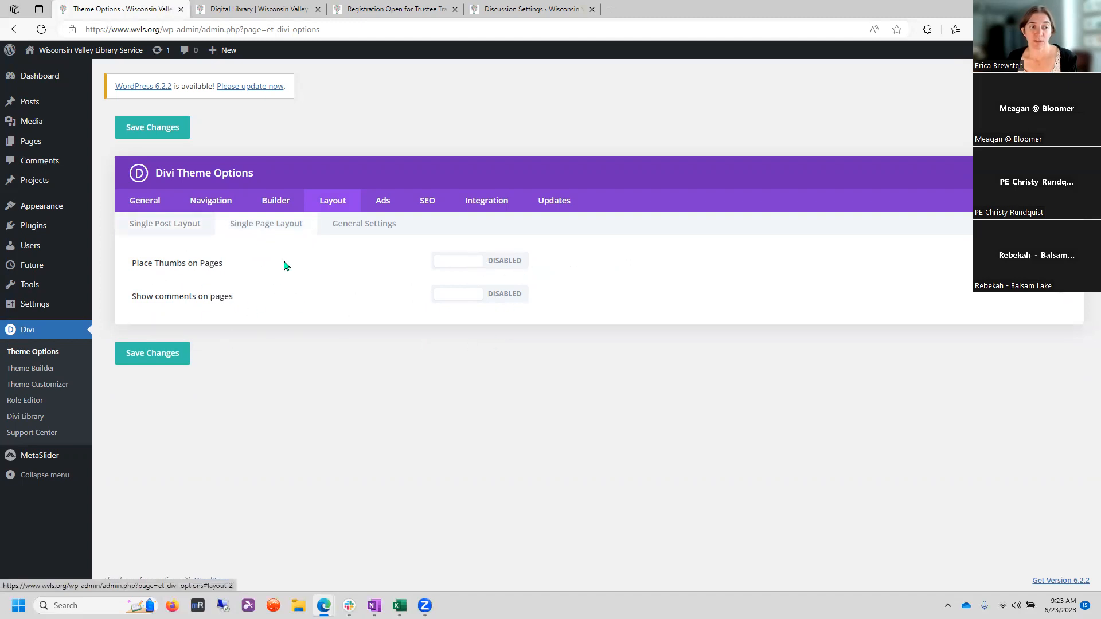
{"action": "mouse_move", "coordinate": [382, 233]}
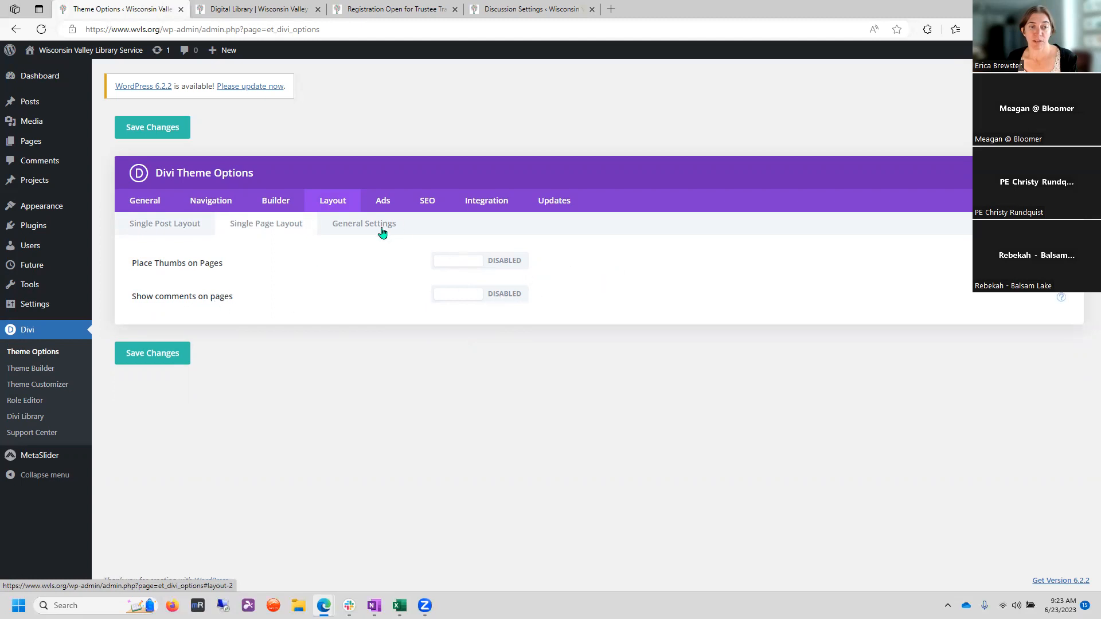
{"action": "left_click", "coordinate": [363, 224]}
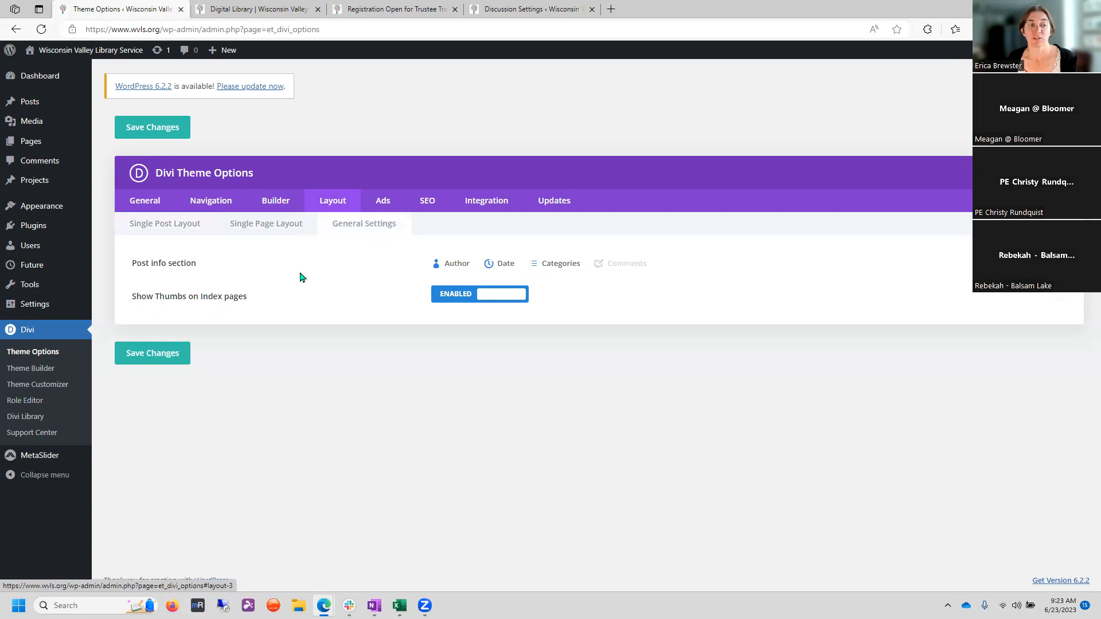
{"action": "mouse_move", "coordinate": [454, 268]}
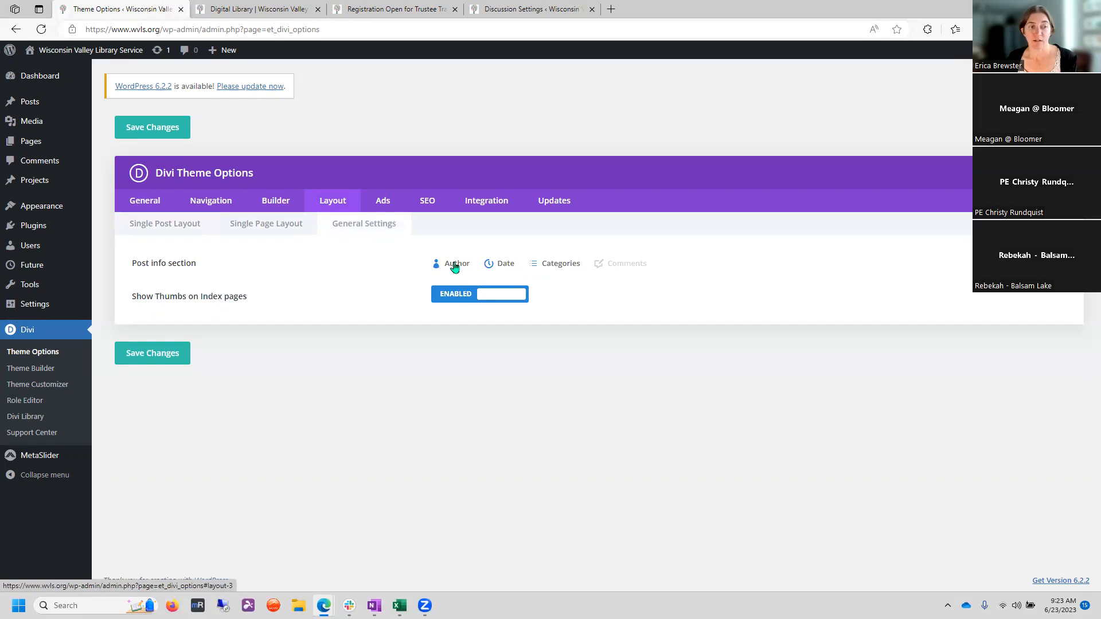
{"action": "left_click", "coordinate": [451, 263]}
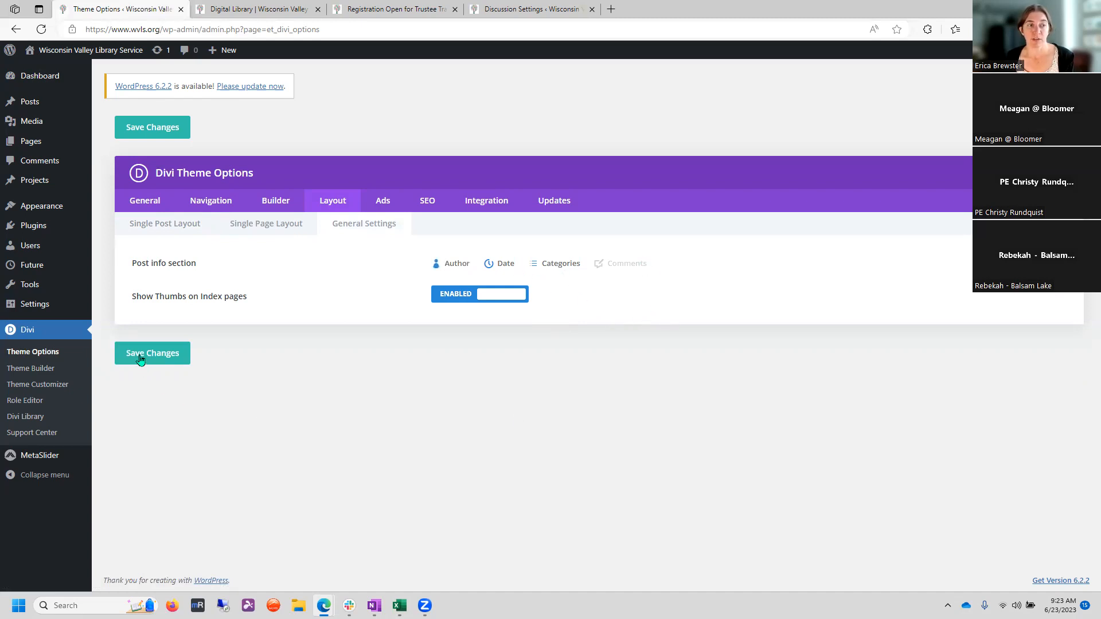
{"action": "left_click", "coordinate": [152, 353]}
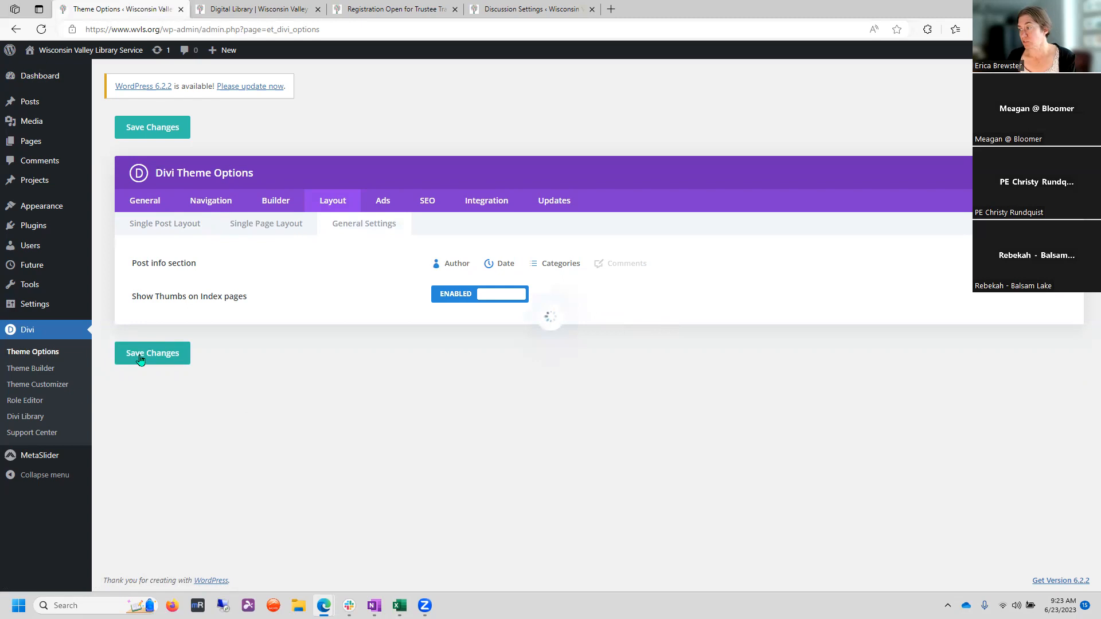
{"action": "left_click", "coordinate": [153, 353]}
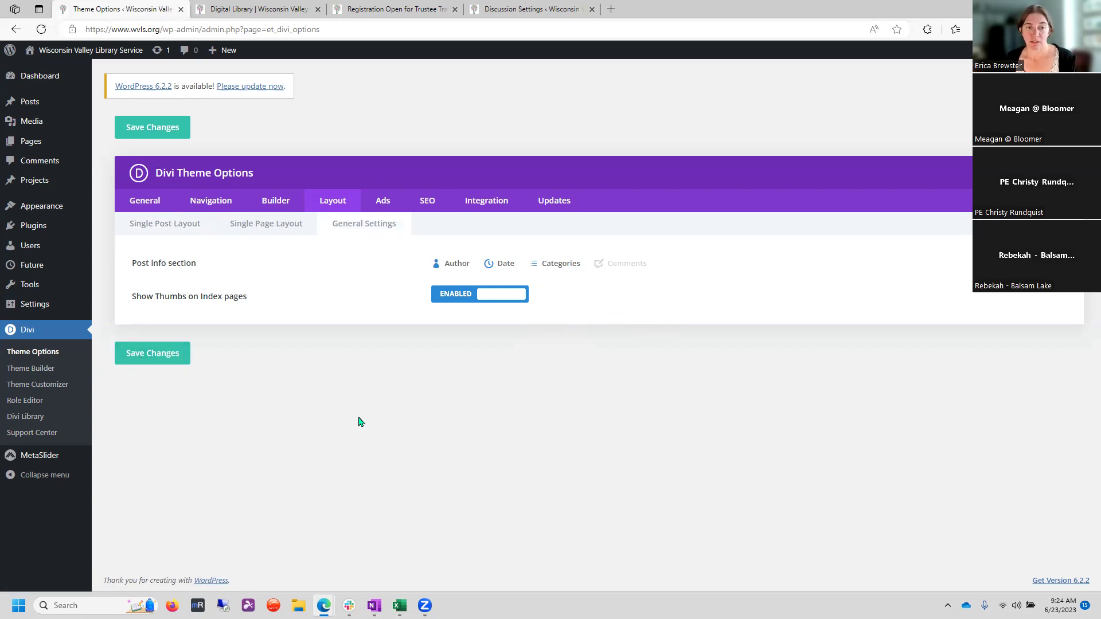
{"action": "mouse_move", "coordinate": [213, 559]}
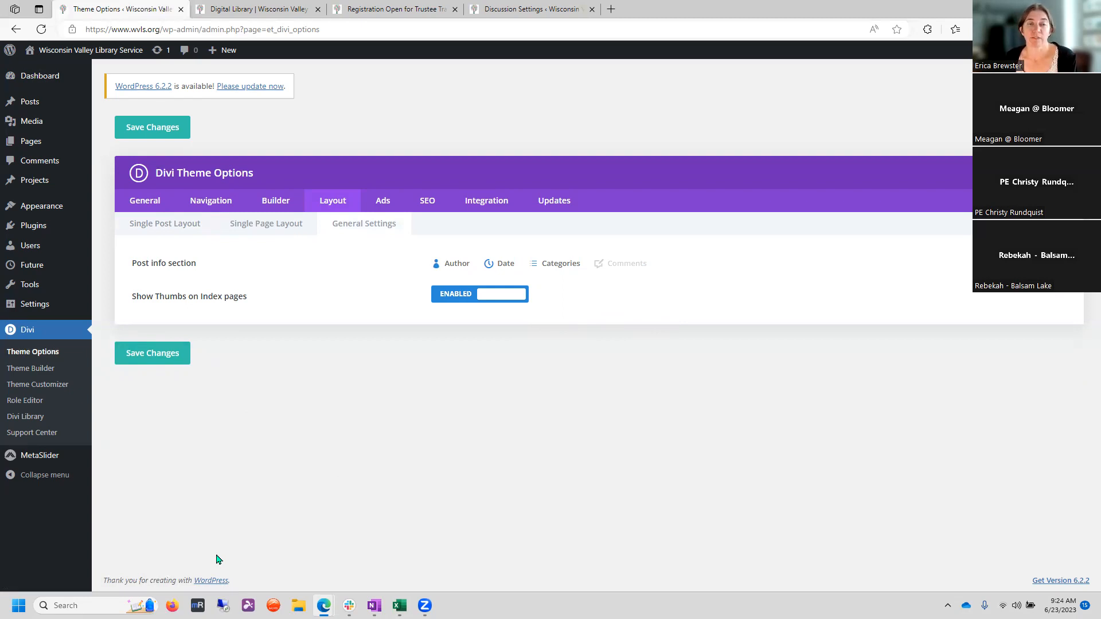
{"action": "mouse_move", "coordinate": [395, 477]}
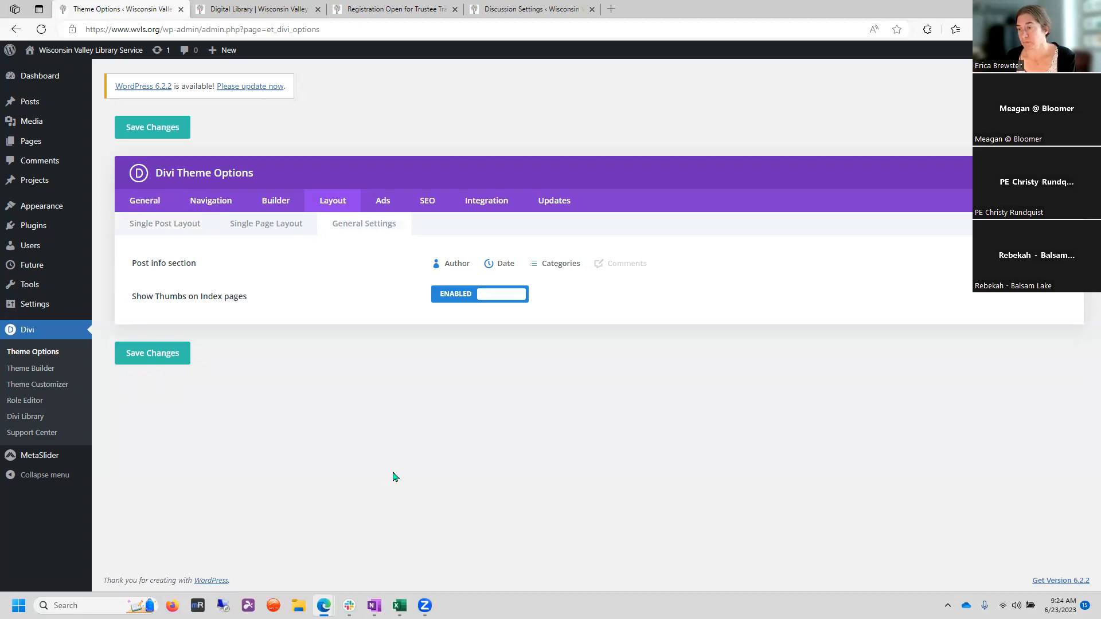
{"action": "mouse_move", "coordinate": [174, 402]}
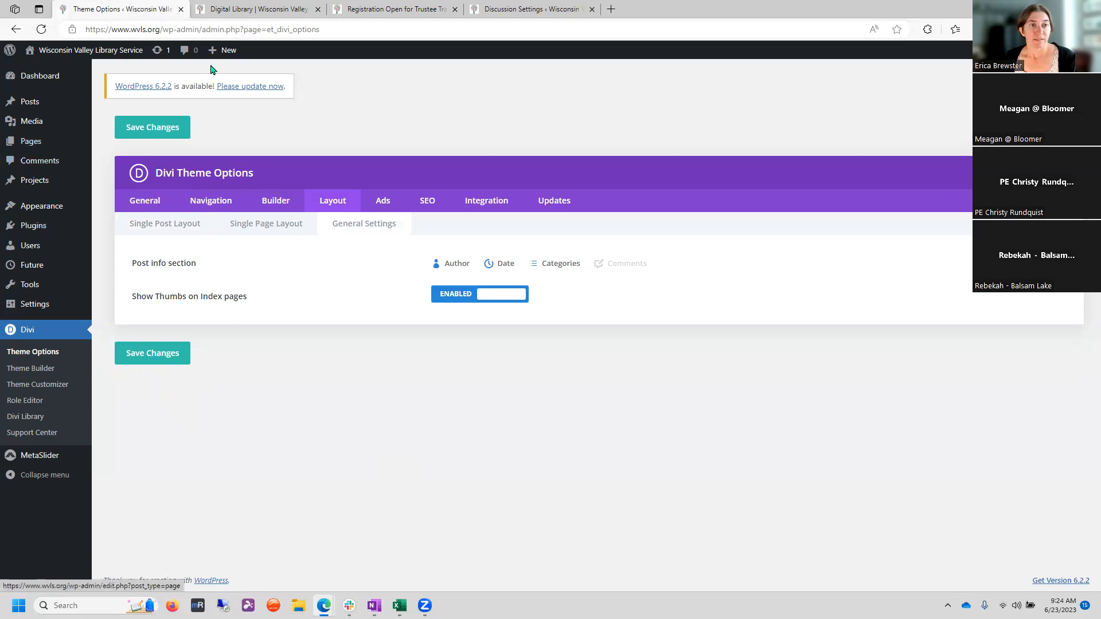
- Switch to the browser tab showing the live Digital Library page
{"action": "left_click", "coordinate": [262, 9]}
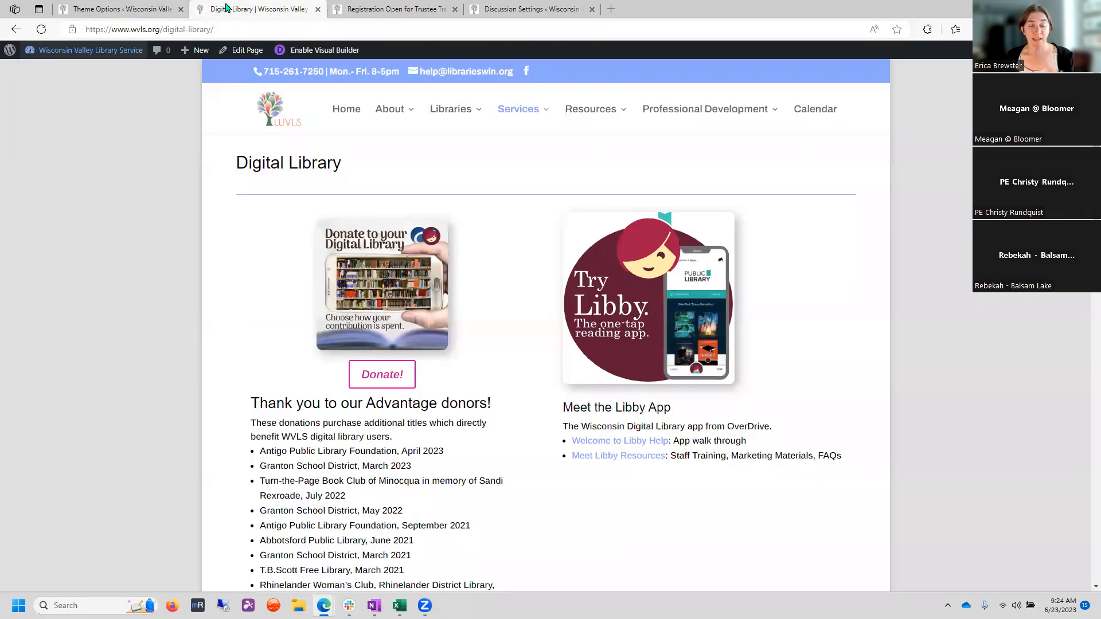
{"action": "mouse_move", "coordinate": [372, 307]}
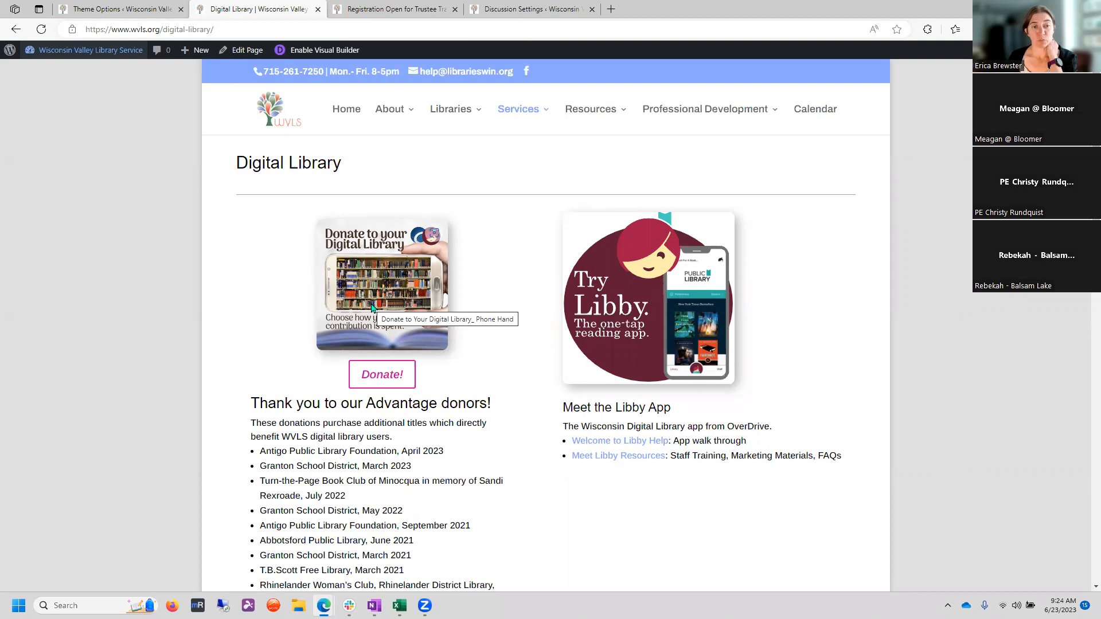
{"action": "mouse_move", "coordinate": [218, 252]}
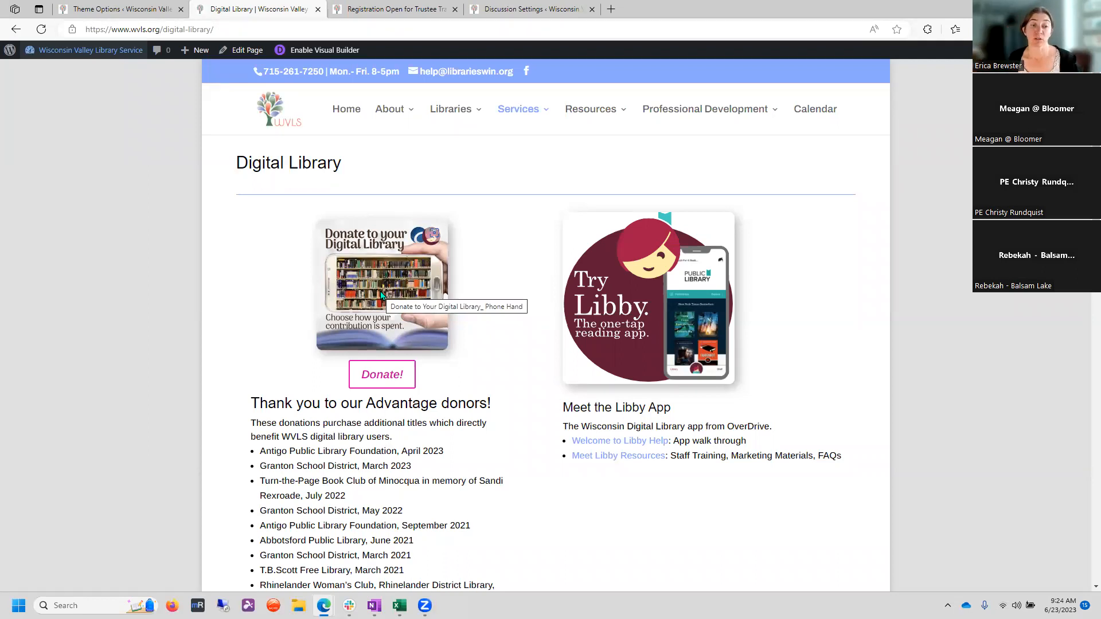
{"action": "mouse_move", "coordinate": [333, 63]}
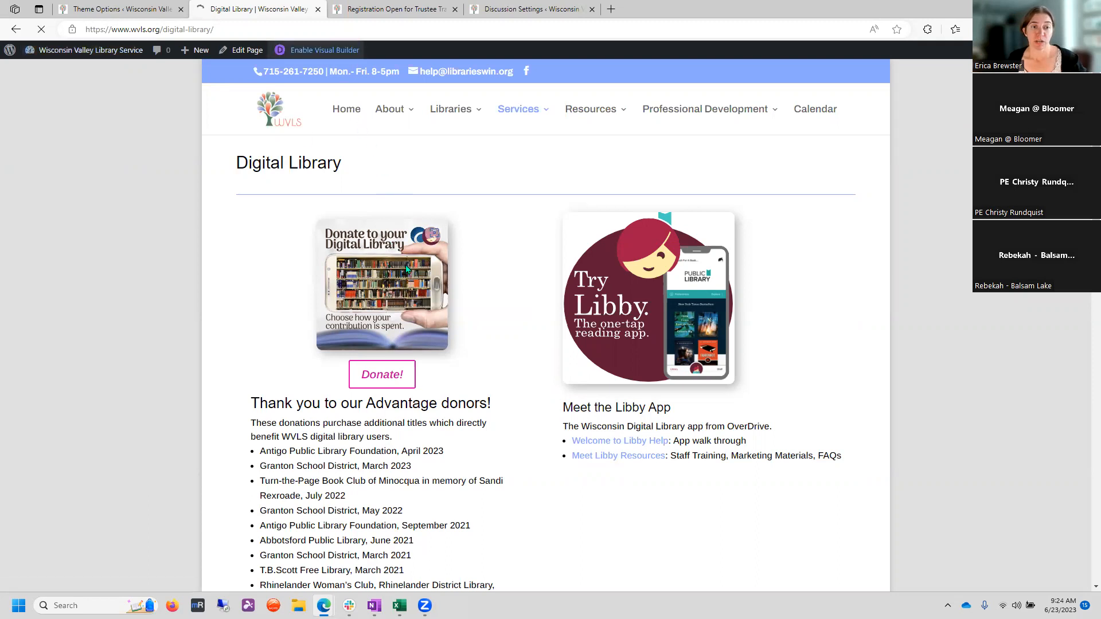
- In Visual Builder, set the Donate image to open in a lightbox and confirm
{"action": "left_click", "coordinate": [324, 50]}
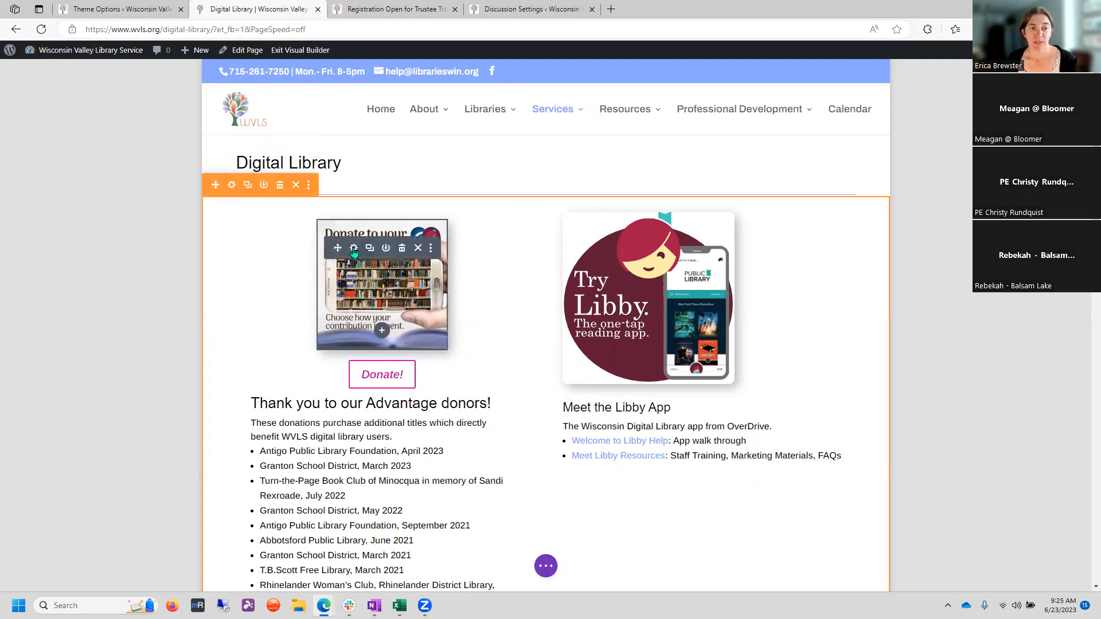
{"action": "left_click", "coordinate": [354, 248]}
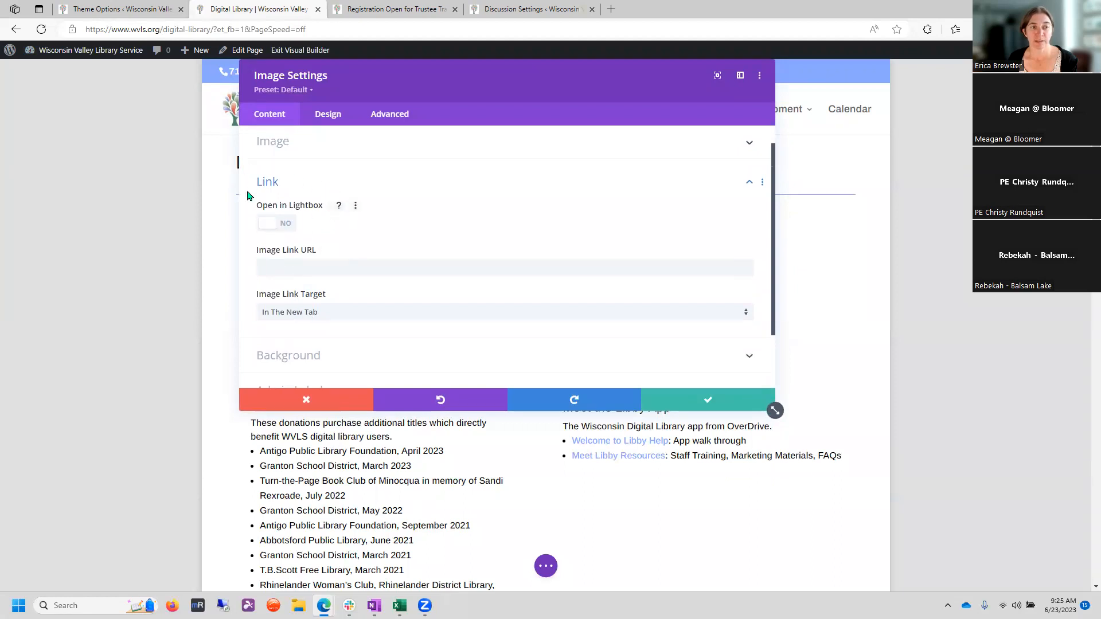
{"action": "left_click", "coordinate": [275, 223]}
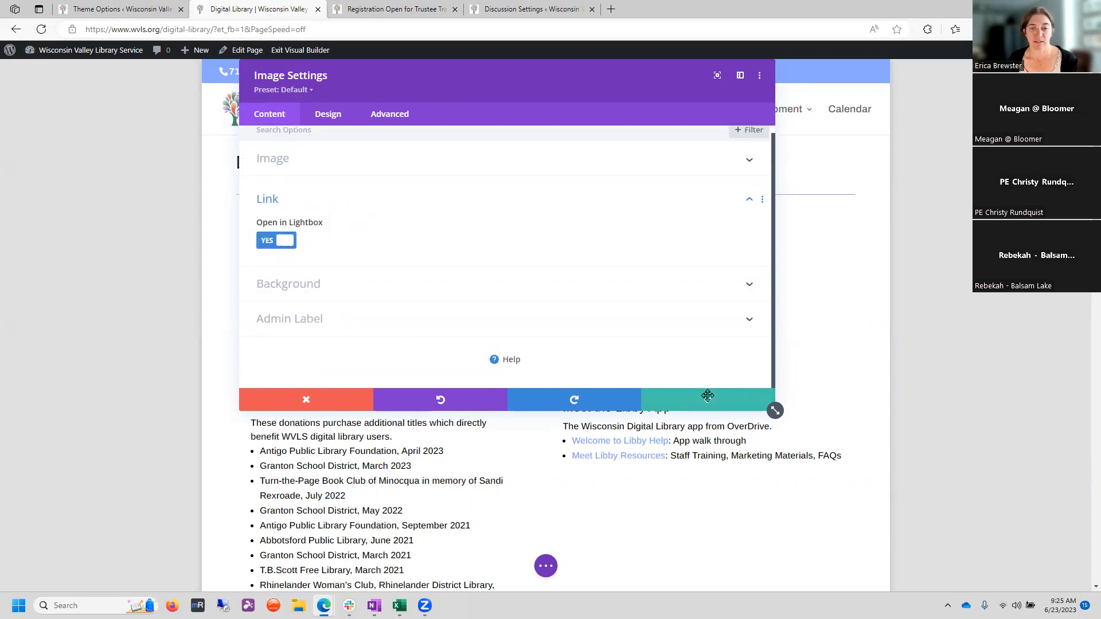
{"action": "left_click", "coordinate": [305, 400]}
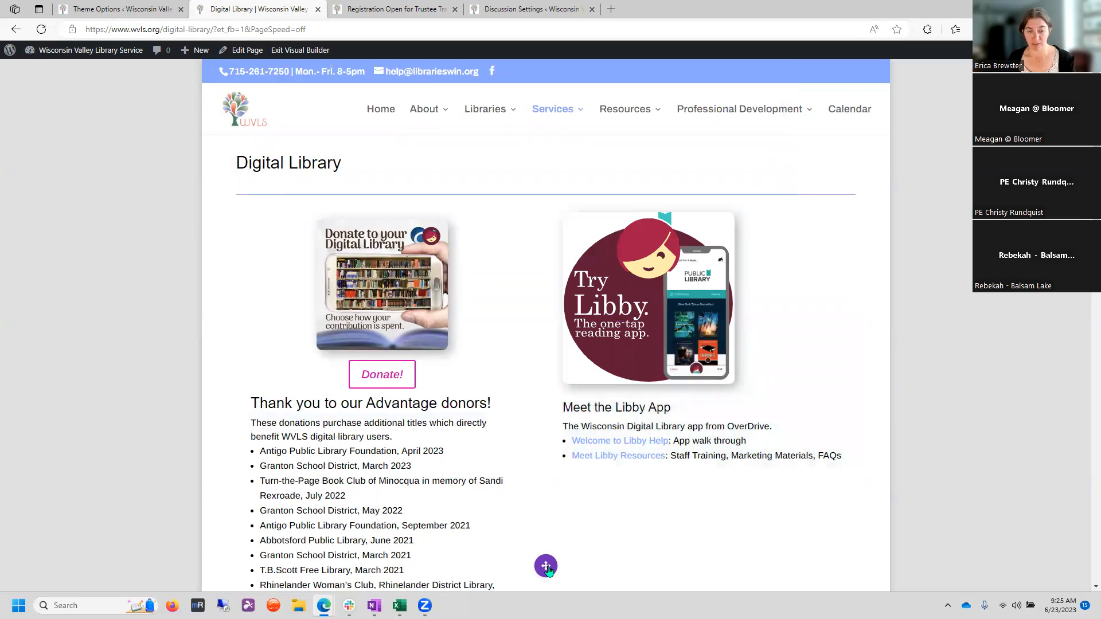
{"action": "left_click", "coordinate": [546, 566]}
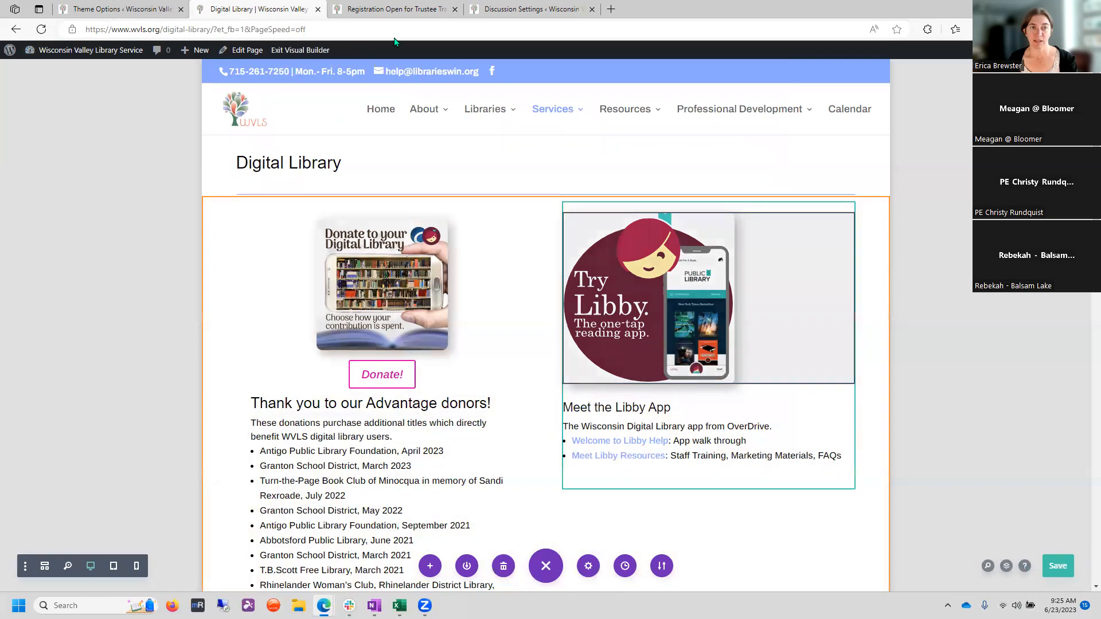
- Exit the Visual Builder to test the Donate image lightbox on the live page
{"action": "left_click", "coordinate": [300, 50]}
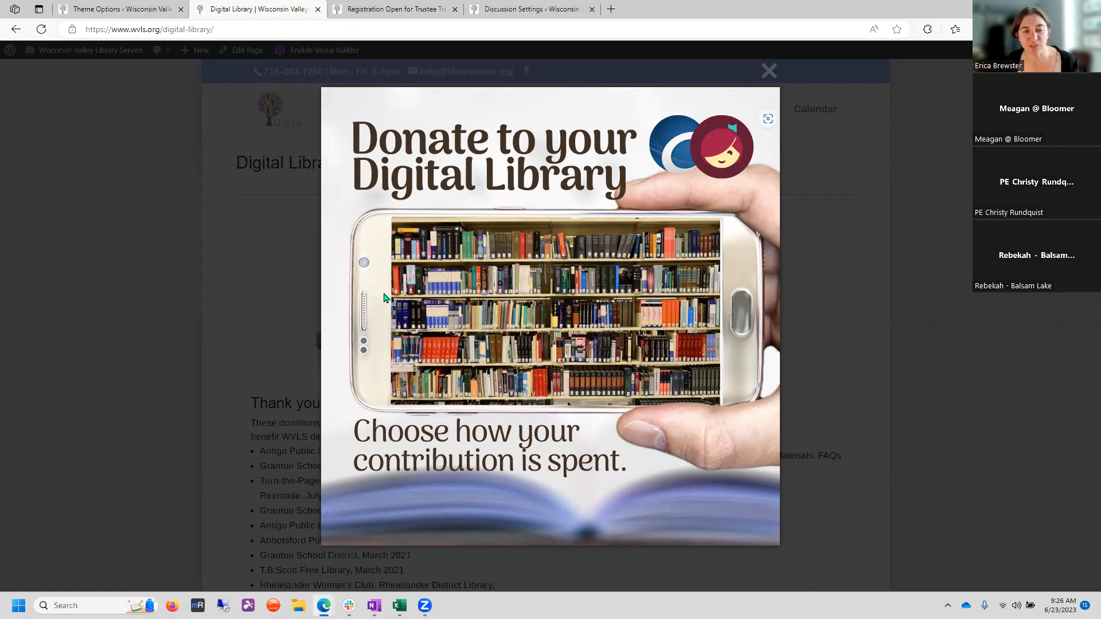
{"action": "mouse_move", "coordinate": [447, 355]}
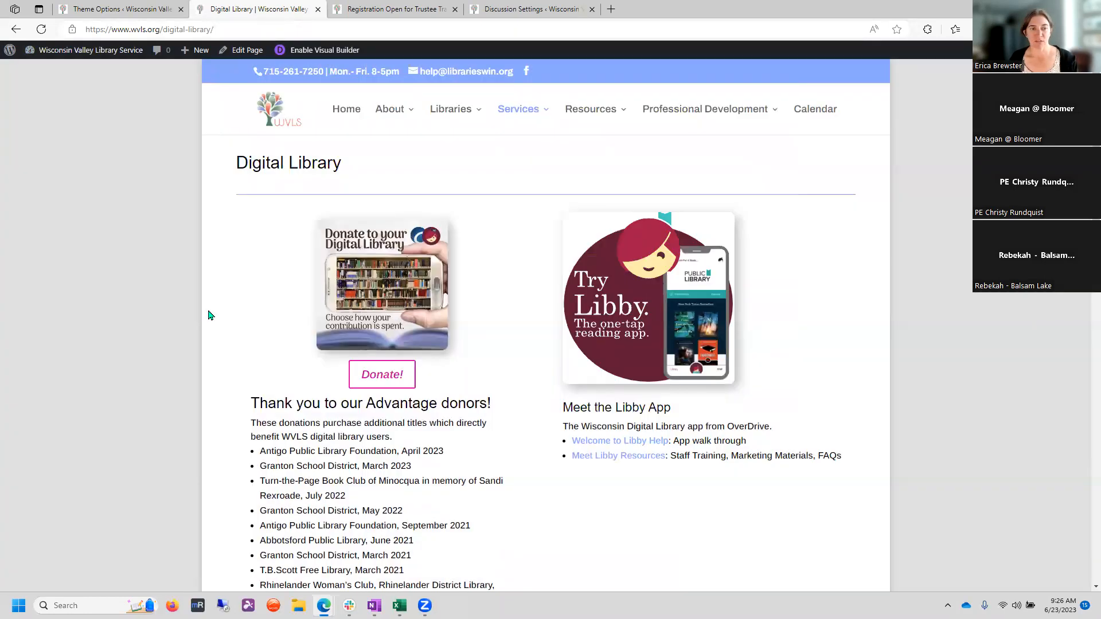
{"action": "mouse_move", "coordinate": [318, 251]}
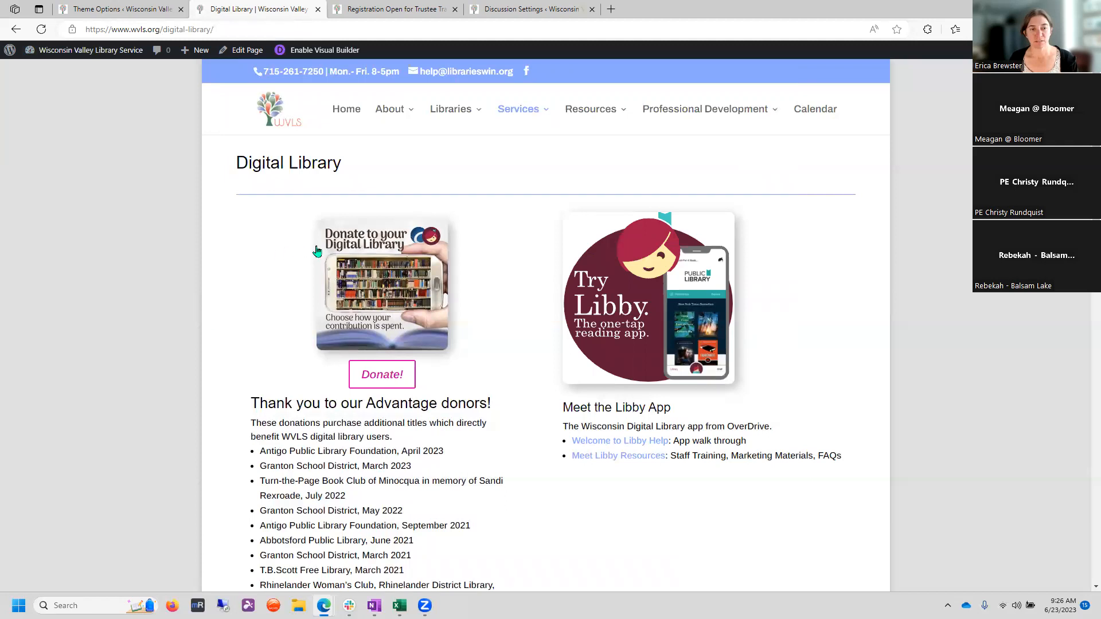
{"action": "mouse_move", "coordinate": [354, 266]}
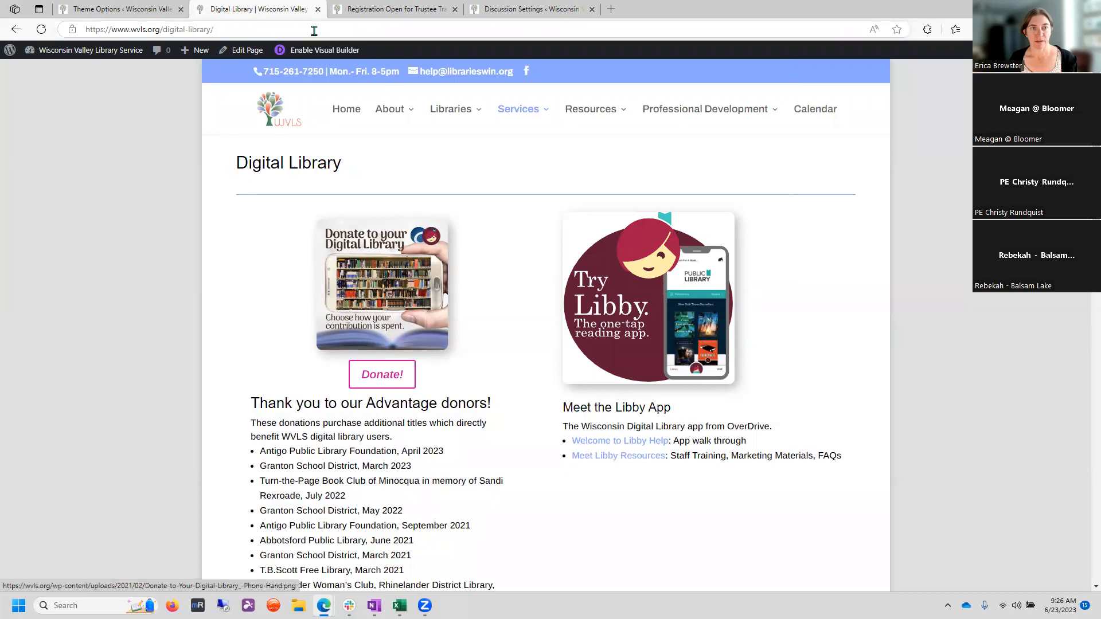
- Re-enter Visual Builder and open the Donate image module's settings
{"action": "left_click", "coordinate": [325, 50]}
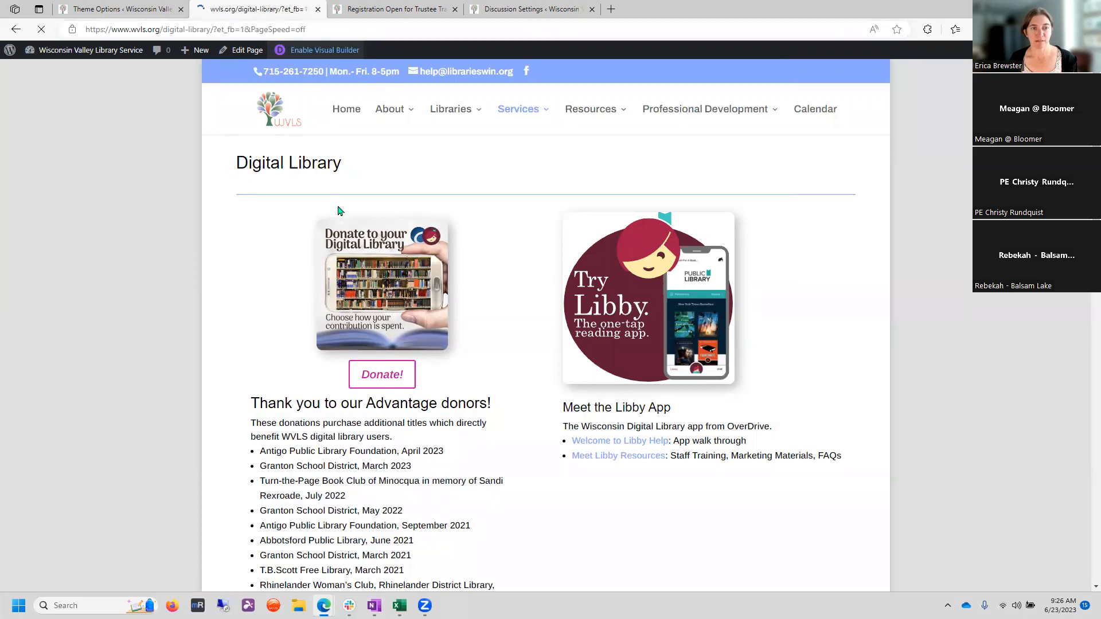
{"action": "left_click", "coordinate": [325, 50]}
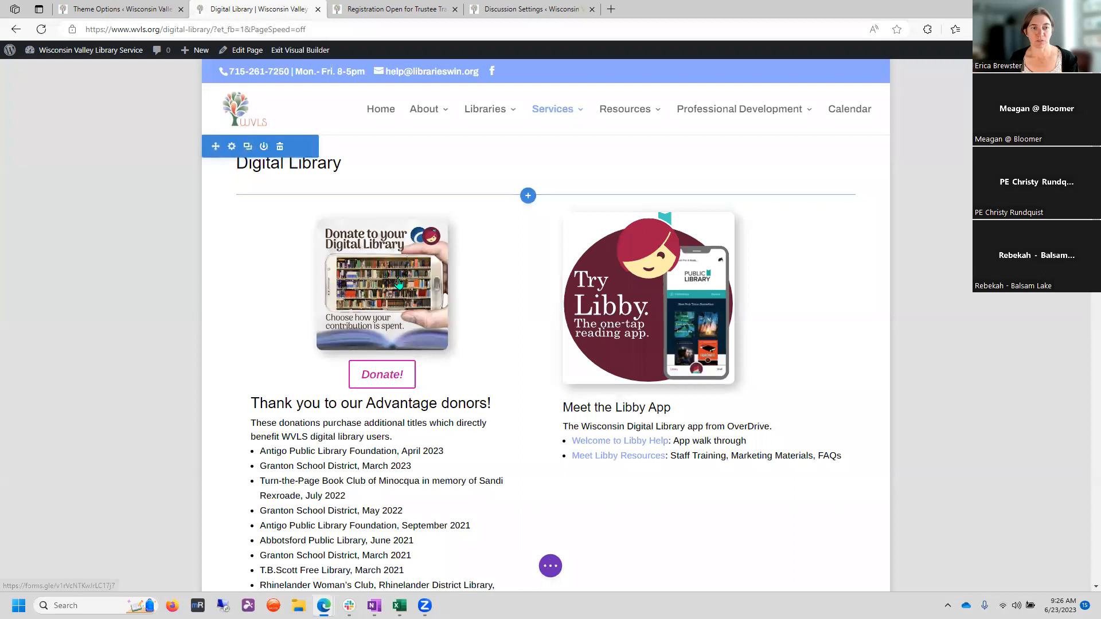
{"action": "left_click", "coordinate": [398, 284]}
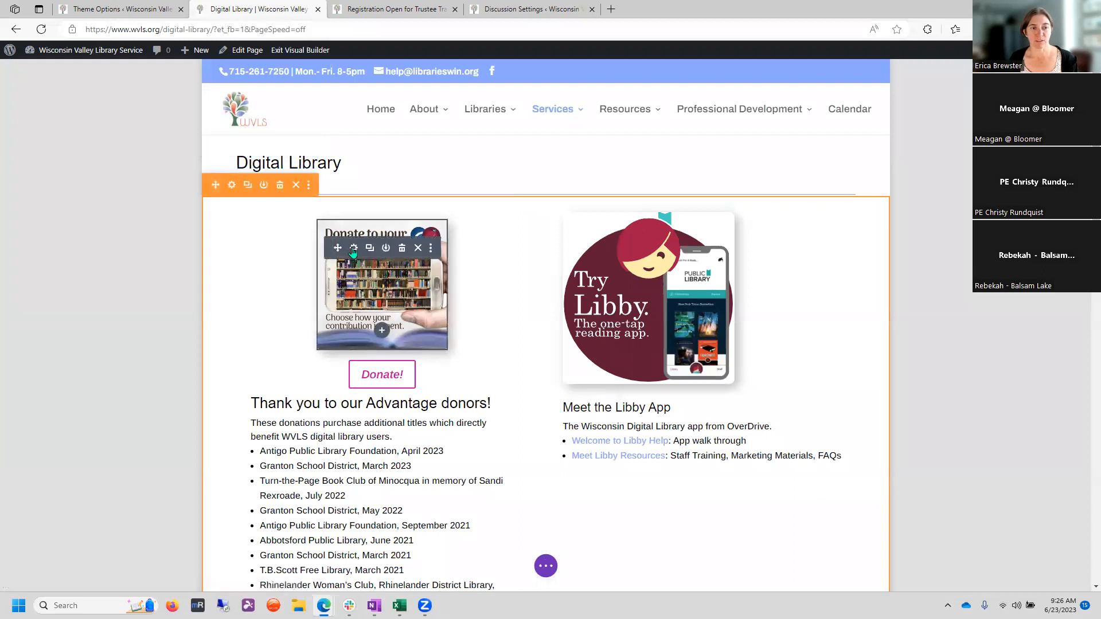
{"action": "left_click", "coordinate": [353, 247]}
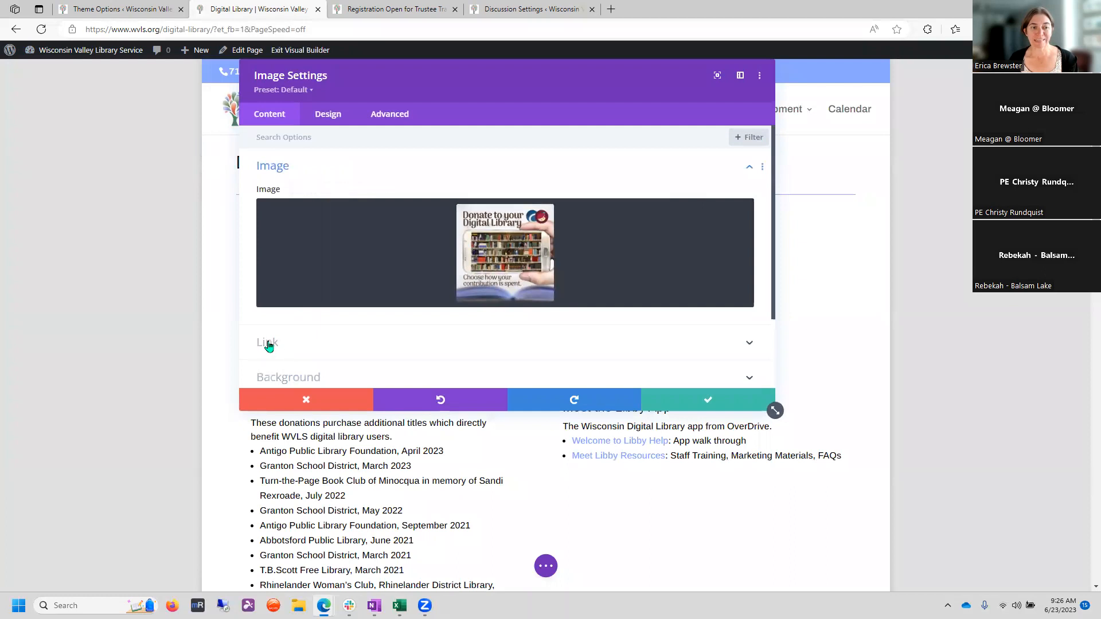
- Set Open in Lightbox to No, confirm, and exit to the live page
{"action": "left_click", "coordinate": [268, 343]}
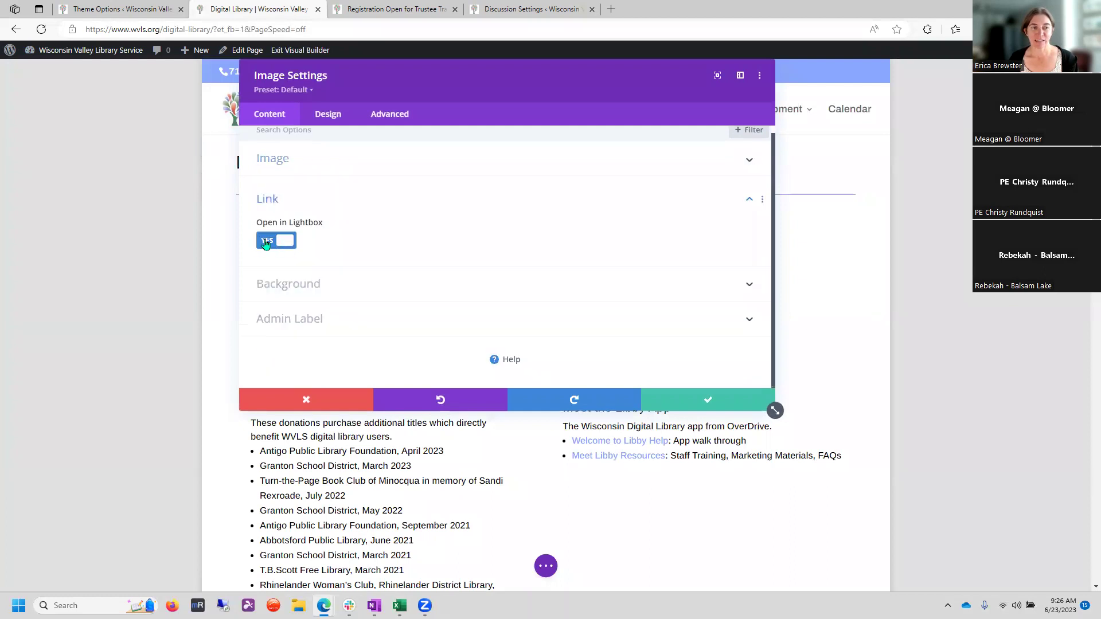
{"action": "left_click", "coordinate": [275, 240]}
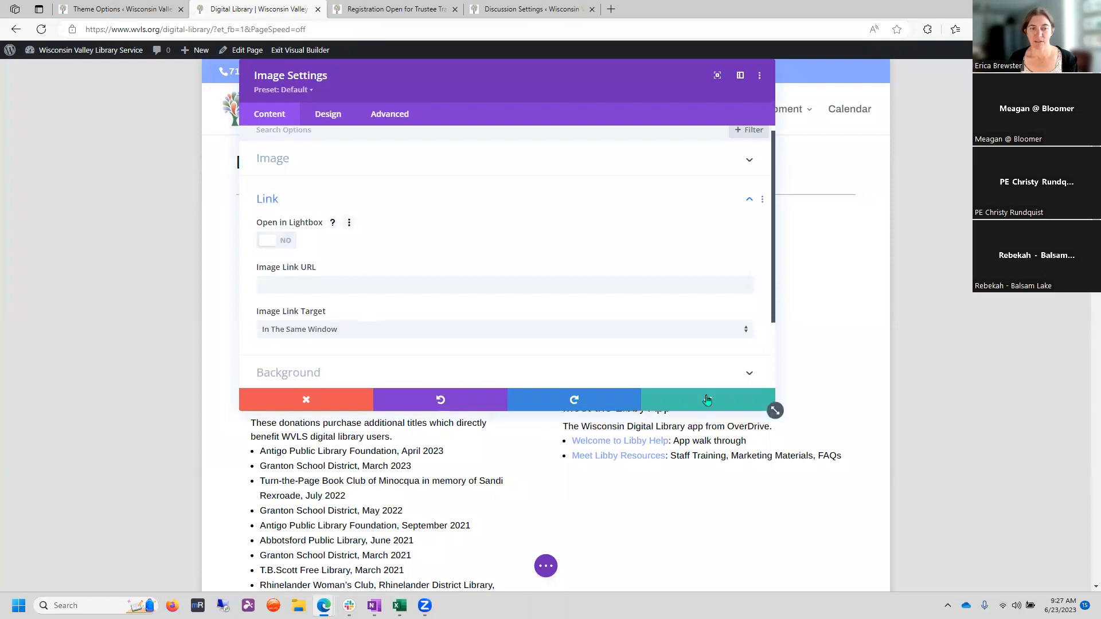
{"action": "left_click", "coordinate": [306, 399]}
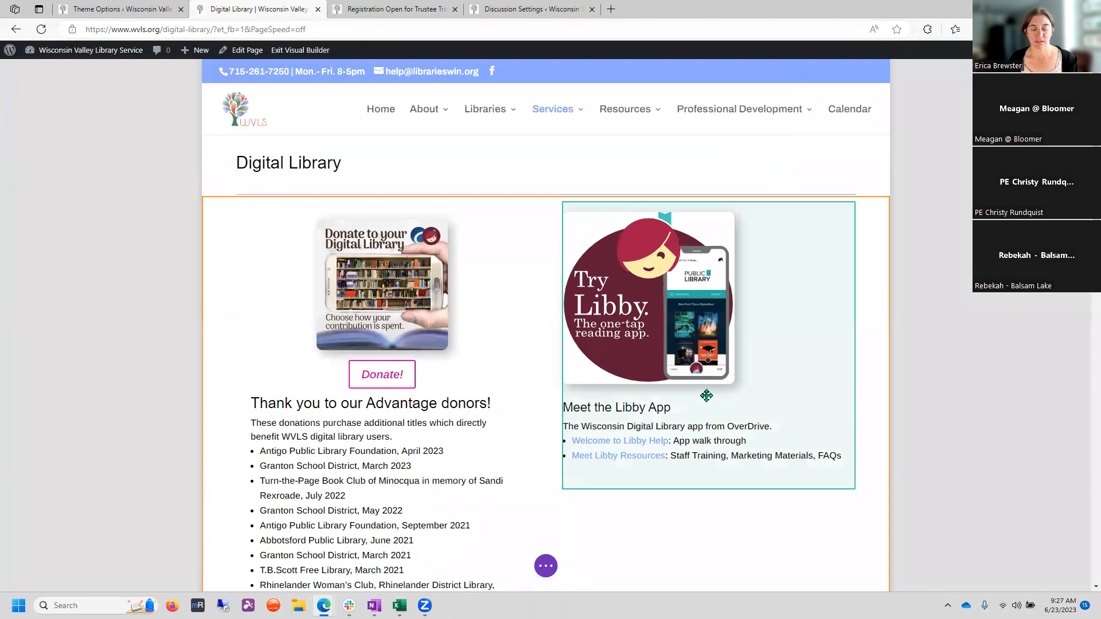
{"action": "left_click", "coordinate": [546, 566]}
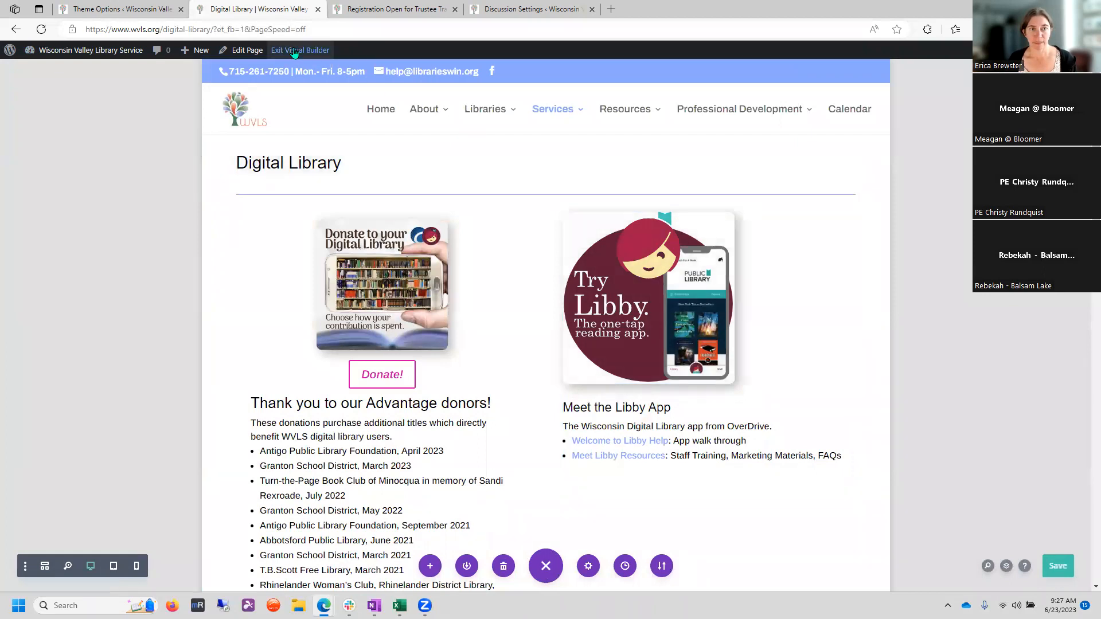
{"action": "left_click", "coordinate": [300, 50]}
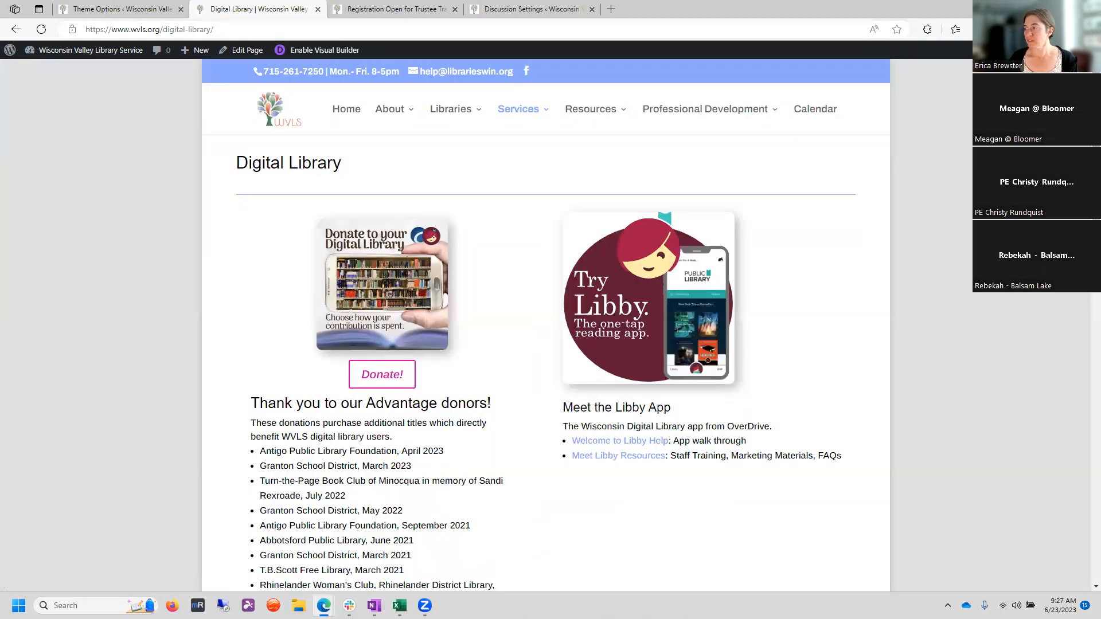
{"action": "mouse_move", "coordinate": [856, 276]}
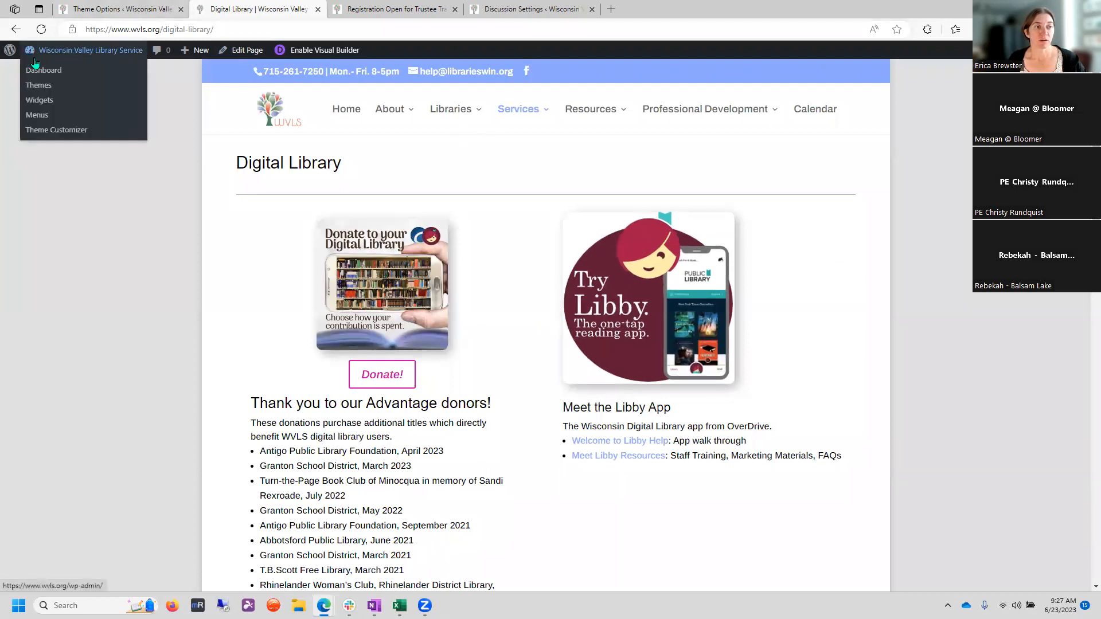
- Go to the admin dashboard and open Posts > All Posts
{"action": "left_click", "coordinate": [43, 70]}
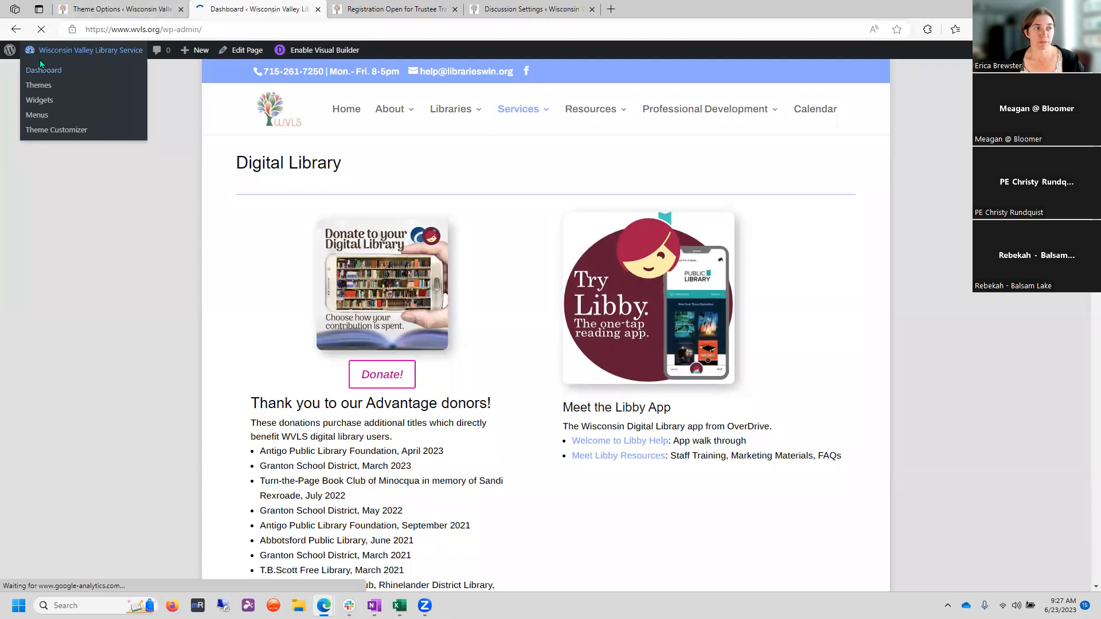
{"action": "left_click", "coordinate": [43, 70]}
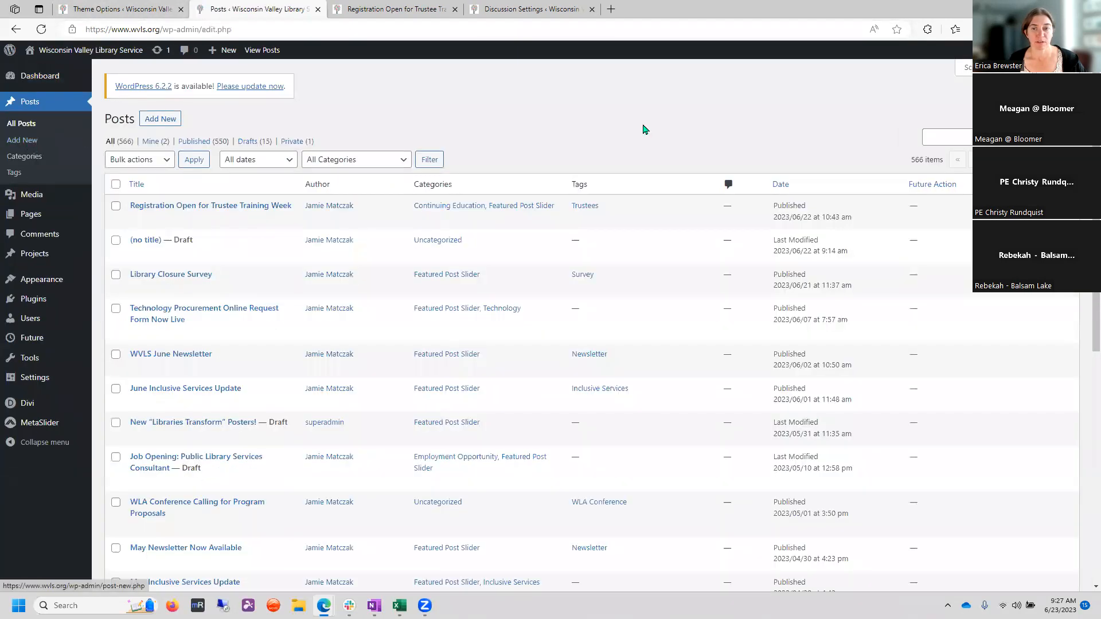
{"action": "mouse_move", "coordinate": [211, 206]}
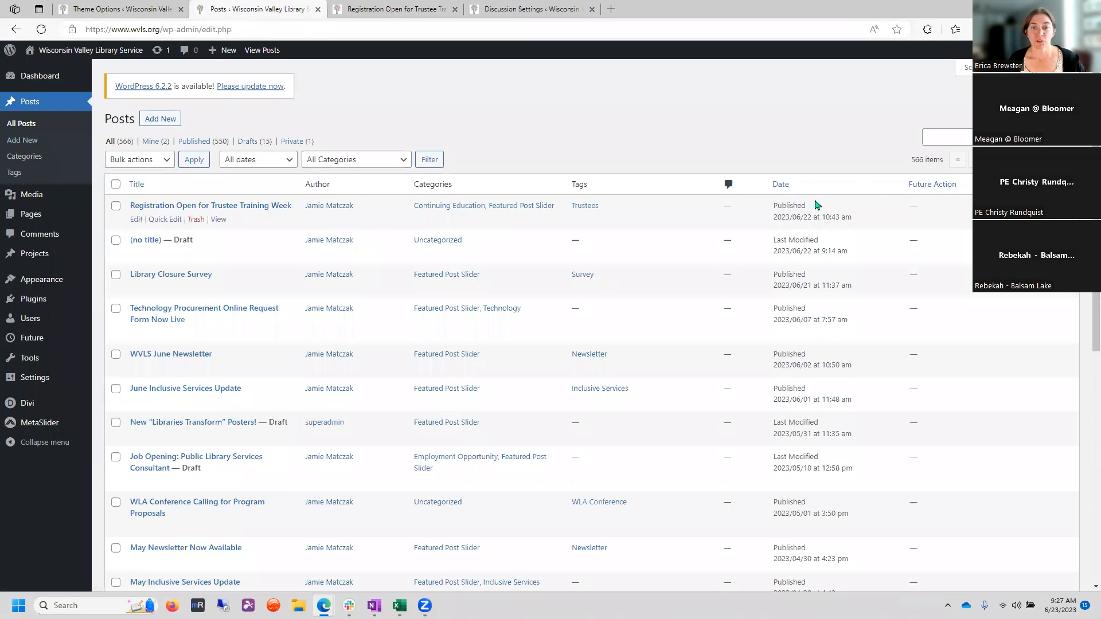
{"action": "mouse_move", "coordinate": [445, 205]}
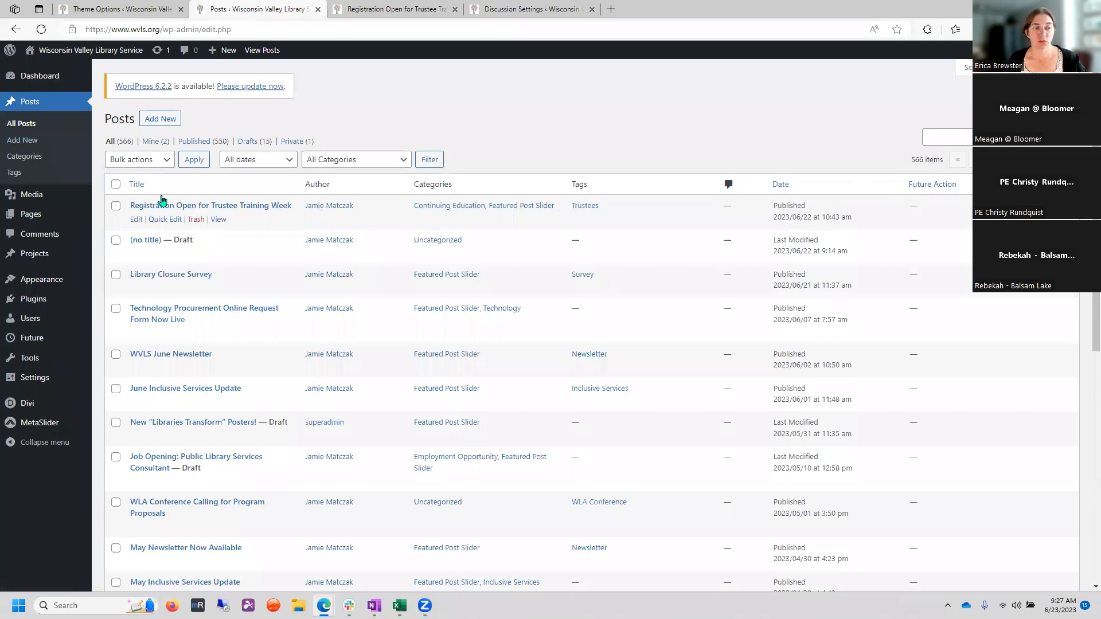
{"action": "mouse_move", "coordinate": [161, 205]}
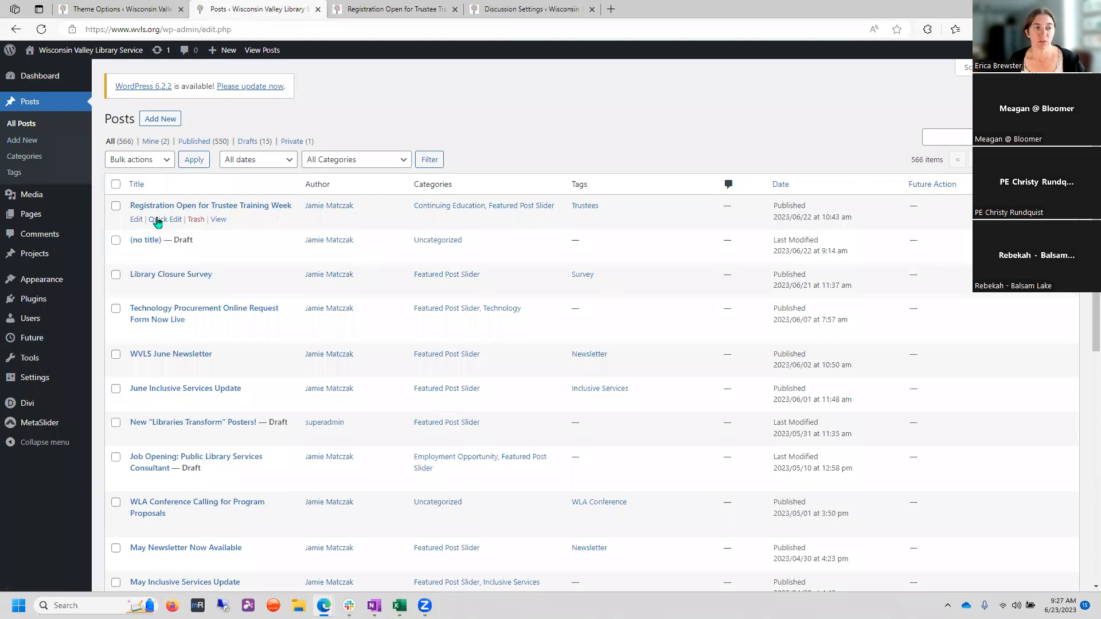
- Quick Edit Trustee Training Week to change to Draft on August 30, 2023 at 09:27
{"action": "left_click", "coordinate": [166, 220]}
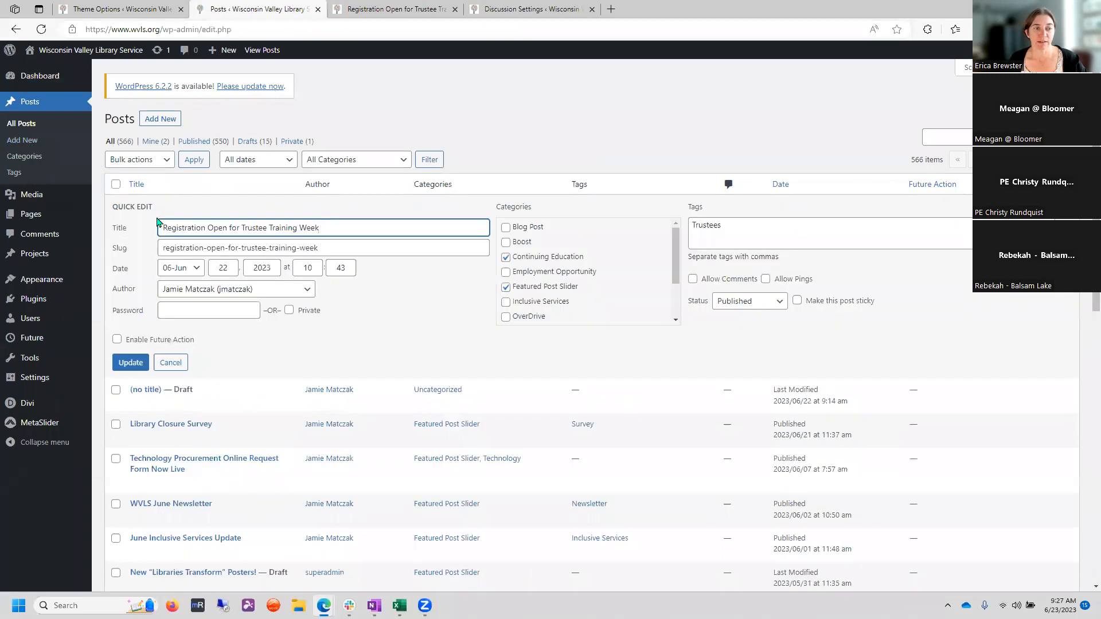
{"action": "mouse_move", "coordinate": [810, 349]}
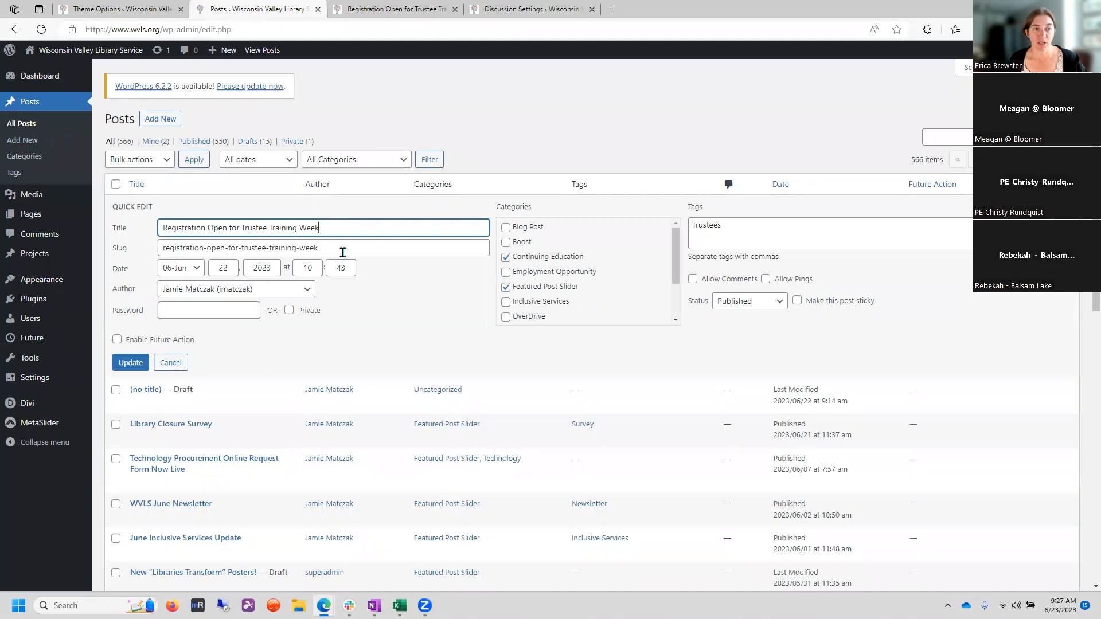
{"action": "mouse_move", "coordinate": [346, 291]}
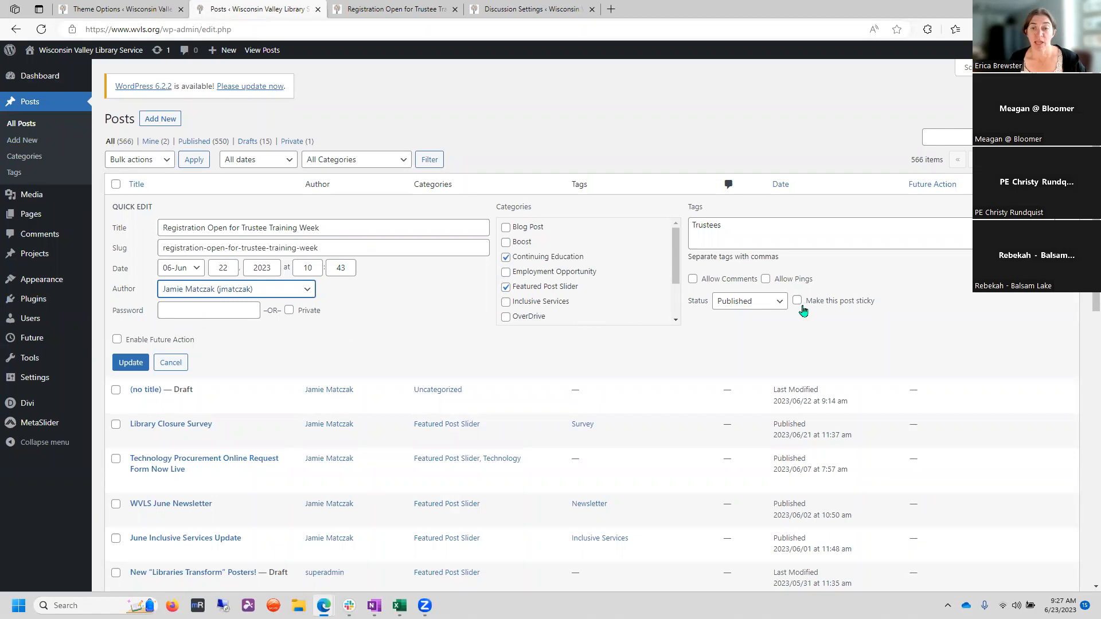
{"action": "left_click", "coordinate": [776, 301]}
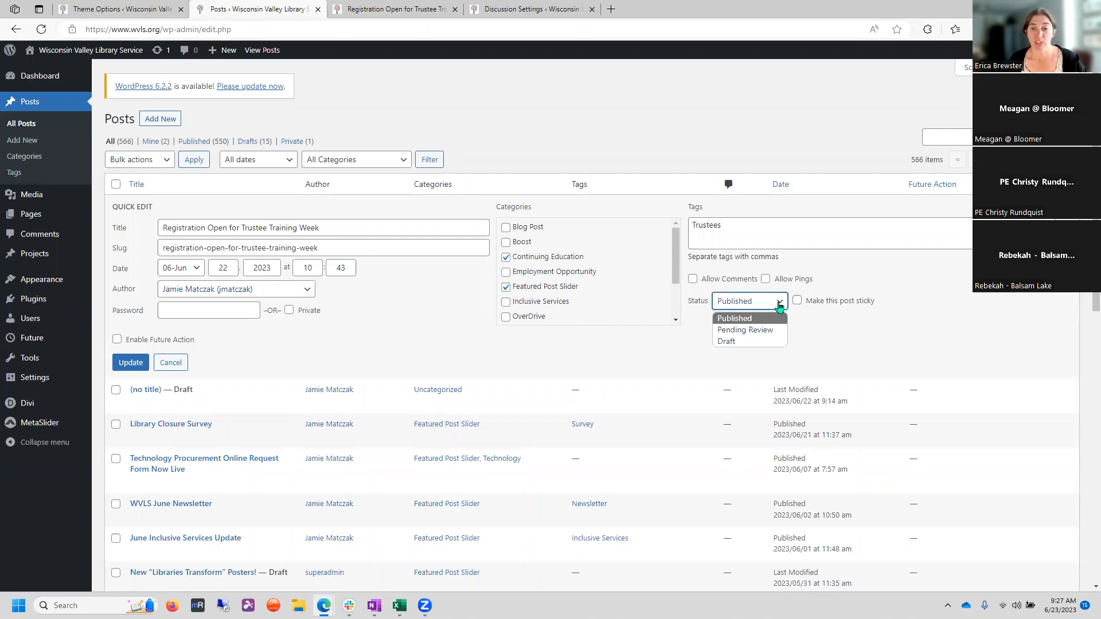
{"action": "left_click", "coordinate": [734, 318]}
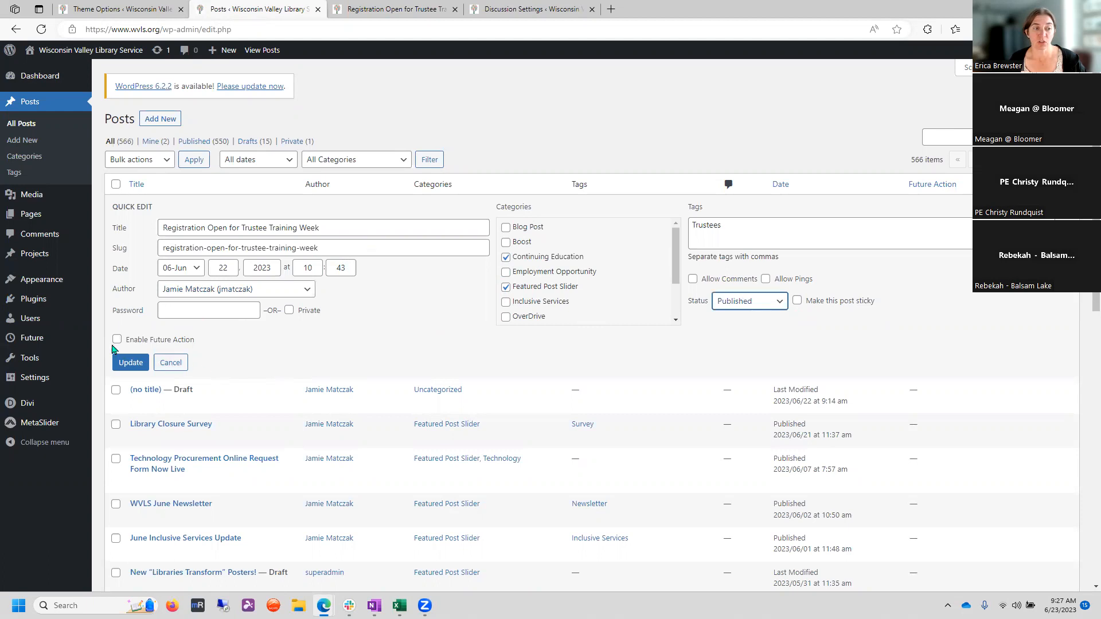
{"action": "left_click", "coordinate": [117, 339]}
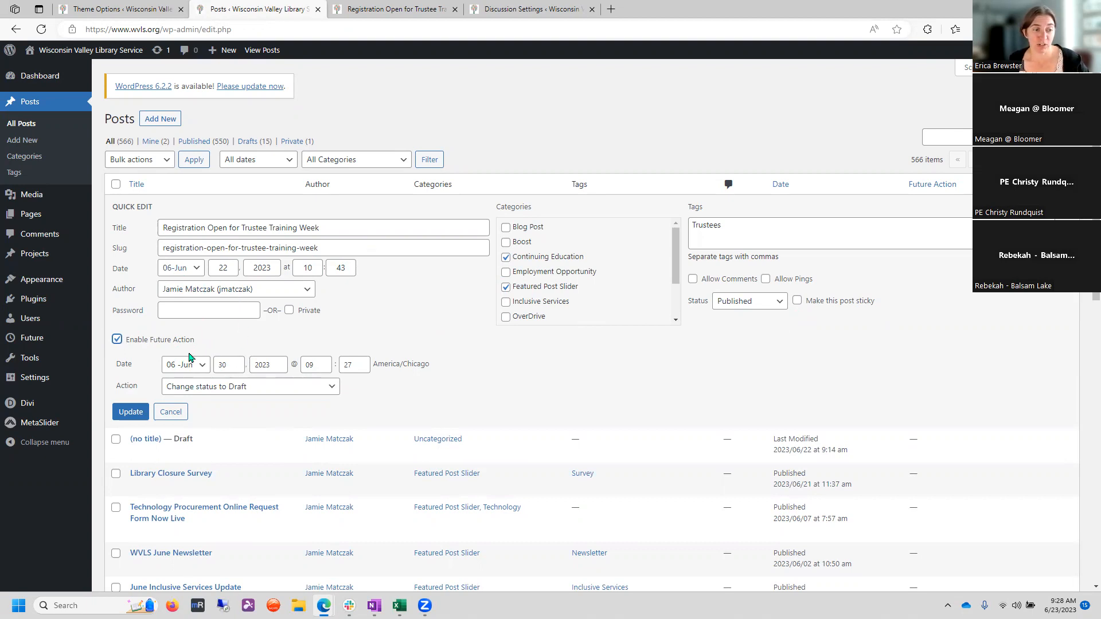
{"action": "left_click", "coordinate": [185, 364]}
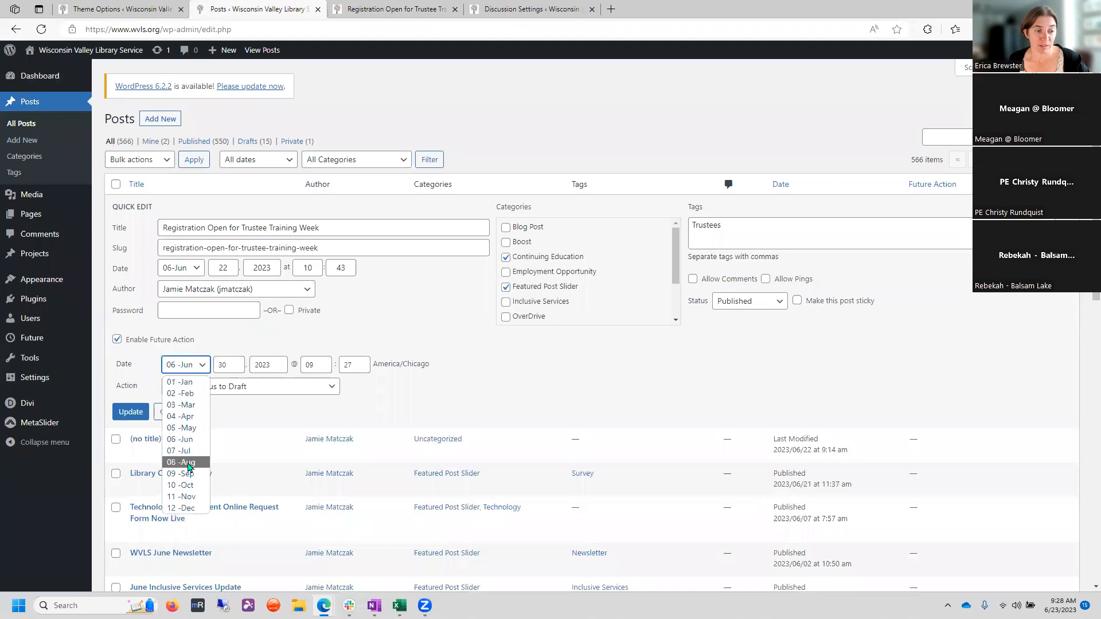
{"action": "left_click", "coordinate": [181, 463]}
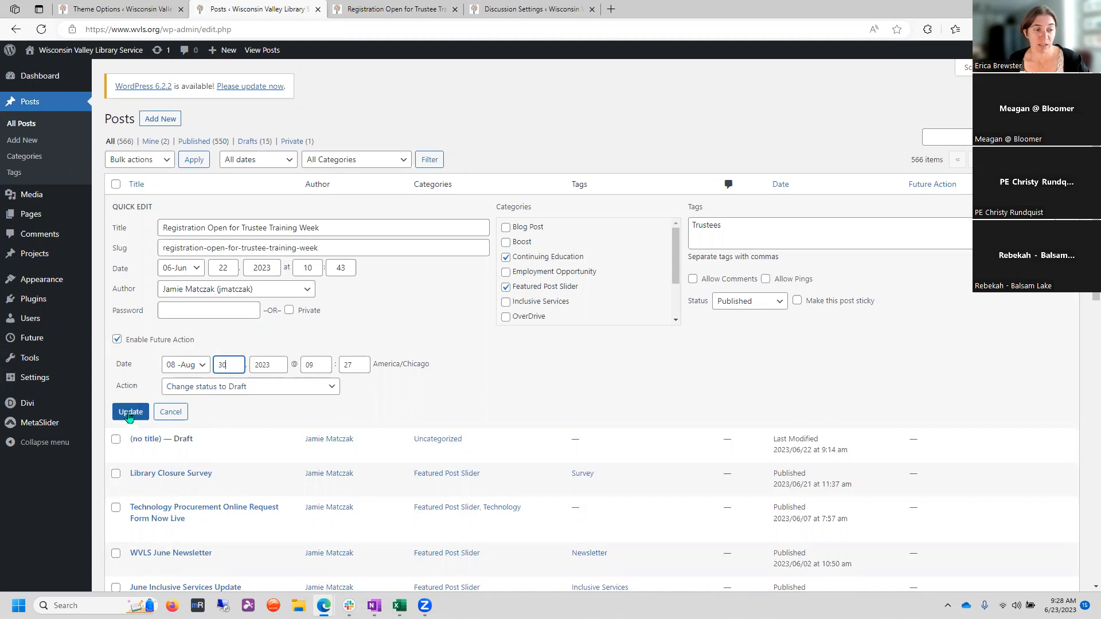
{"action": "left_click", "coordinate": [130, 412]}
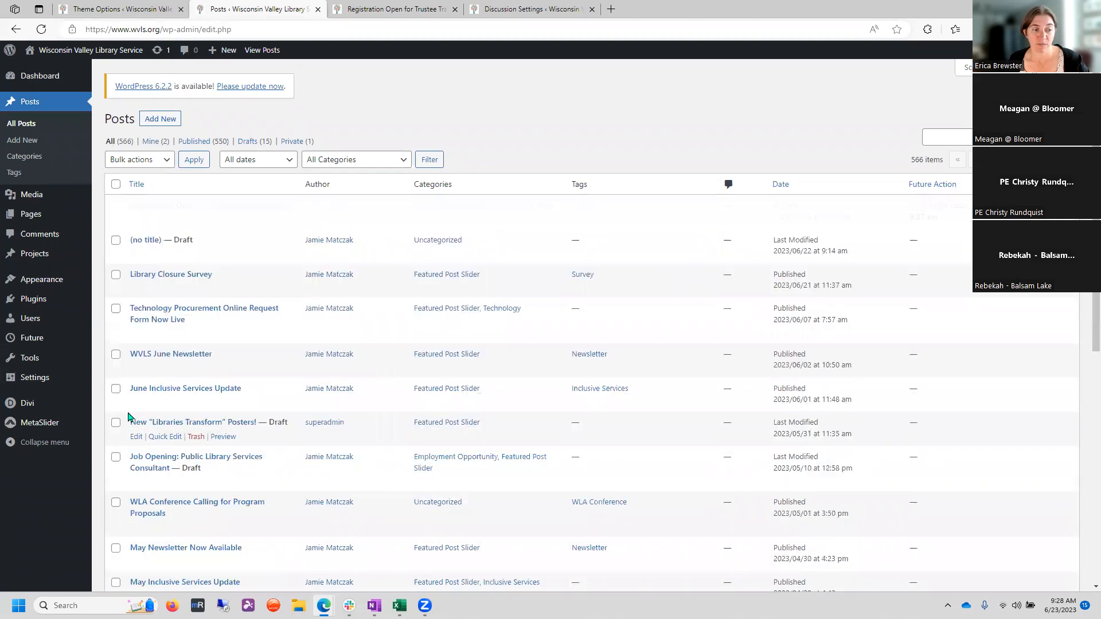